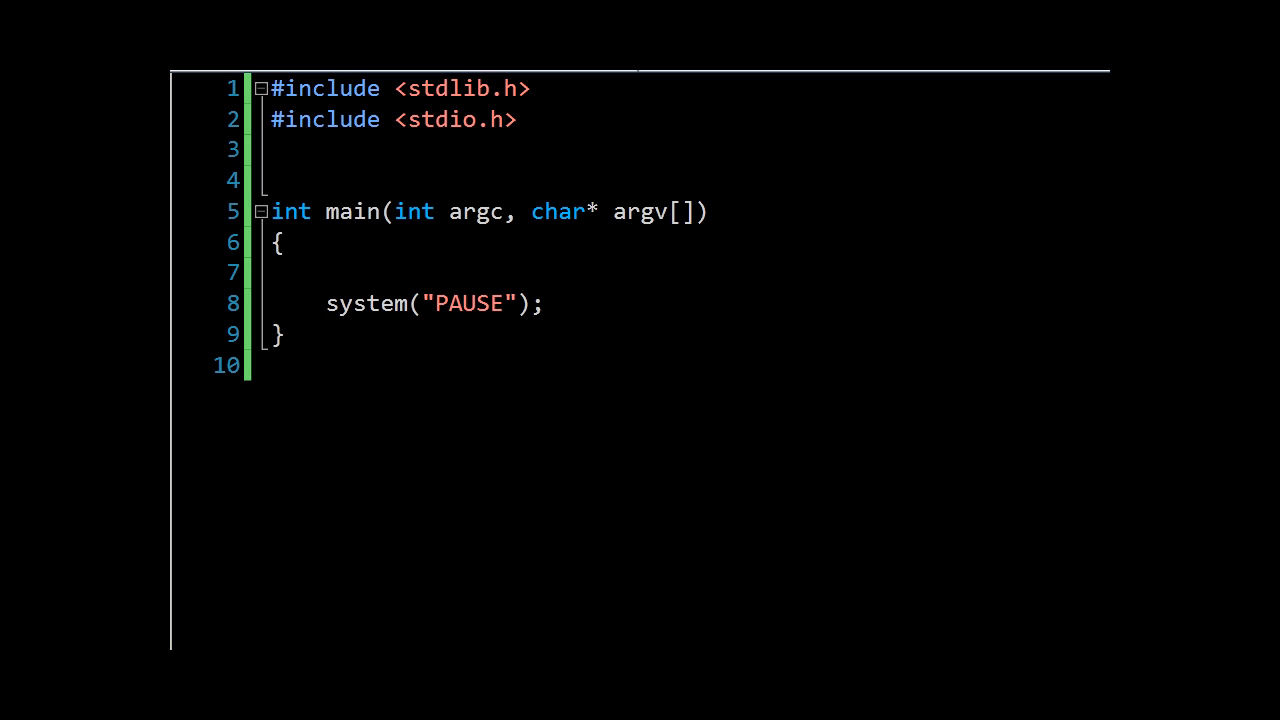
Write struct ListItem with an int data field and a struct ListItem *next pointer above main
click(272, 148)
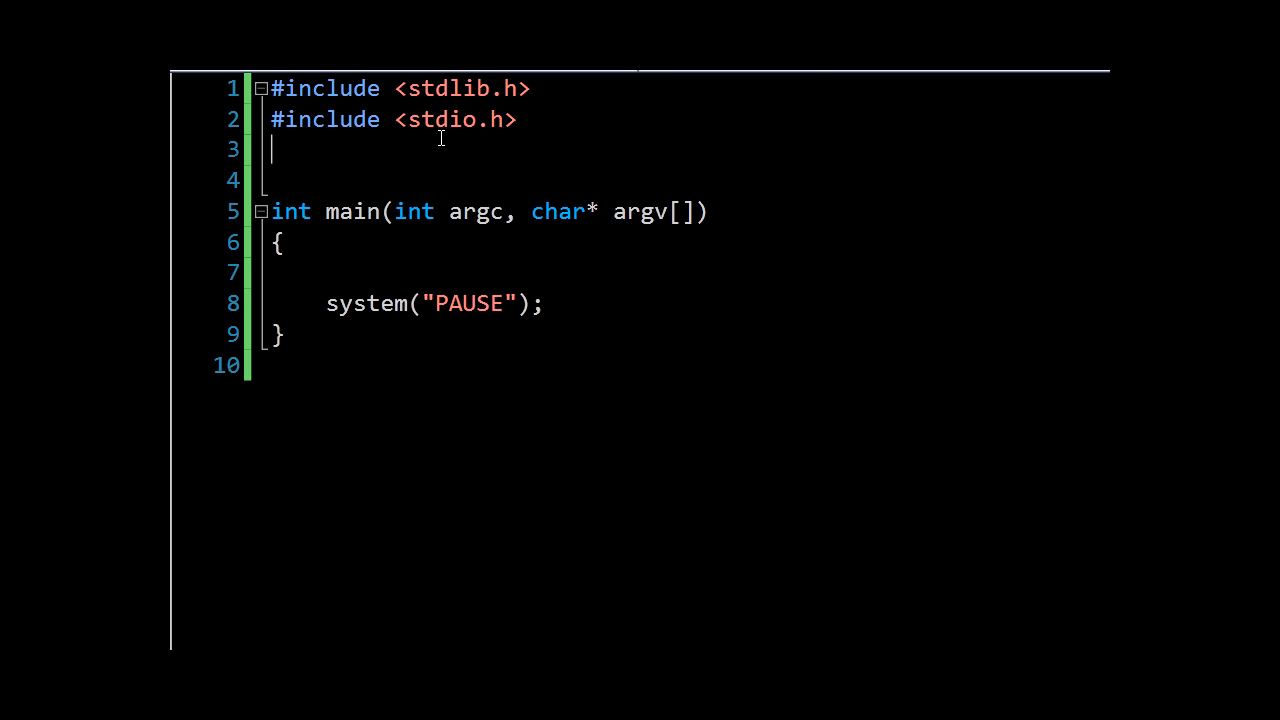
mouse_move(730, 188)
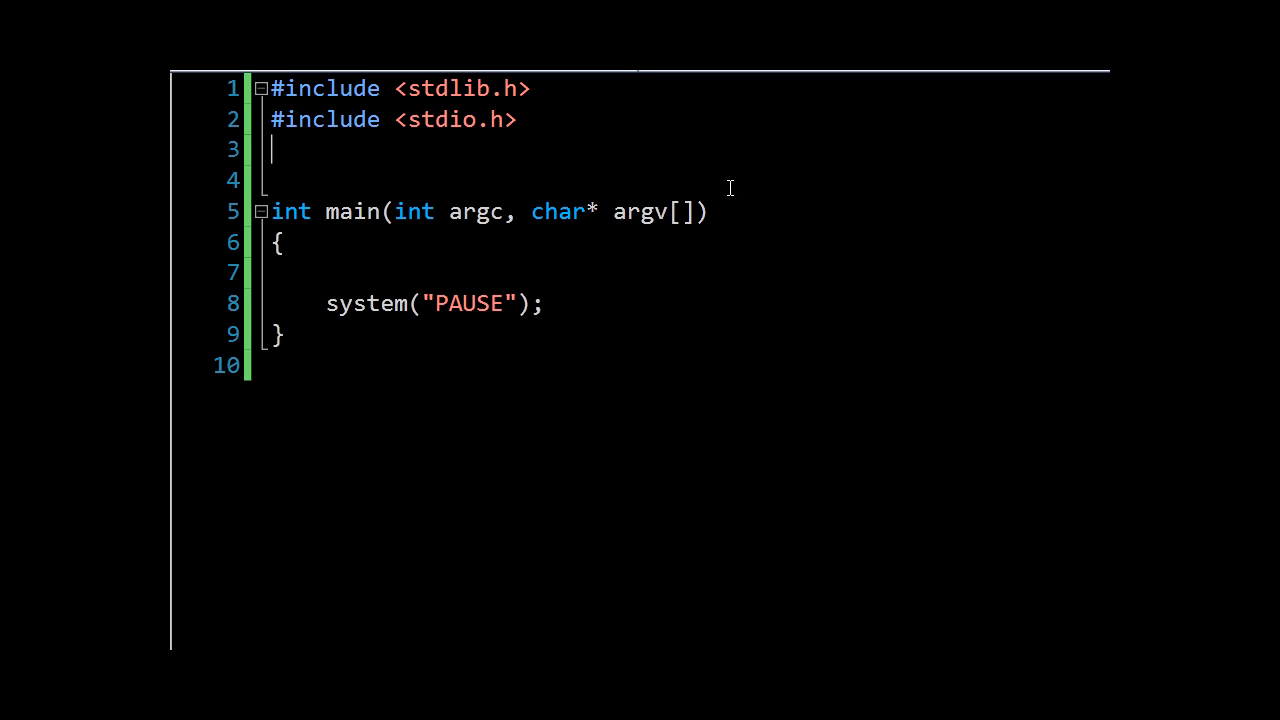
key(enter)
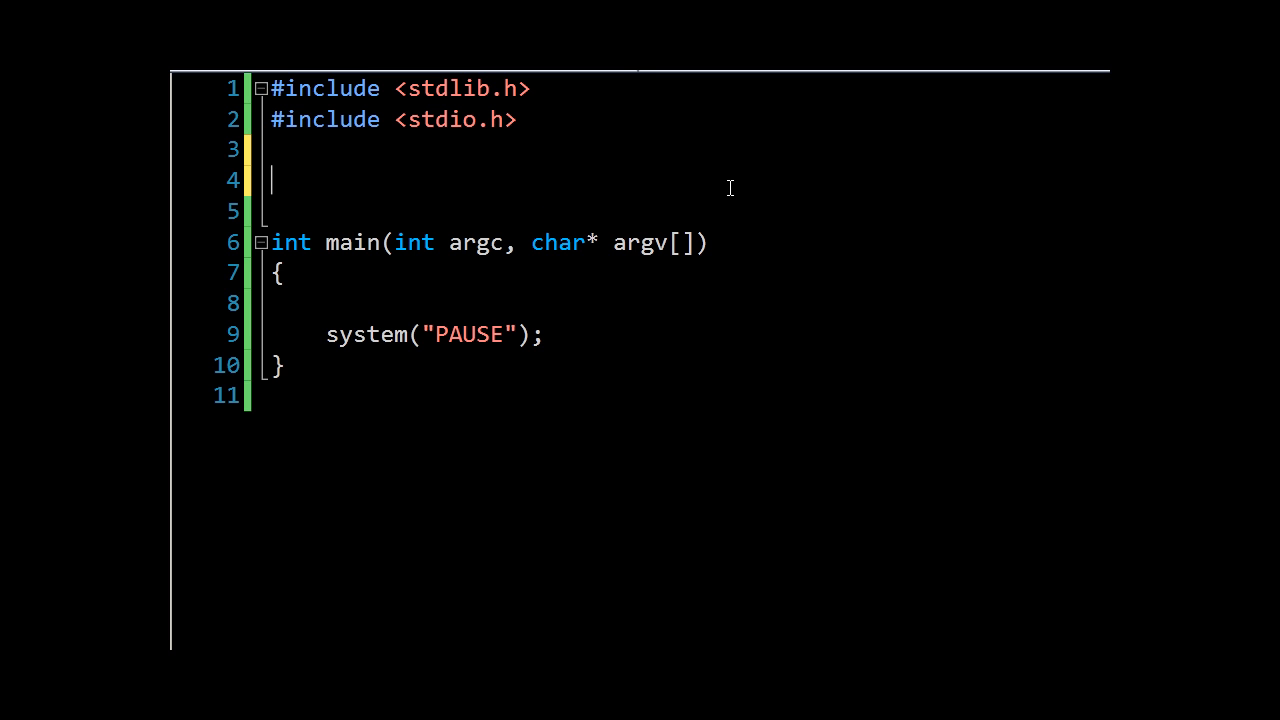
text(struct L)
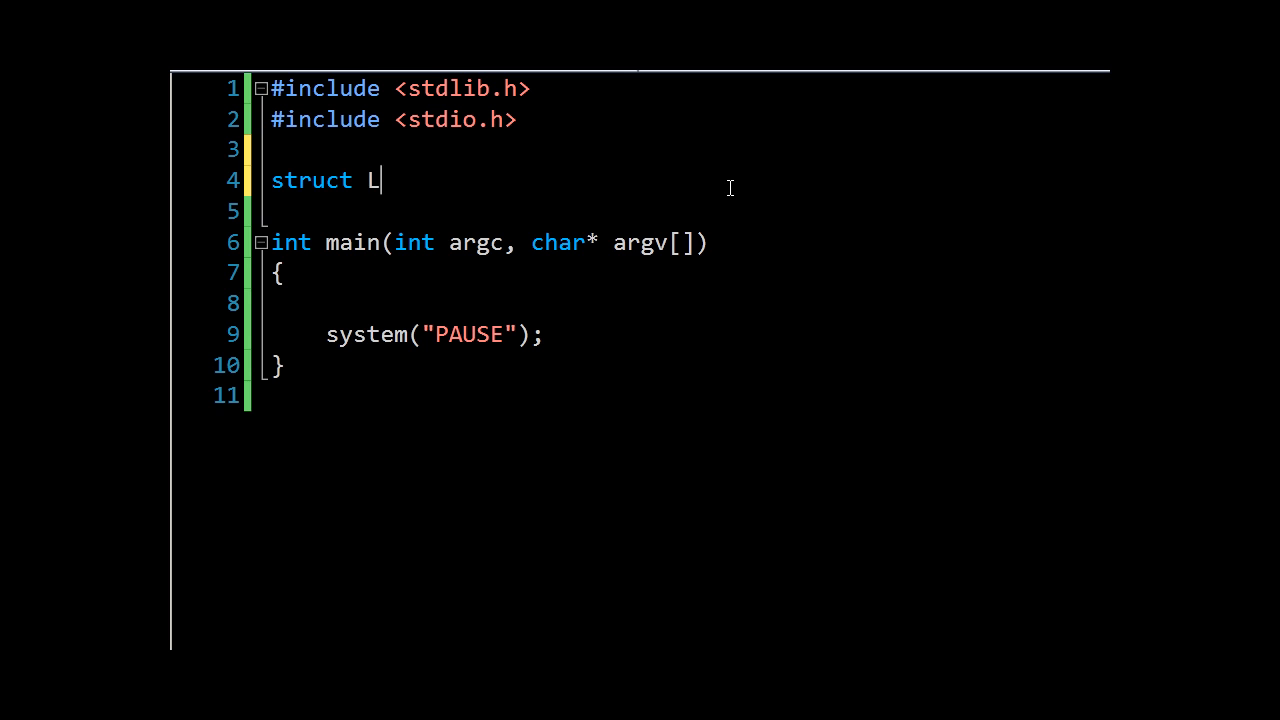
text(istItem)
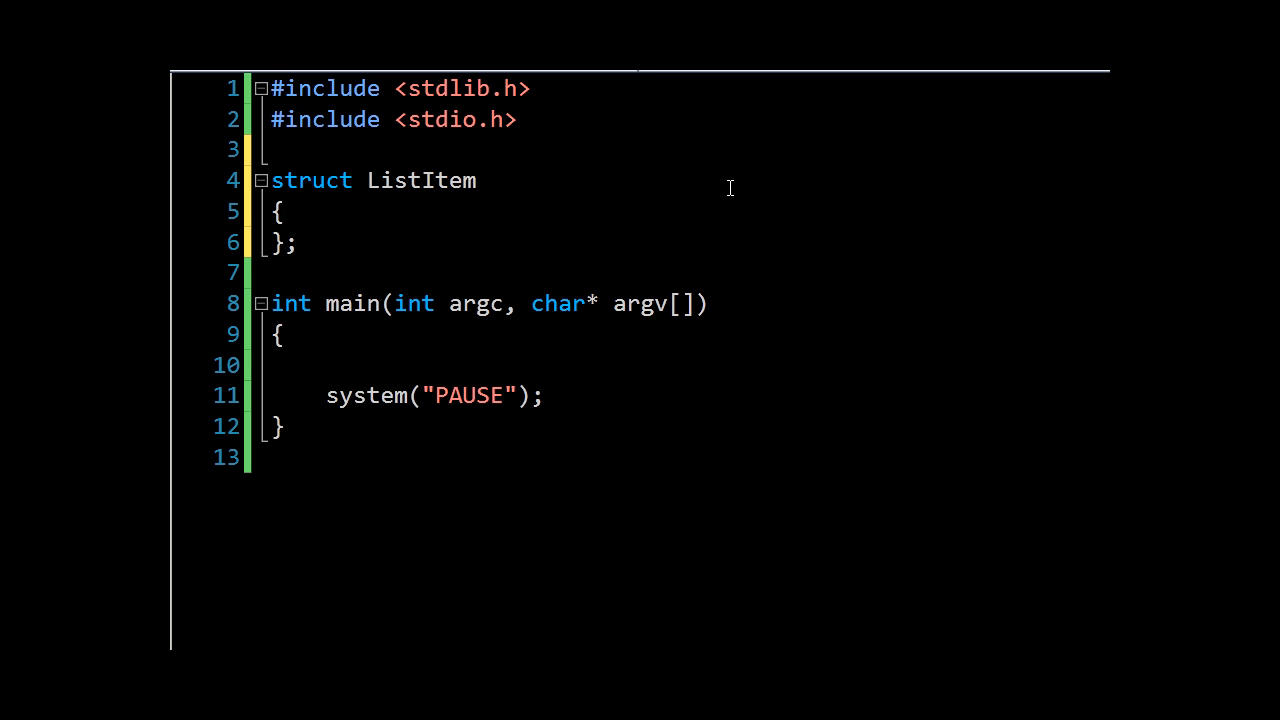
text(int data;)
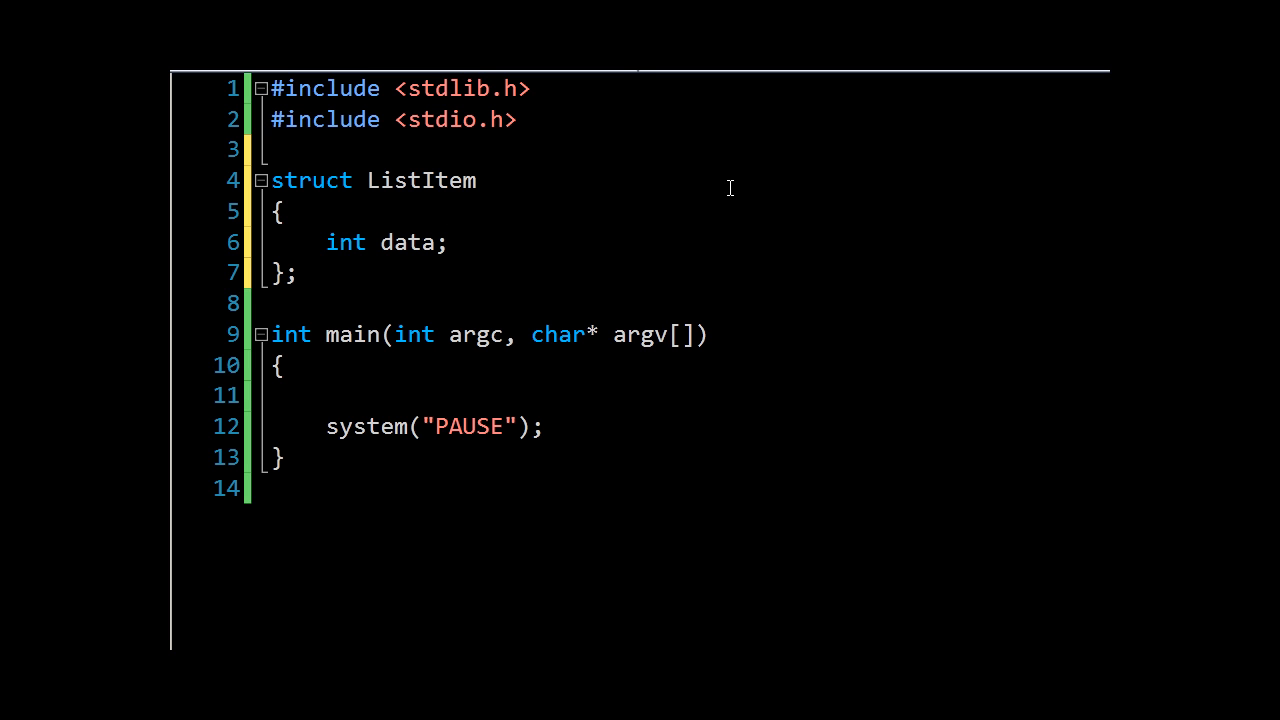
text(struct ListItem)
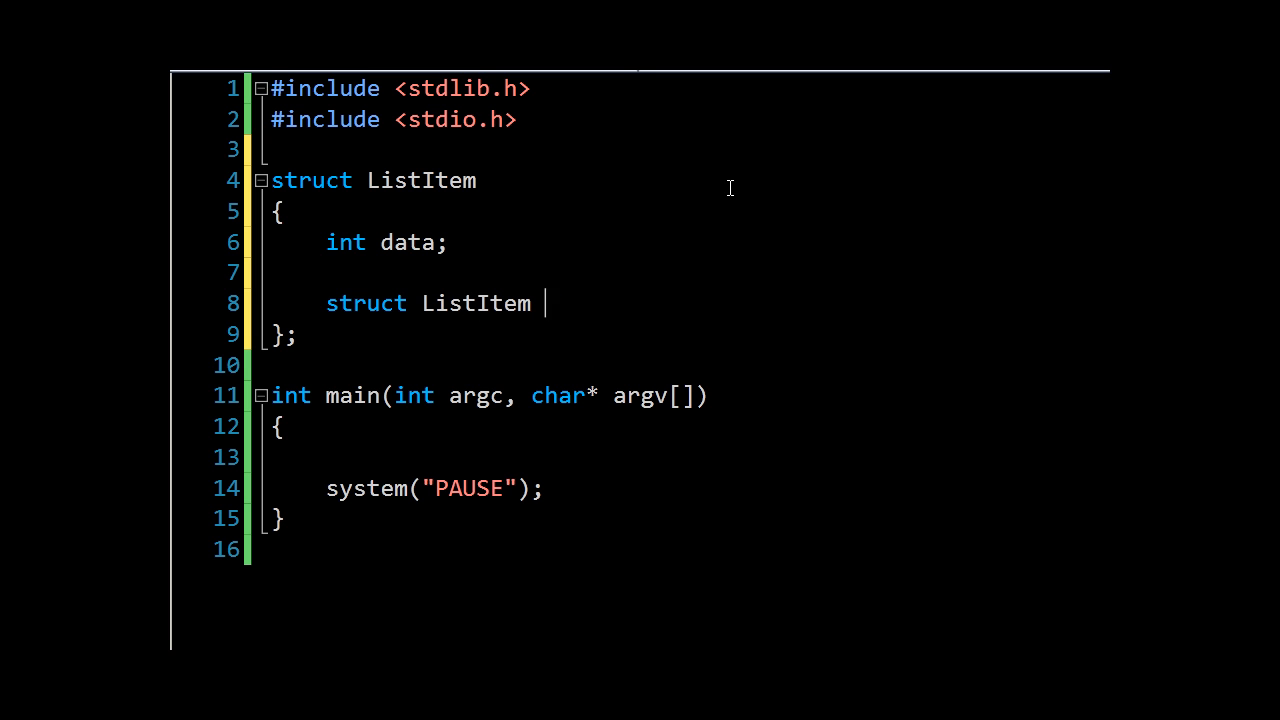
text(*next)
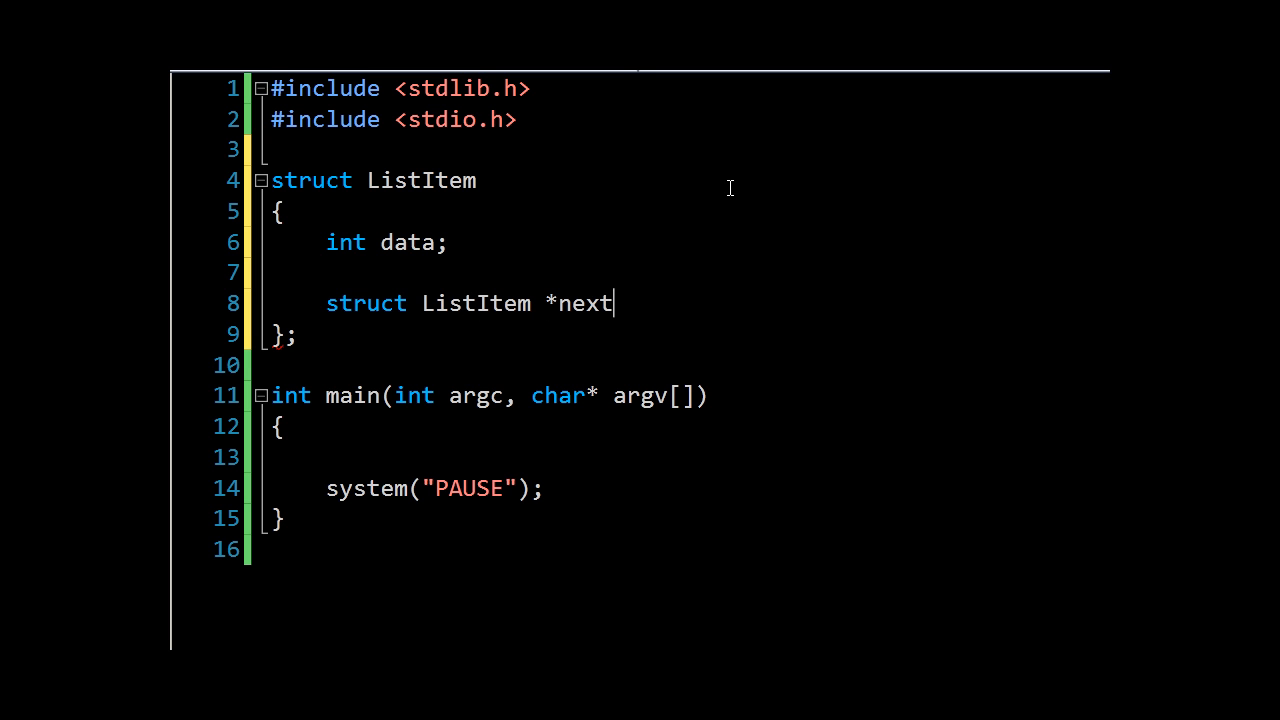
text(;)
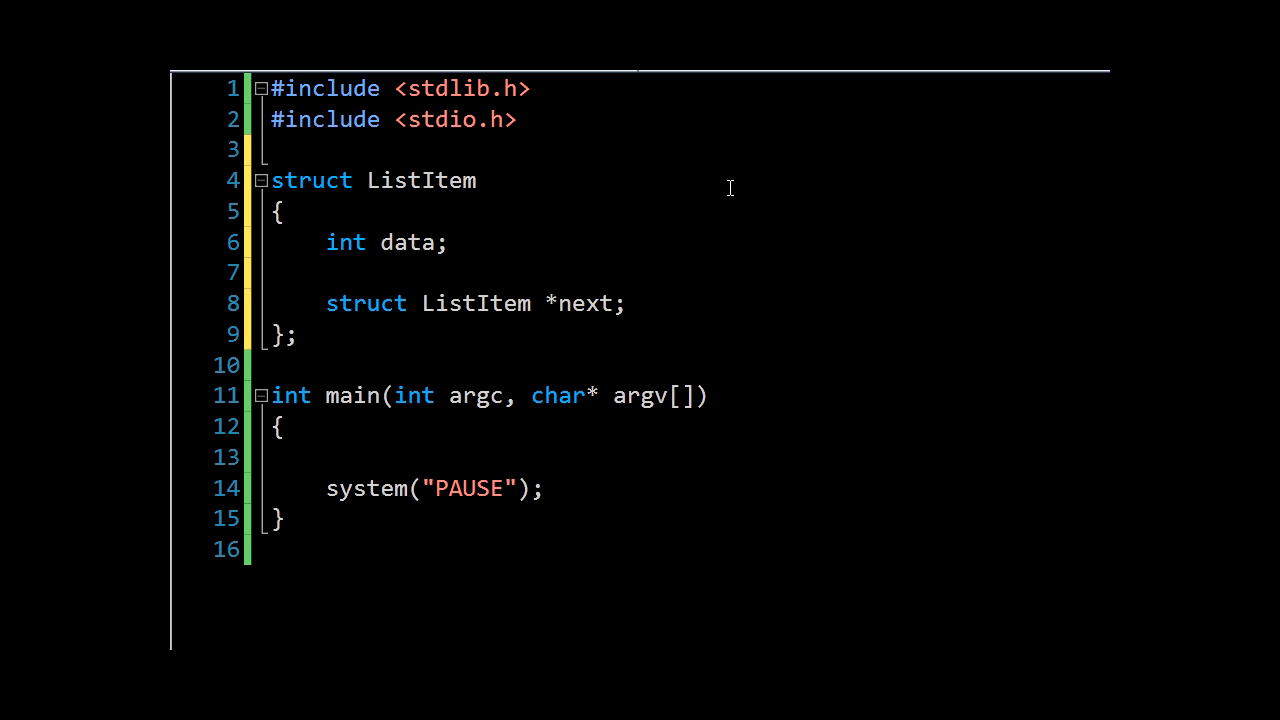
click(628, 304)
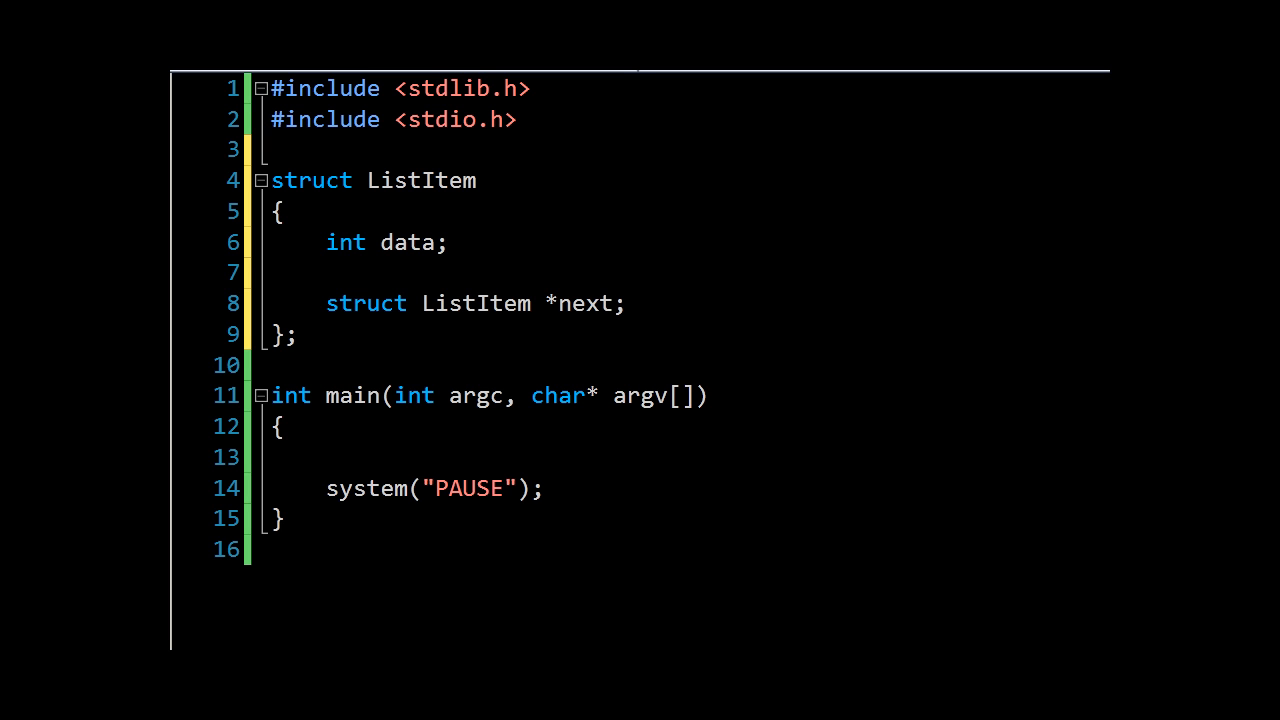
Declare ListItem a in main with data 0 and next set to NULL
click(288, 426)
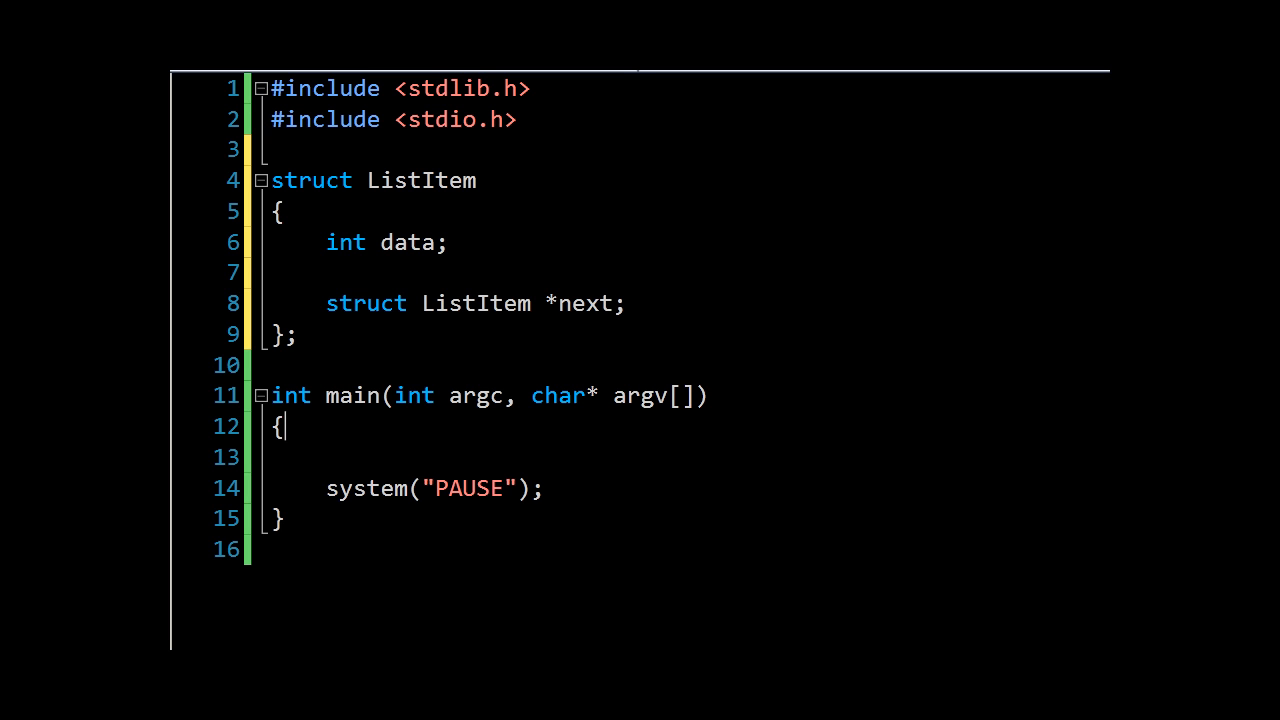
text(str)
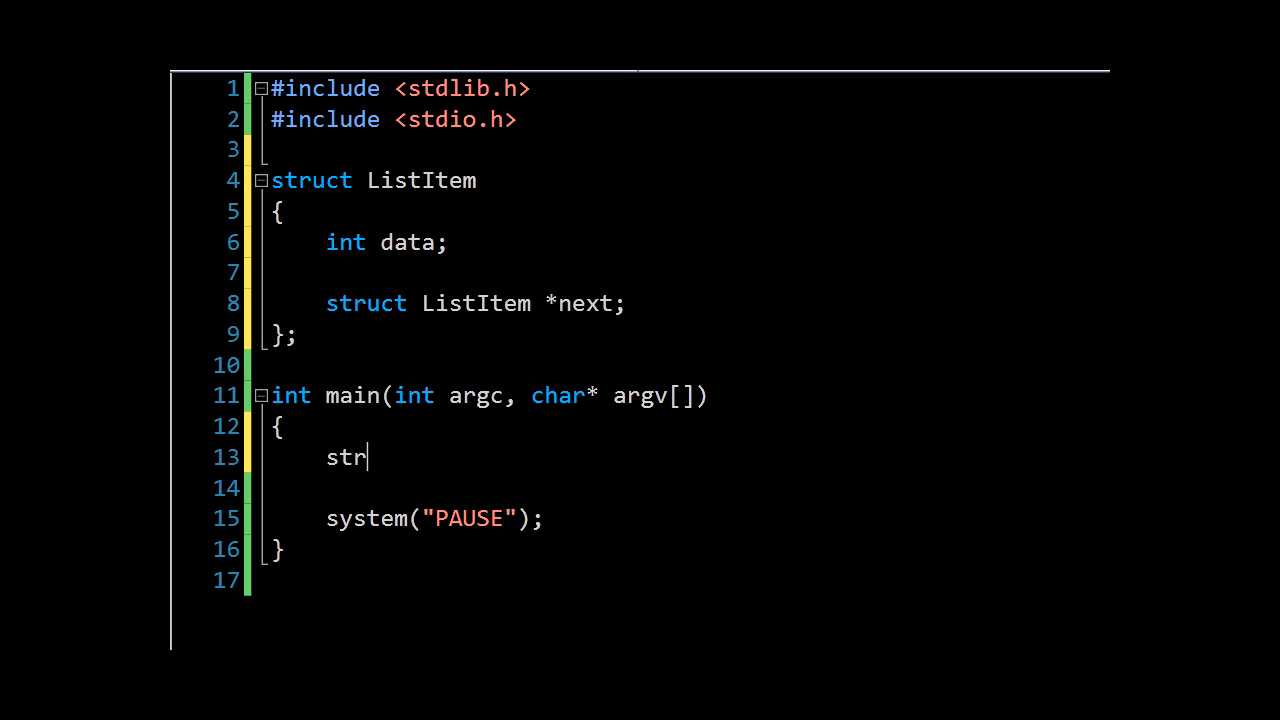
text(uct List)
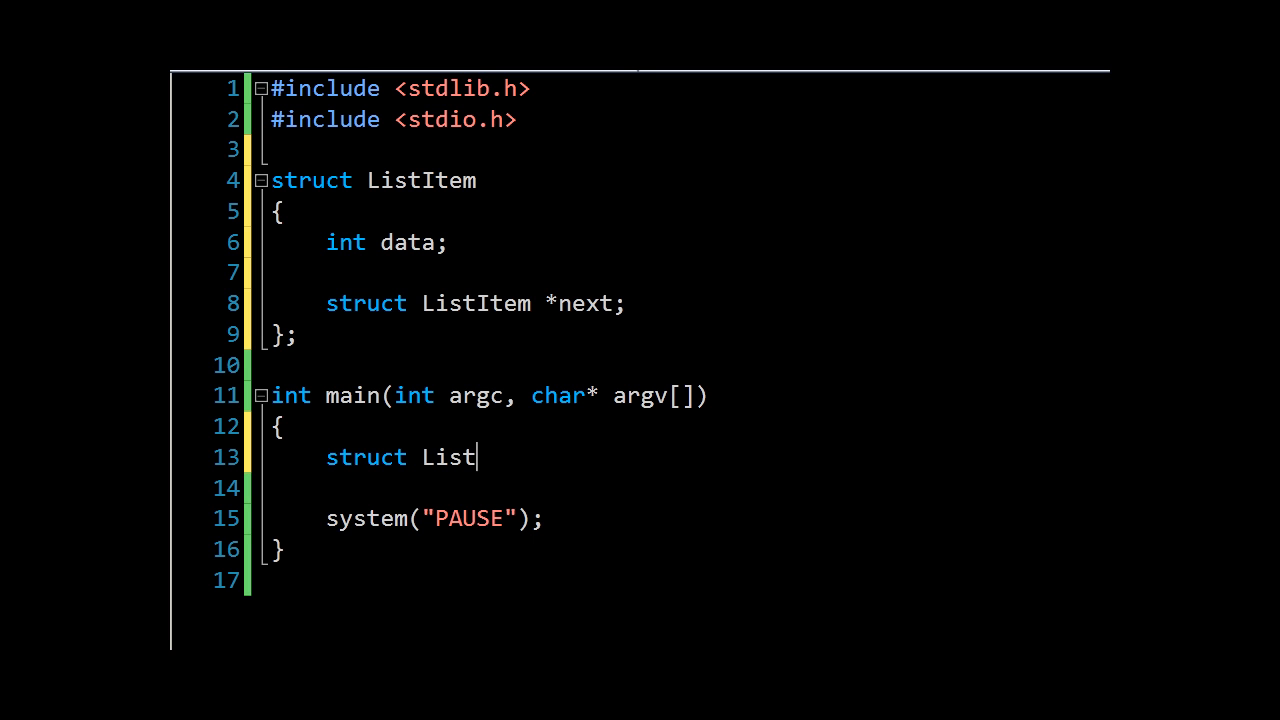
text(Item a;)
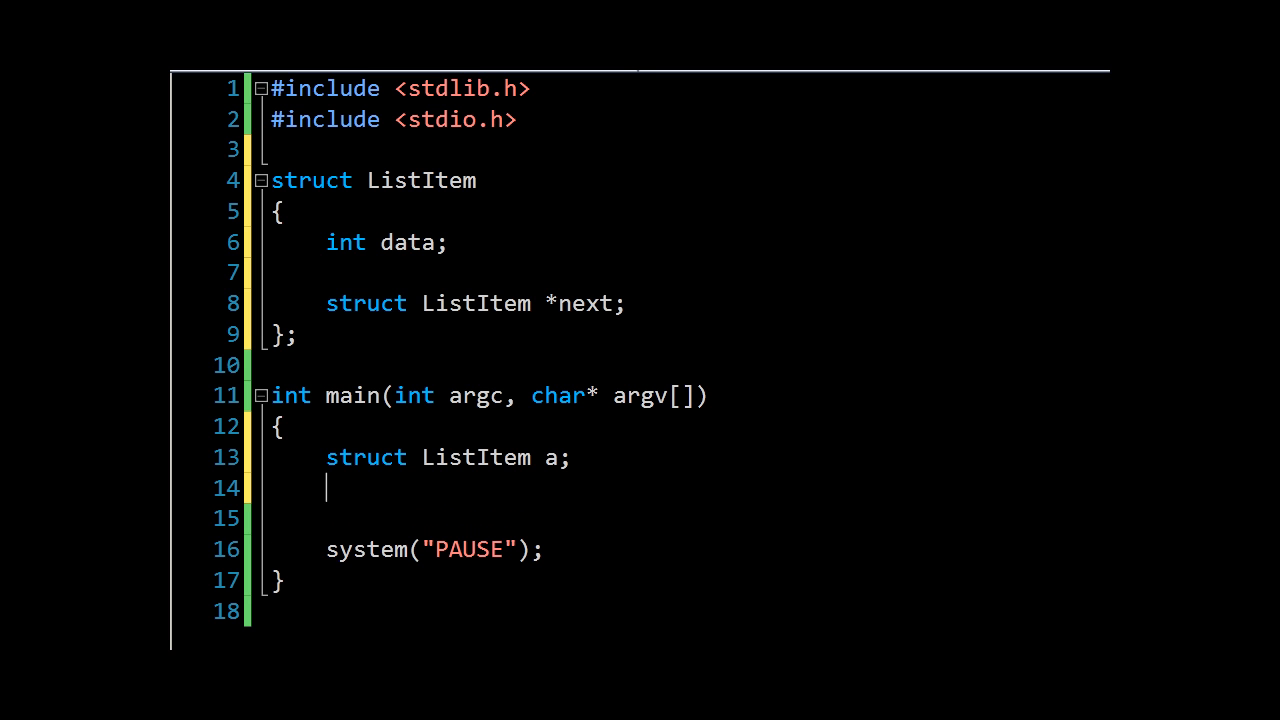
text(a.D)
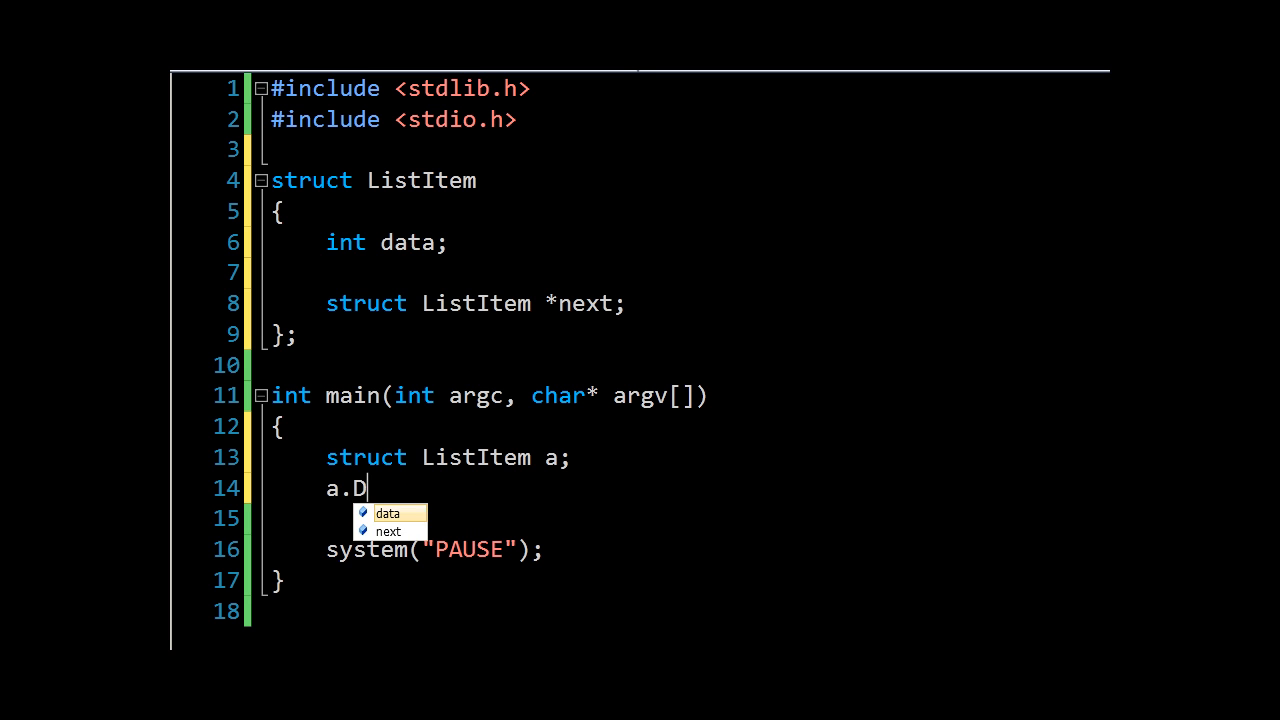
text(ata = 0;)
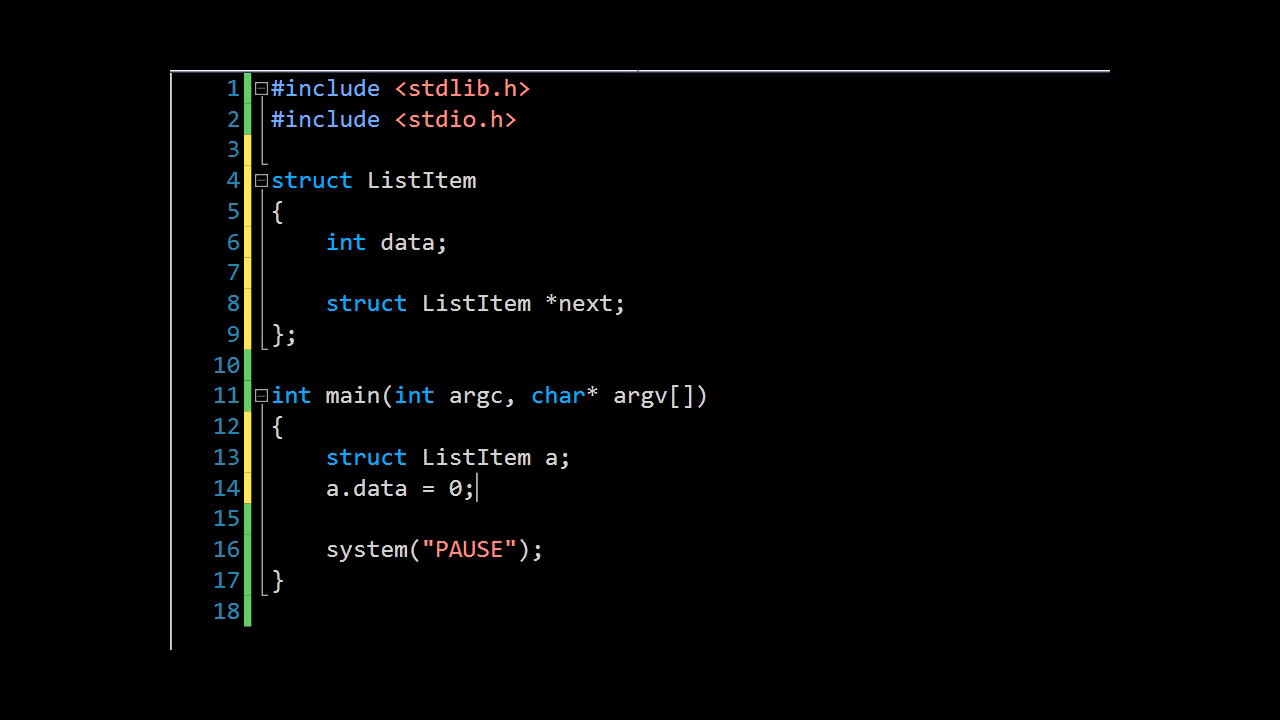
text(a)
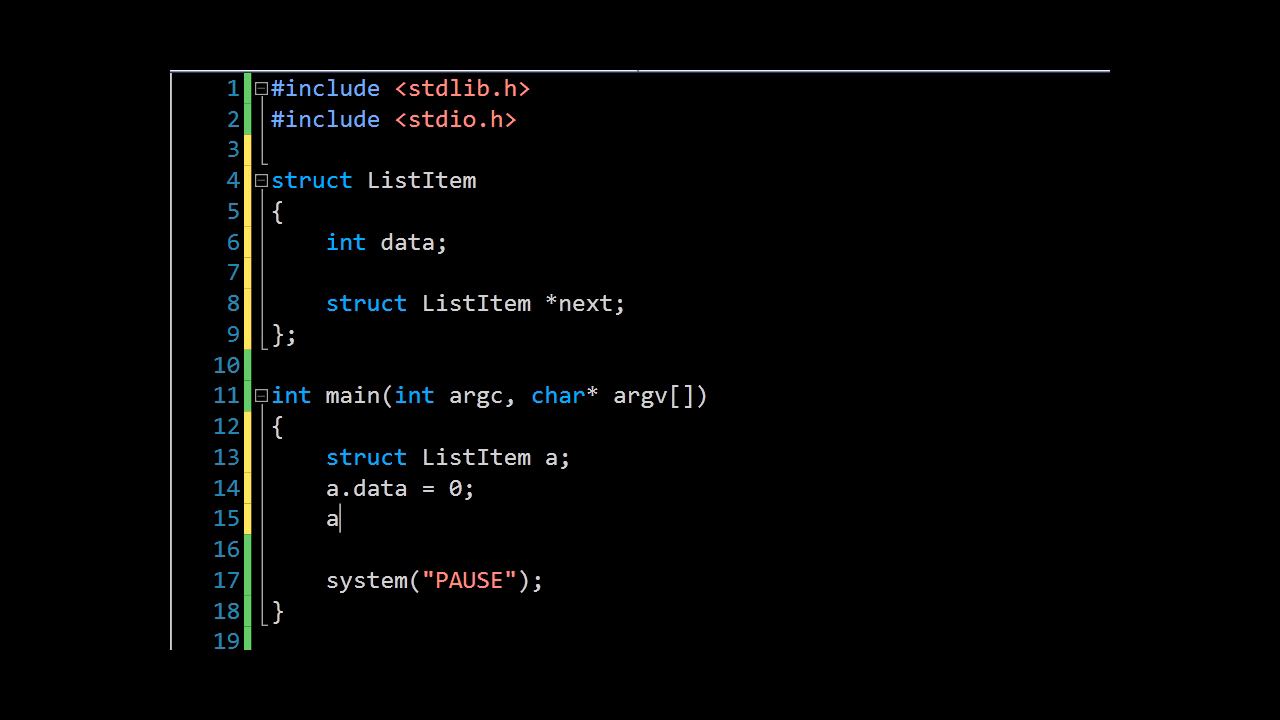
text(.next =)
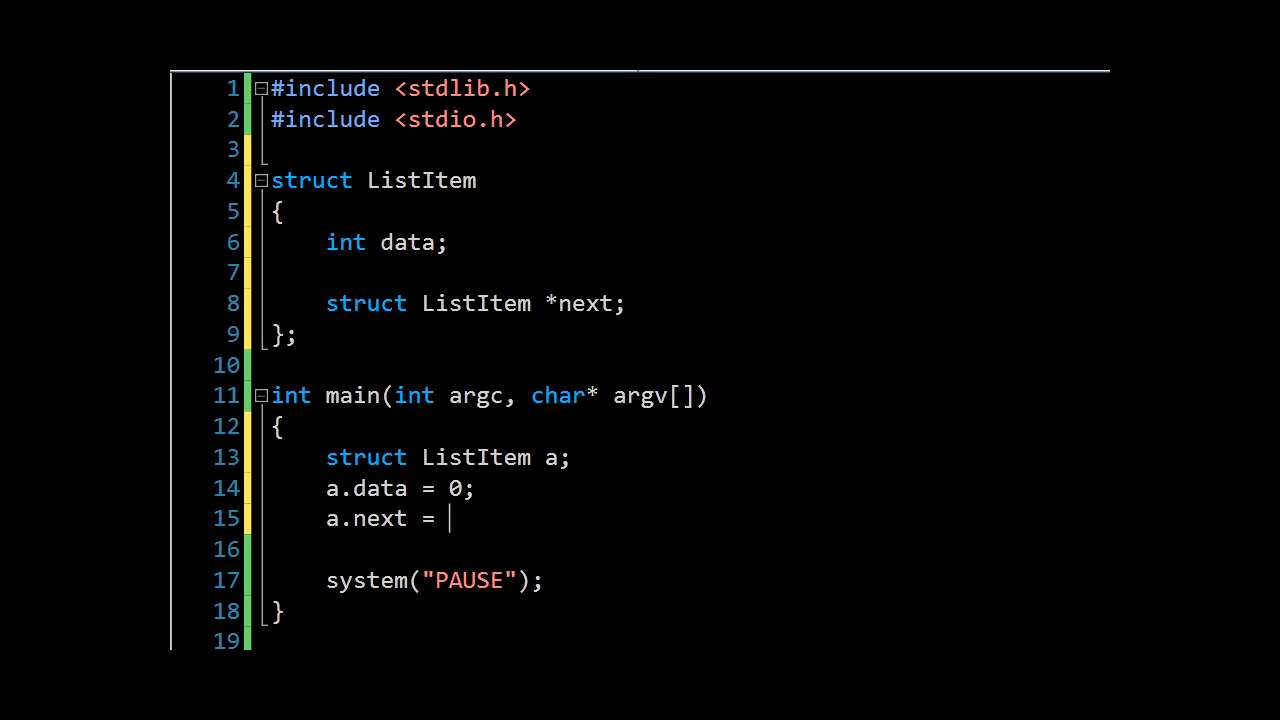
text(NULL;)
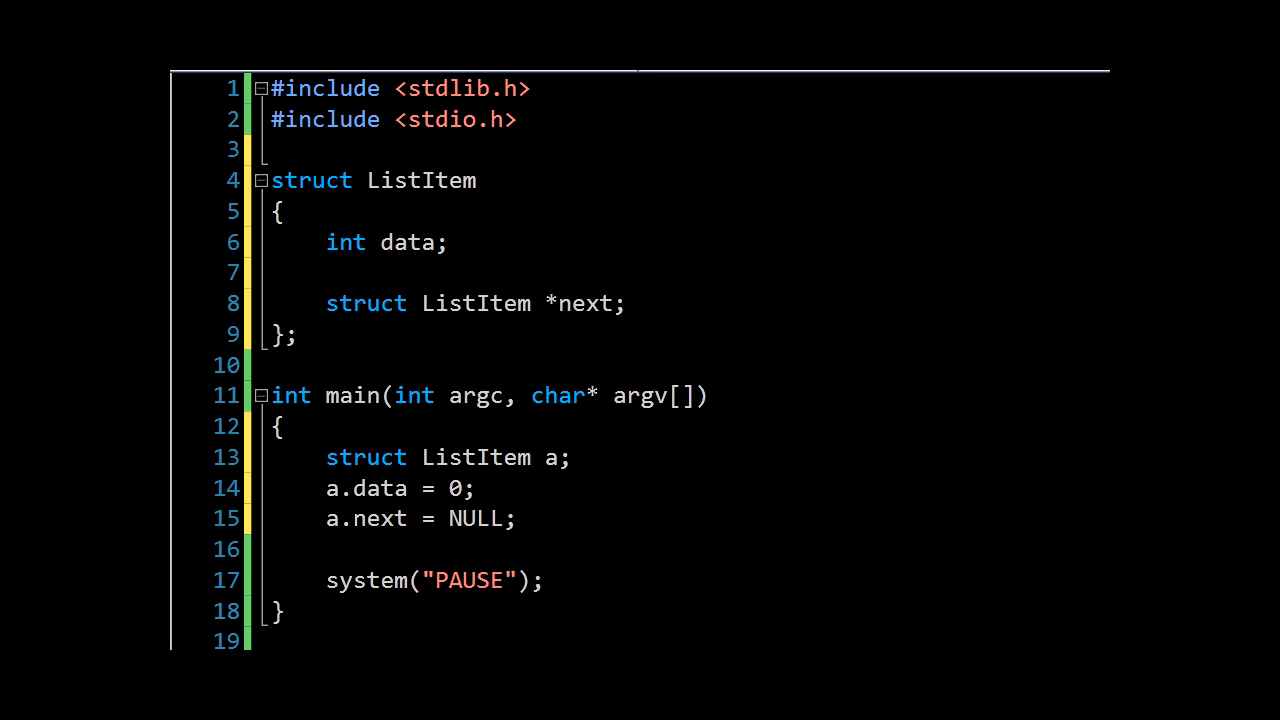
Declare ListItems b and c with data 1 and 2 and next set to NULL
text(s)
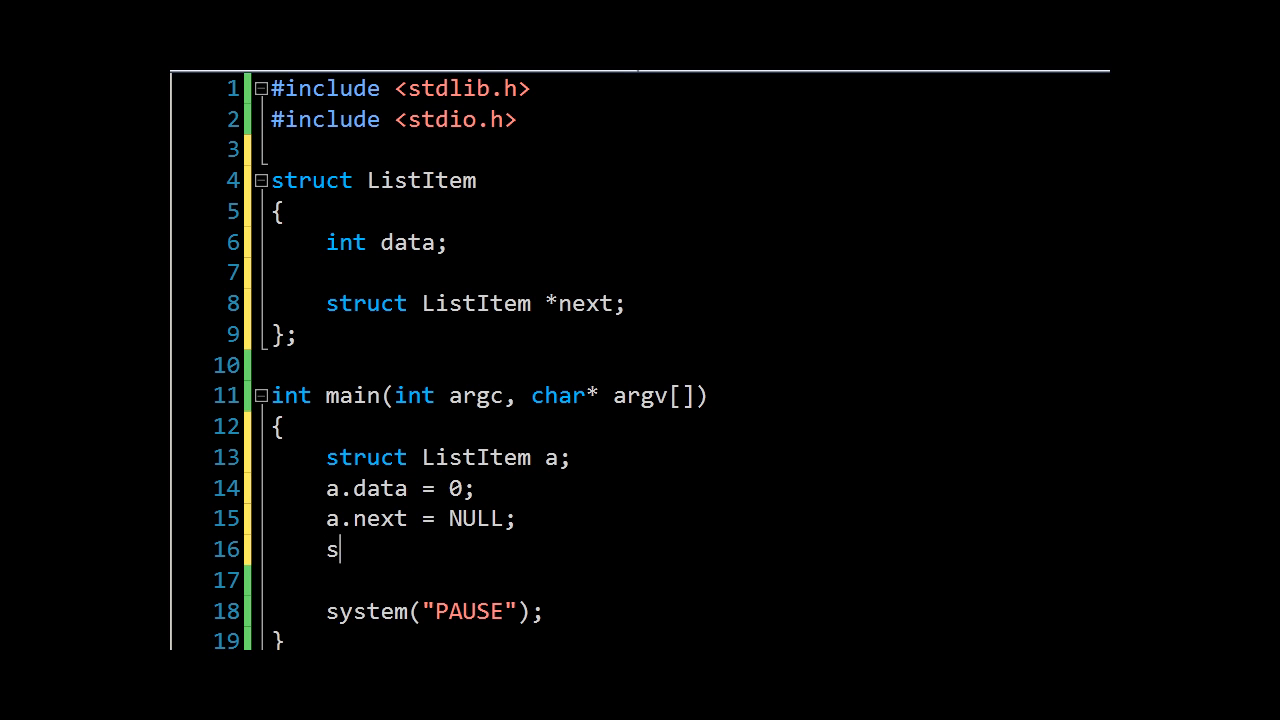
text(truct Liste)
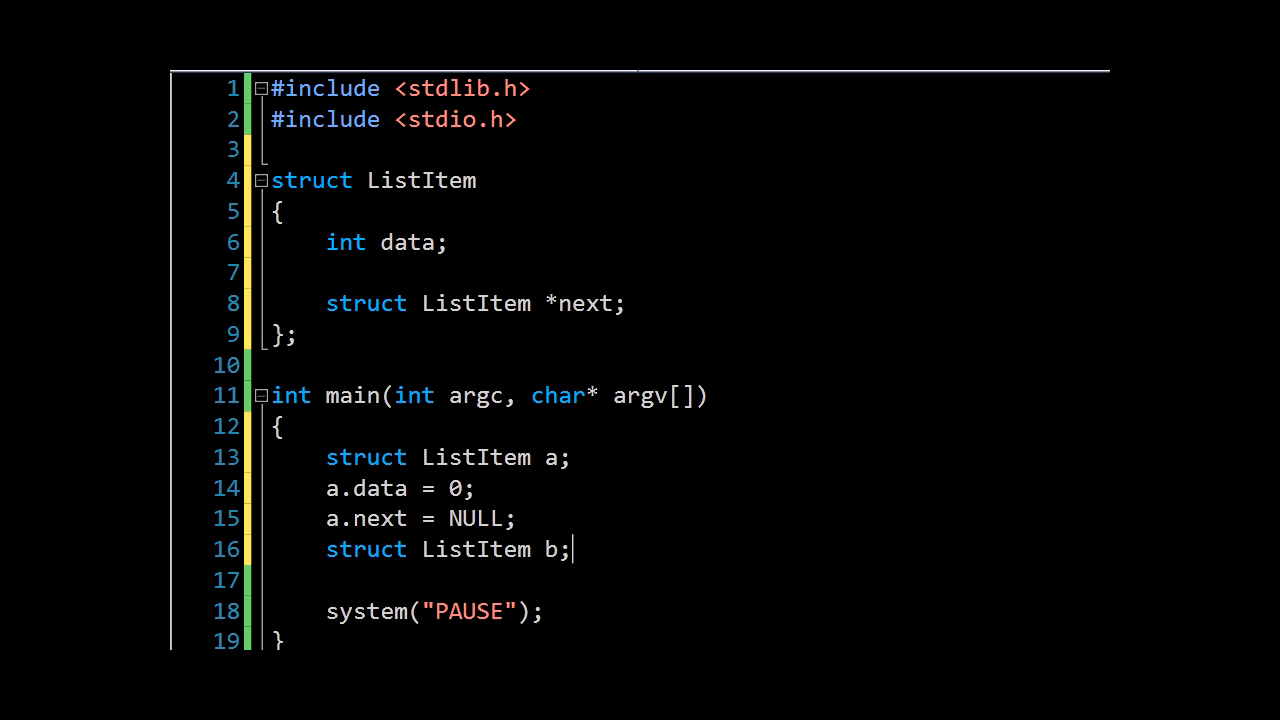
text(b.data = 1;)
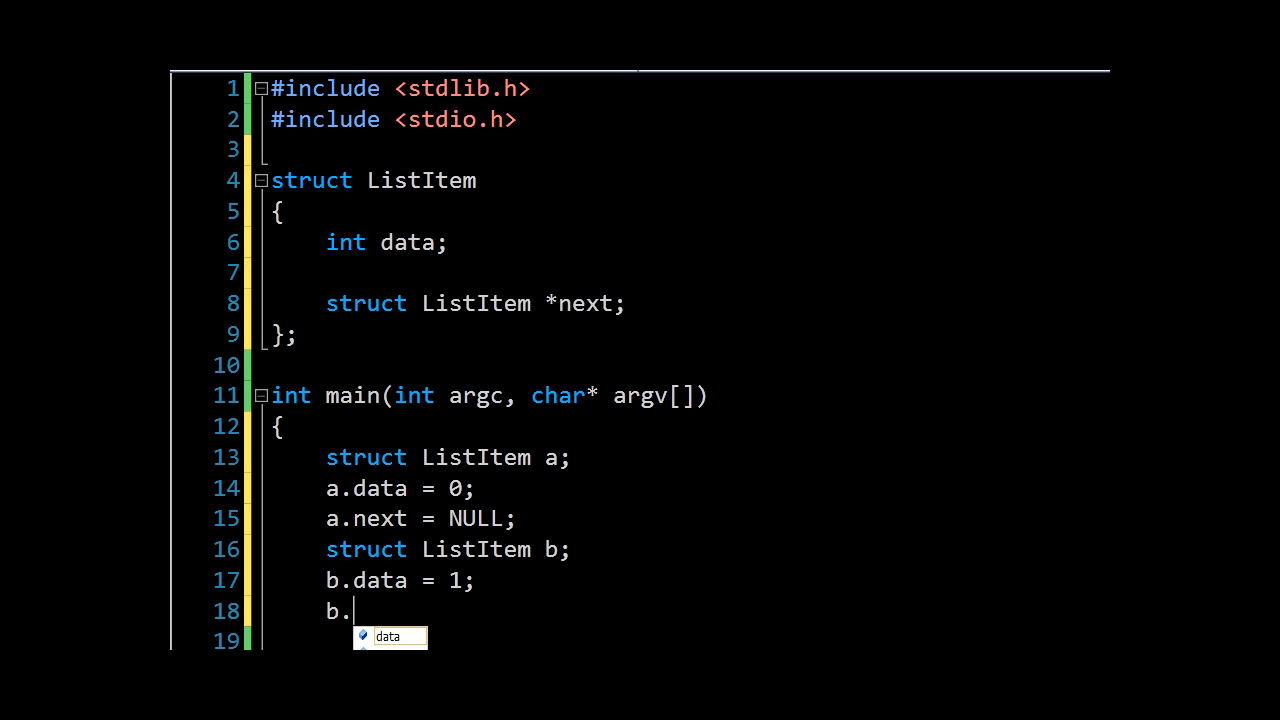
text(next = N)
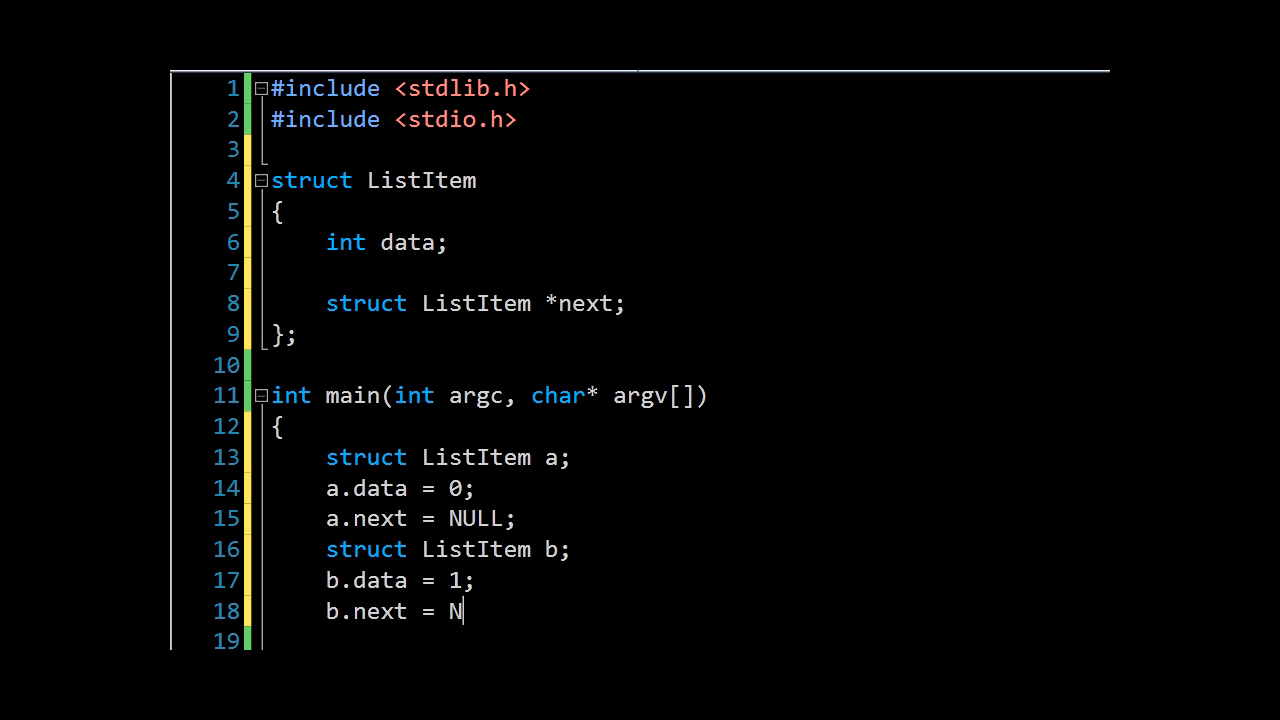
text(ULL;)
click(686, 640)
text(struct Liste)
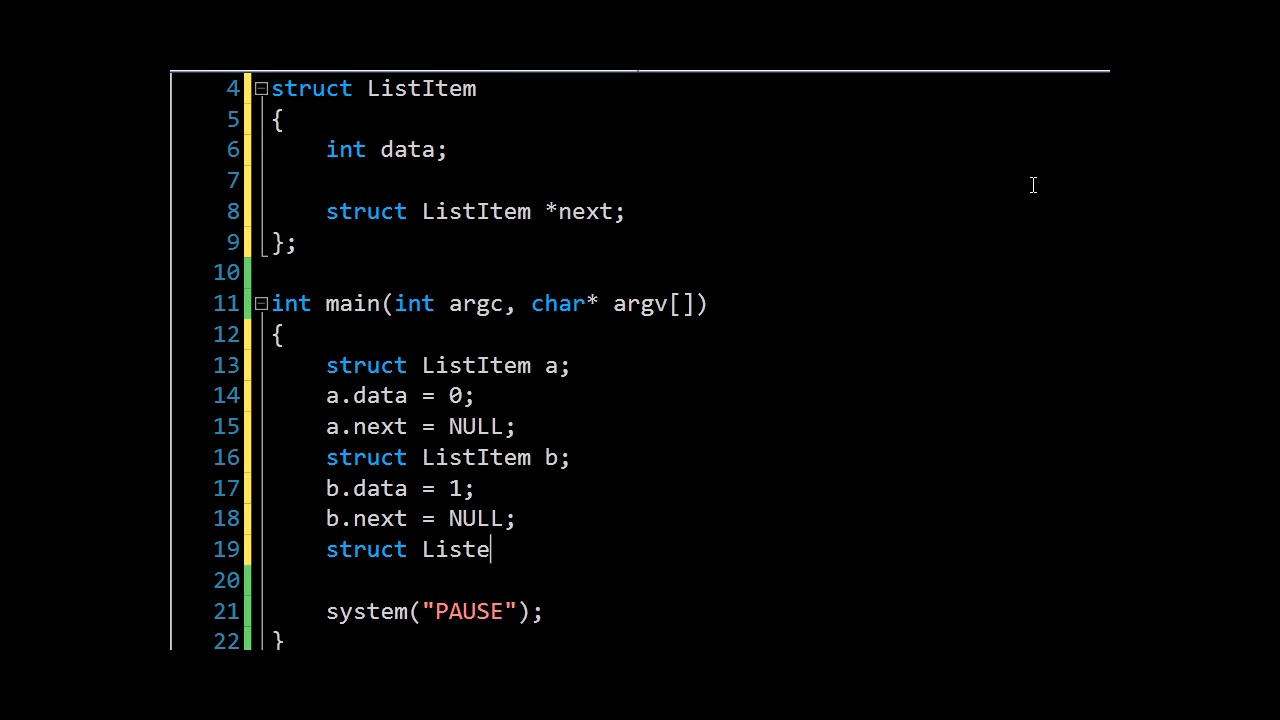
text(Item c;)
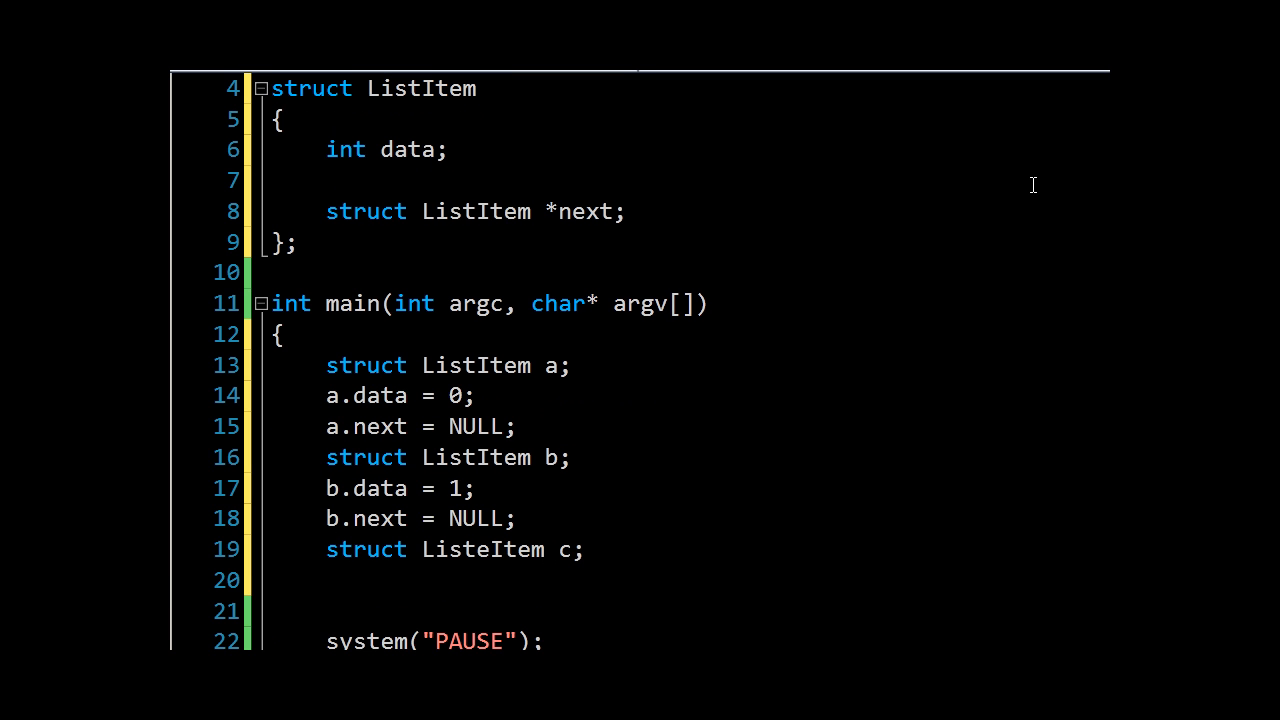
text(c.data = 2;)
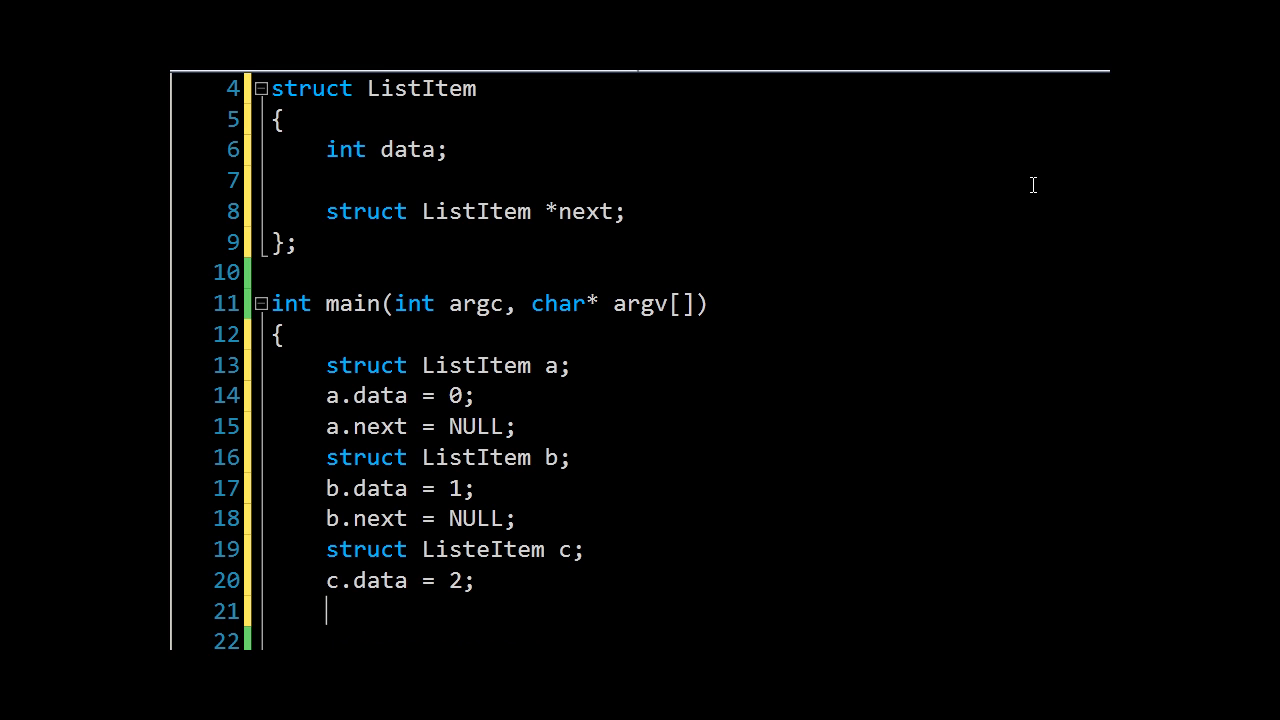
text(c.next = NULL;)
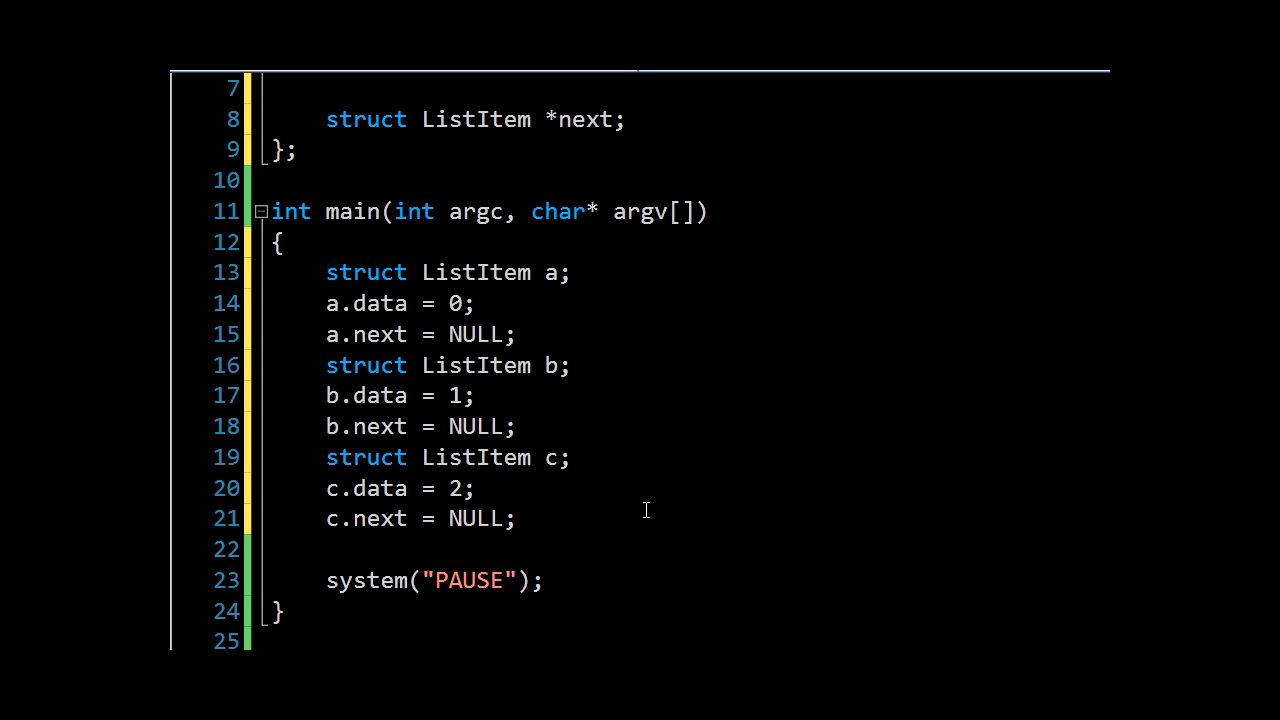
scroll(down, 3)
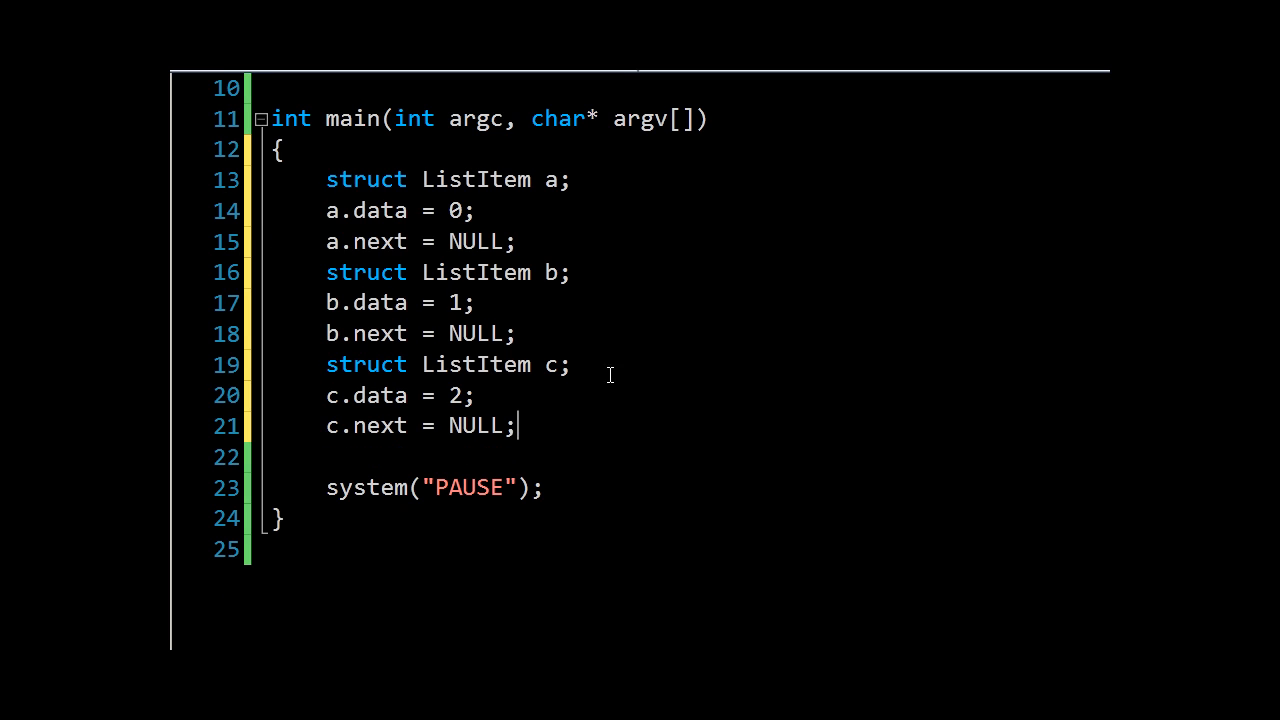
mouse_move(730, 440)
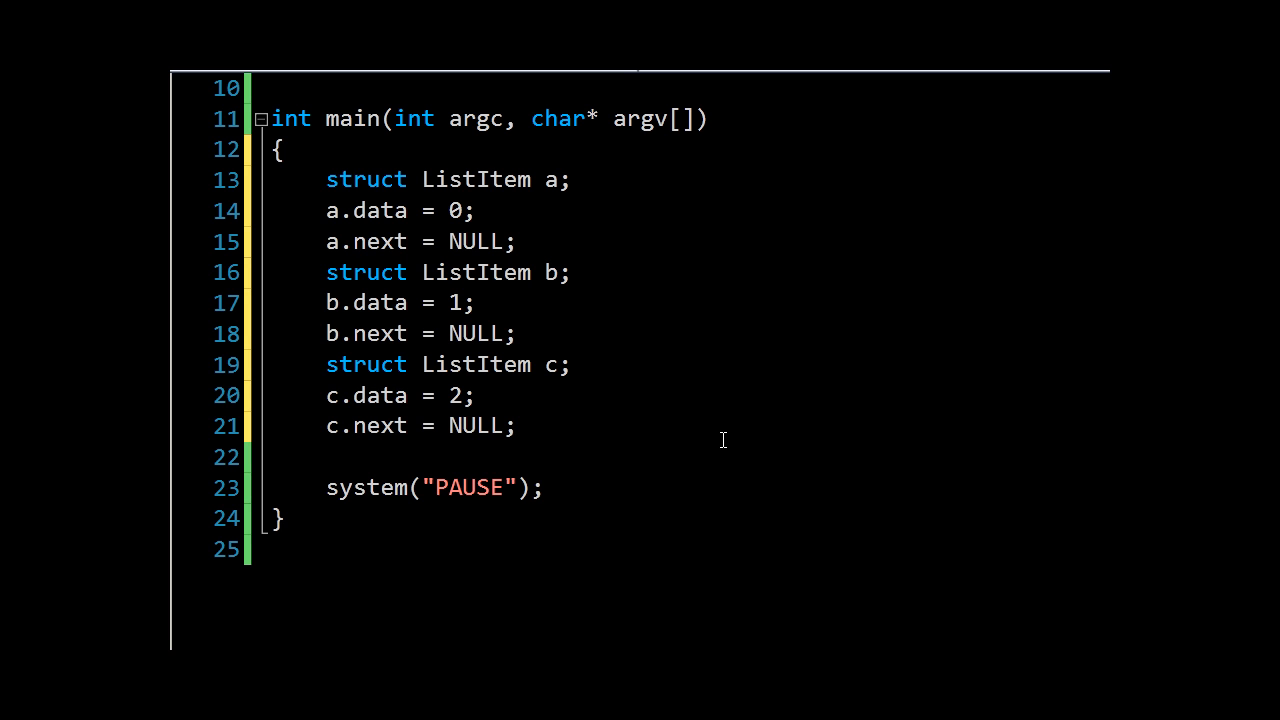
Write a.next = &b; and b.next = &c; to chain the three items
key(enter)
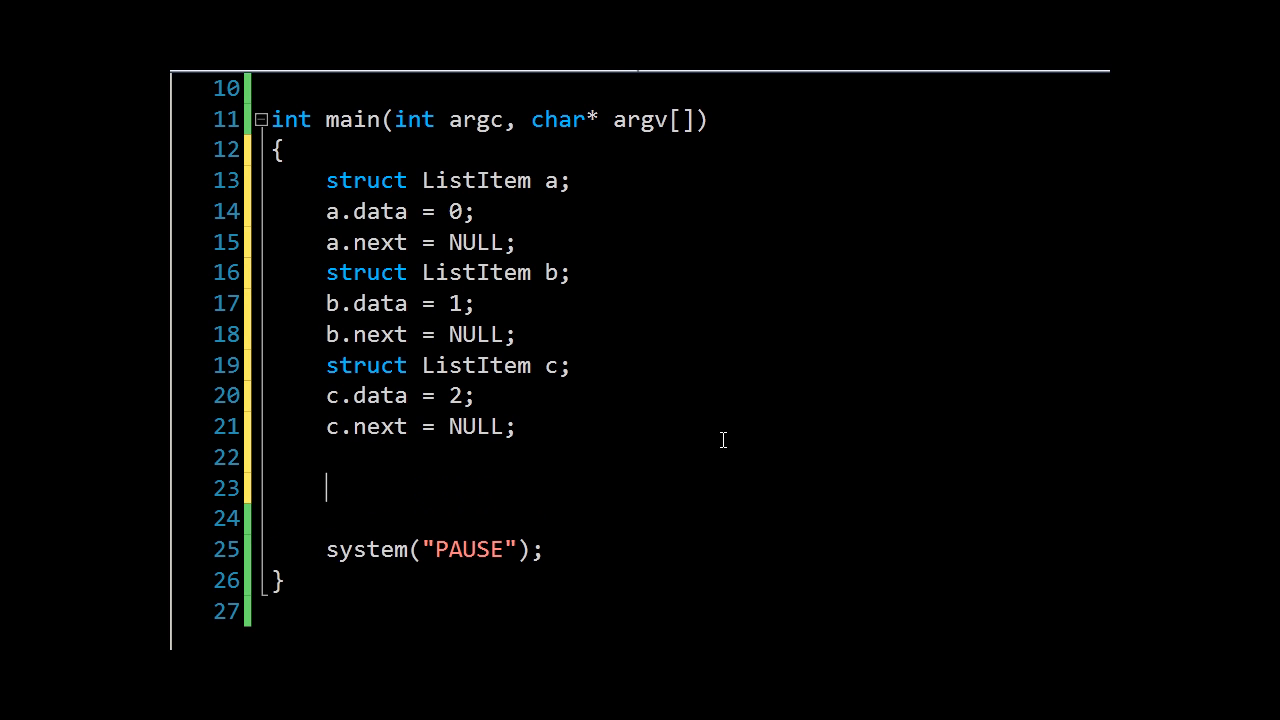
text(a.next)
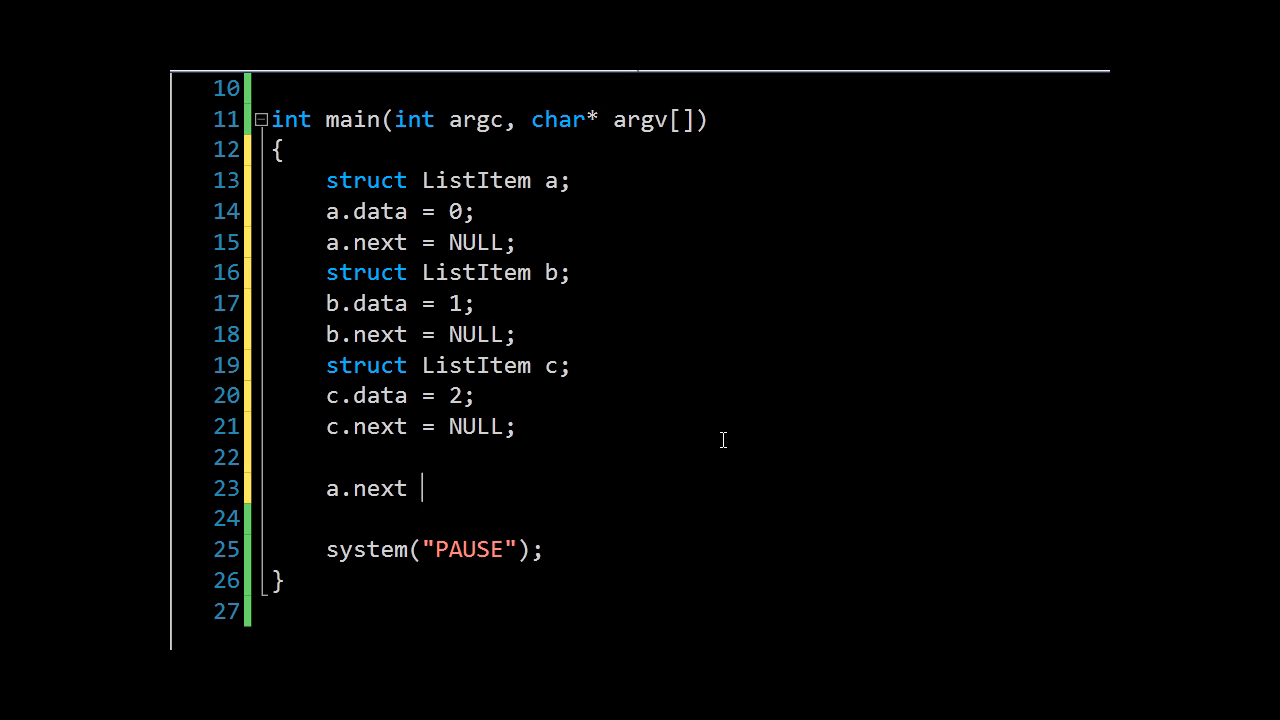
text(&)
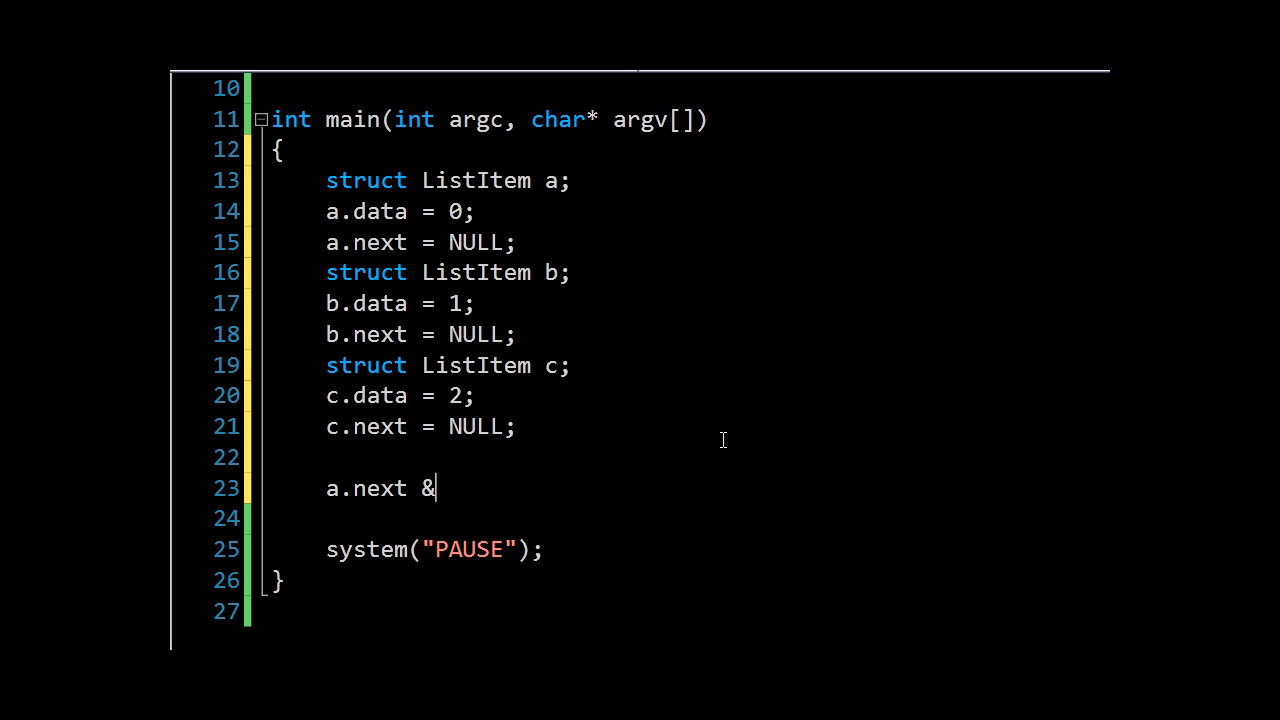
key(Backspace)
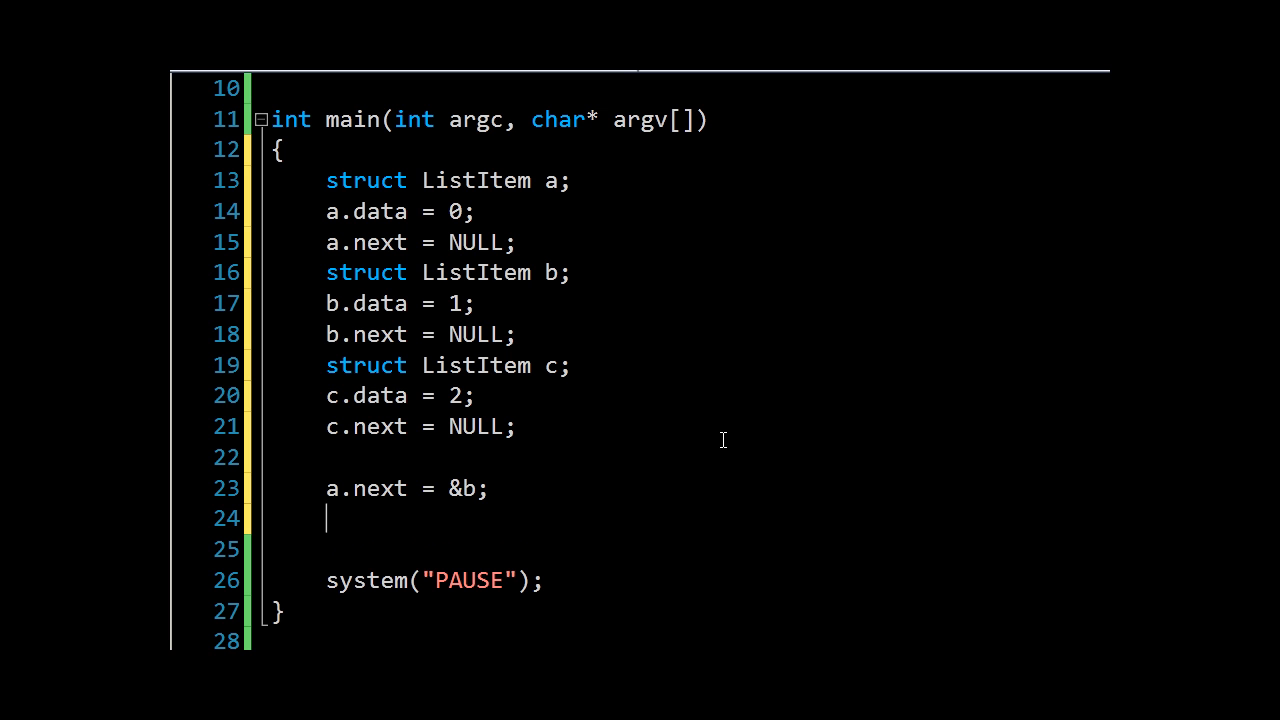
text(b.next =)
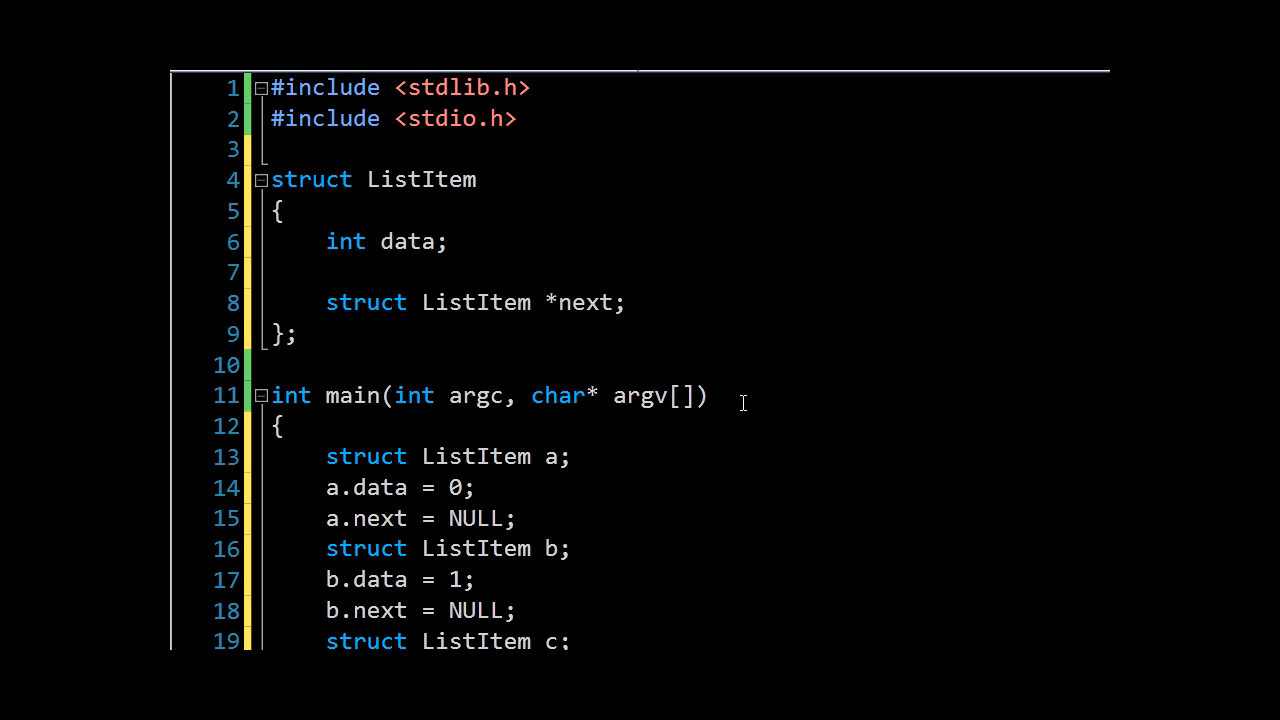
double_click(550, 302)
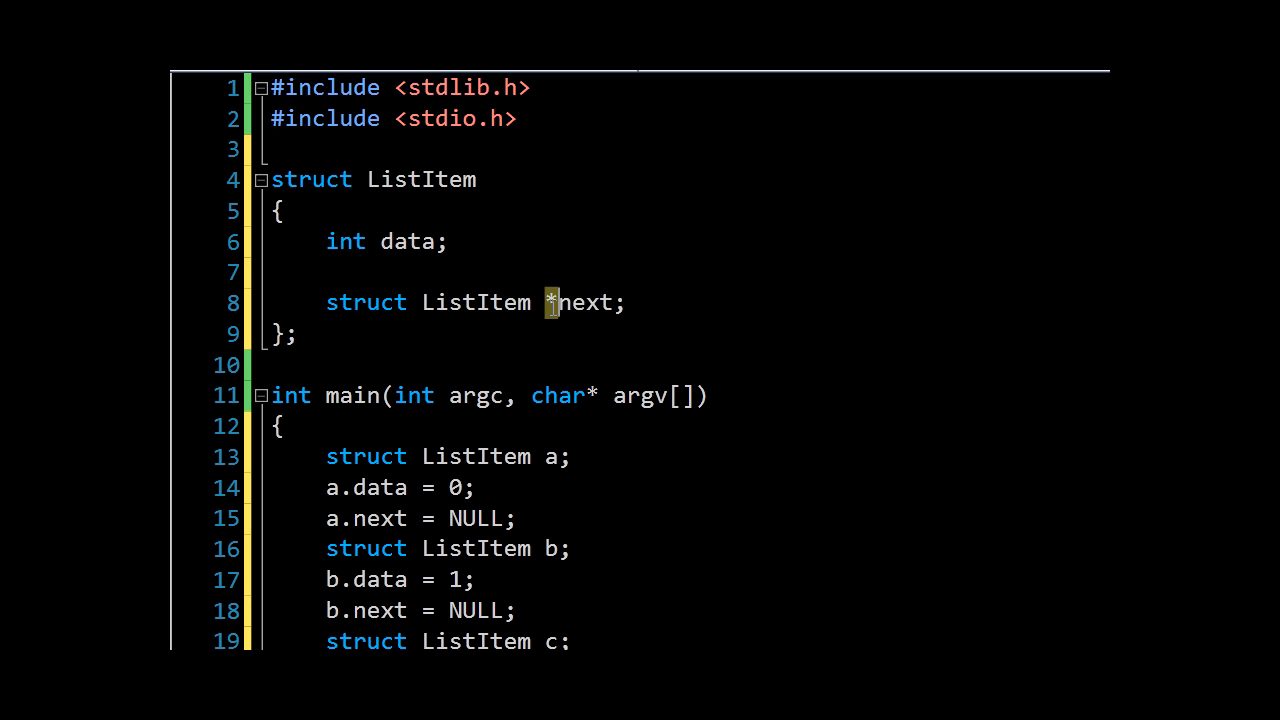
scroll(down, 3)
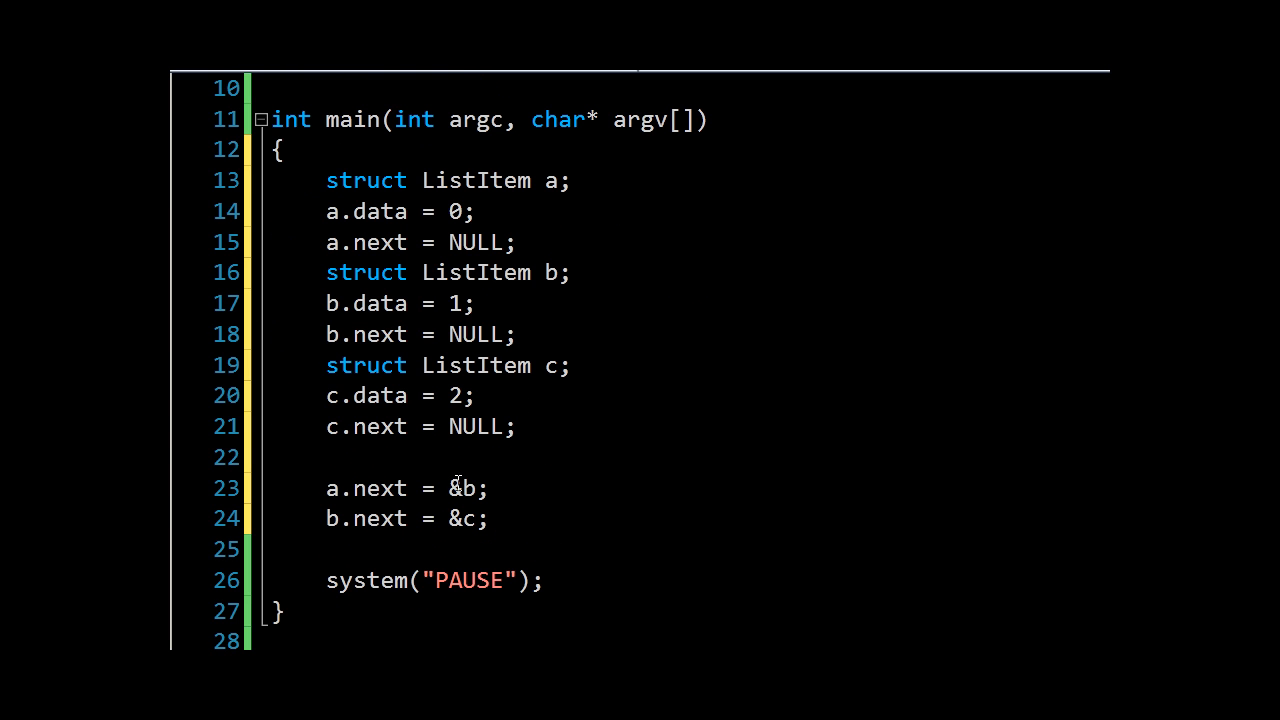
double_click(380, 488)
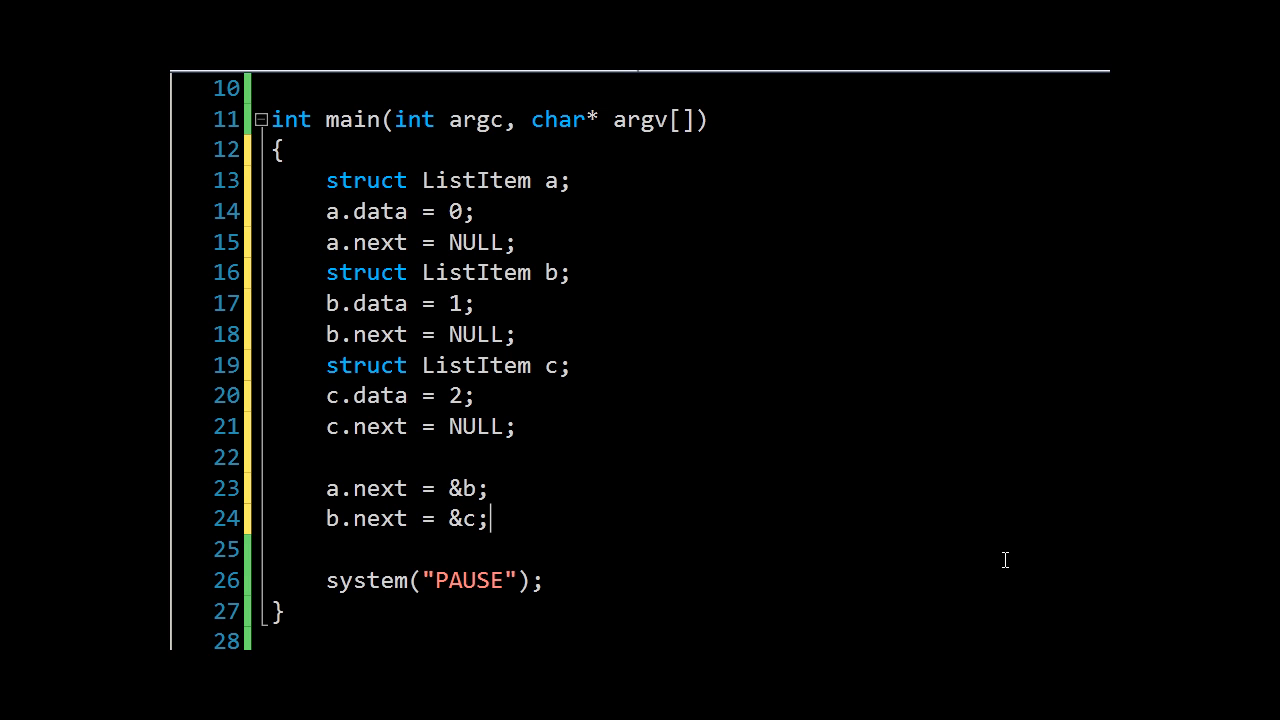
Start a for loop with a ListItem pointer i initialised to &a
key(enter)
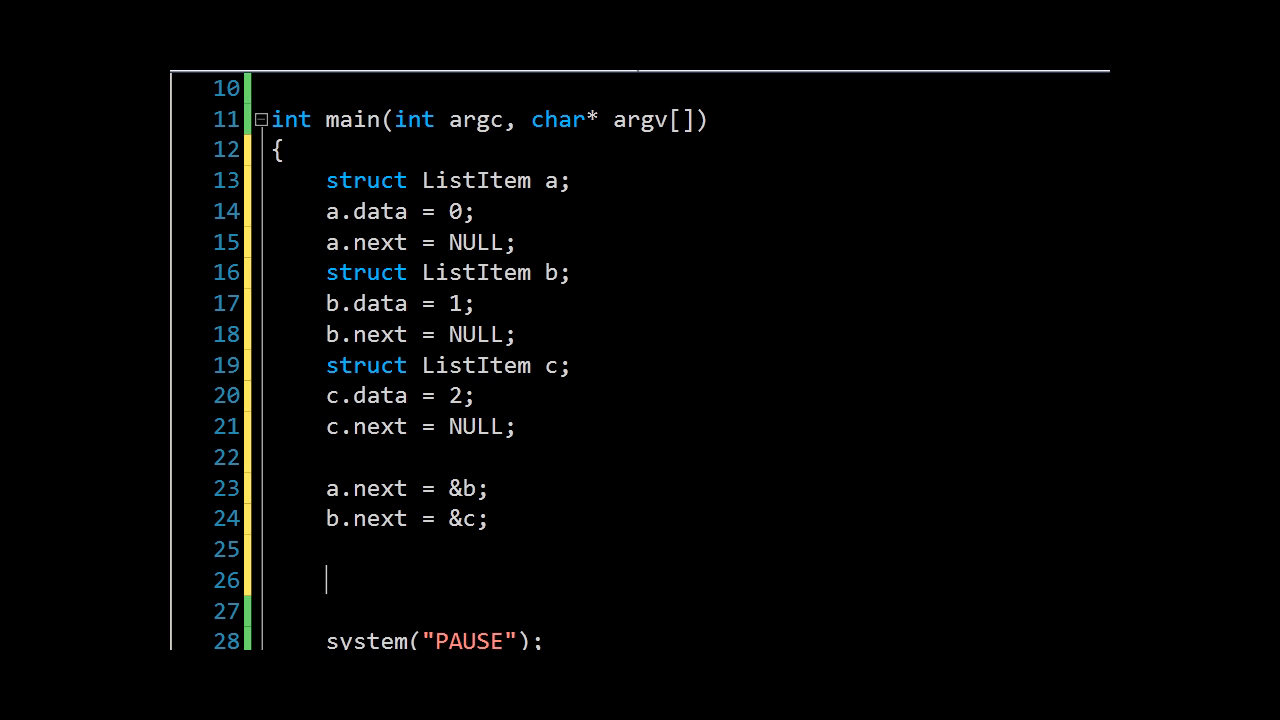
text(for ()
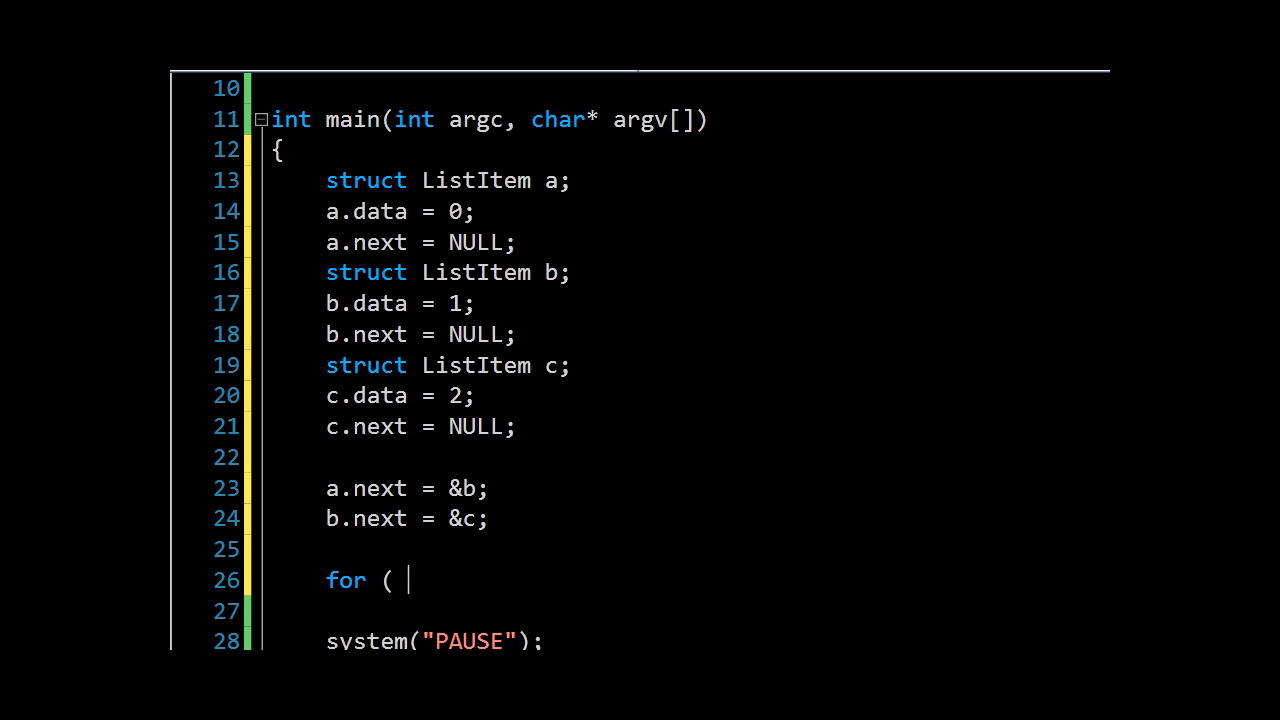
text(ListItem *)
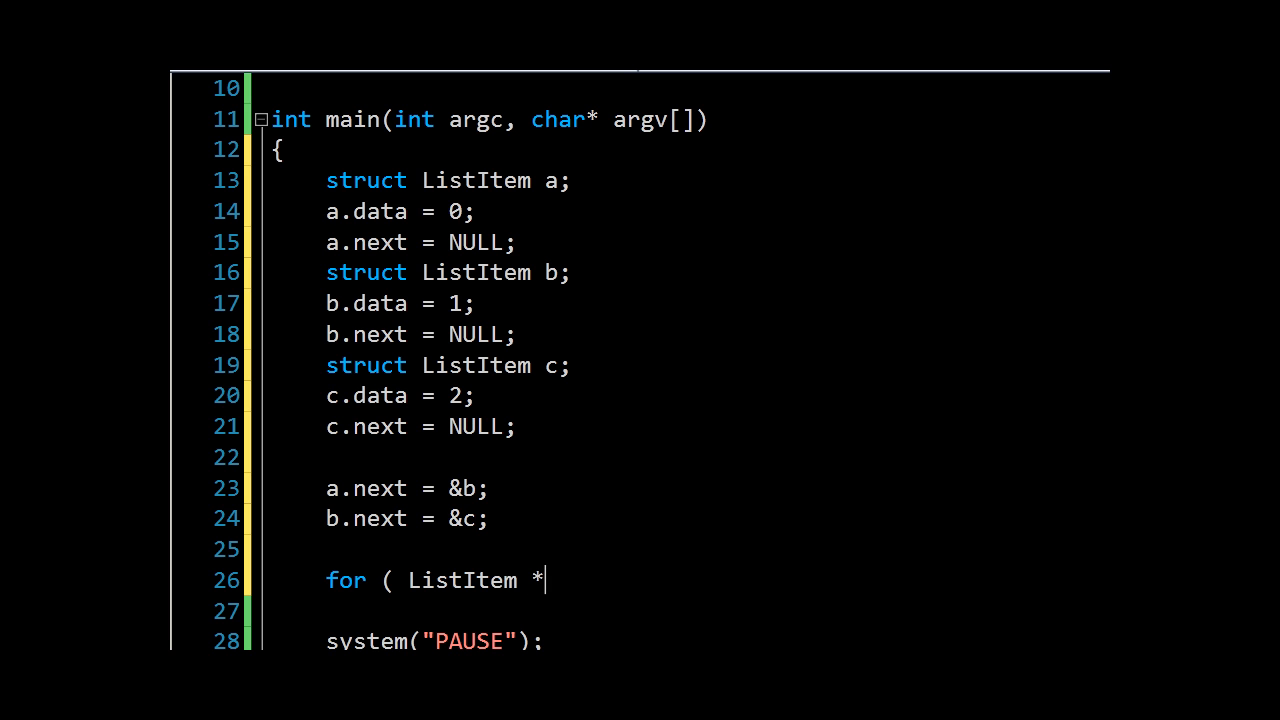
text(s)
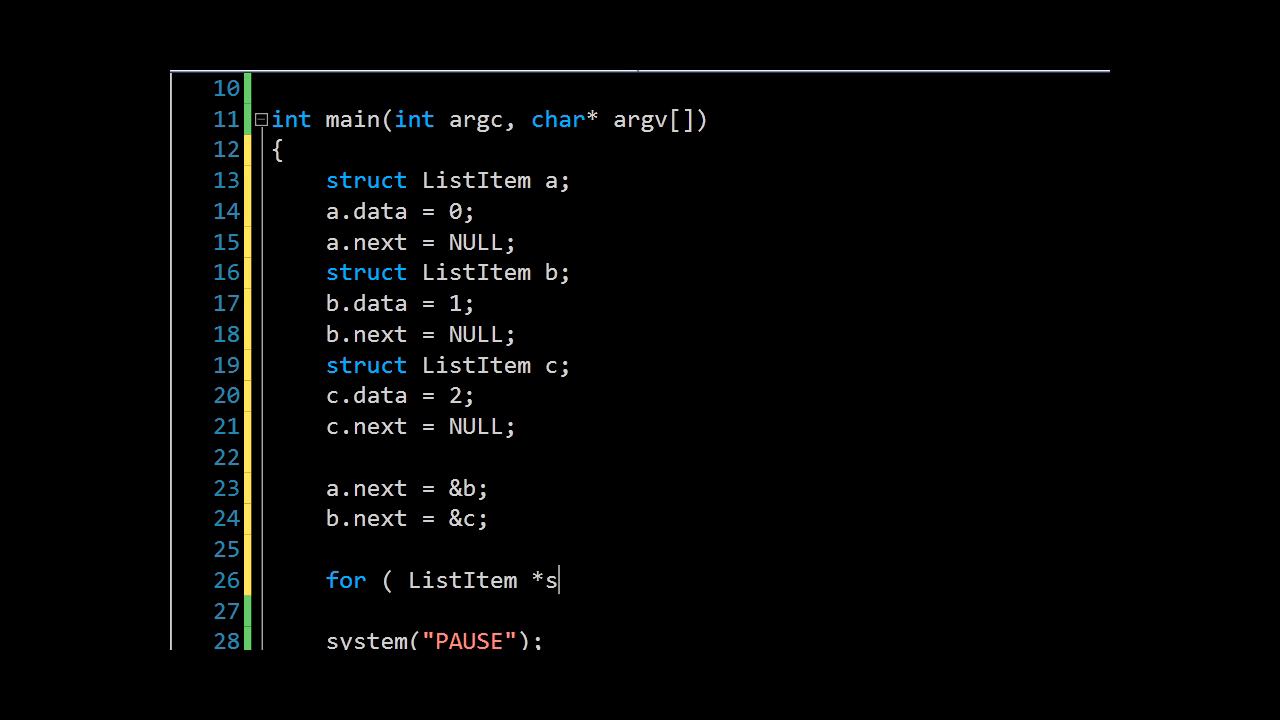
key(Backspace)
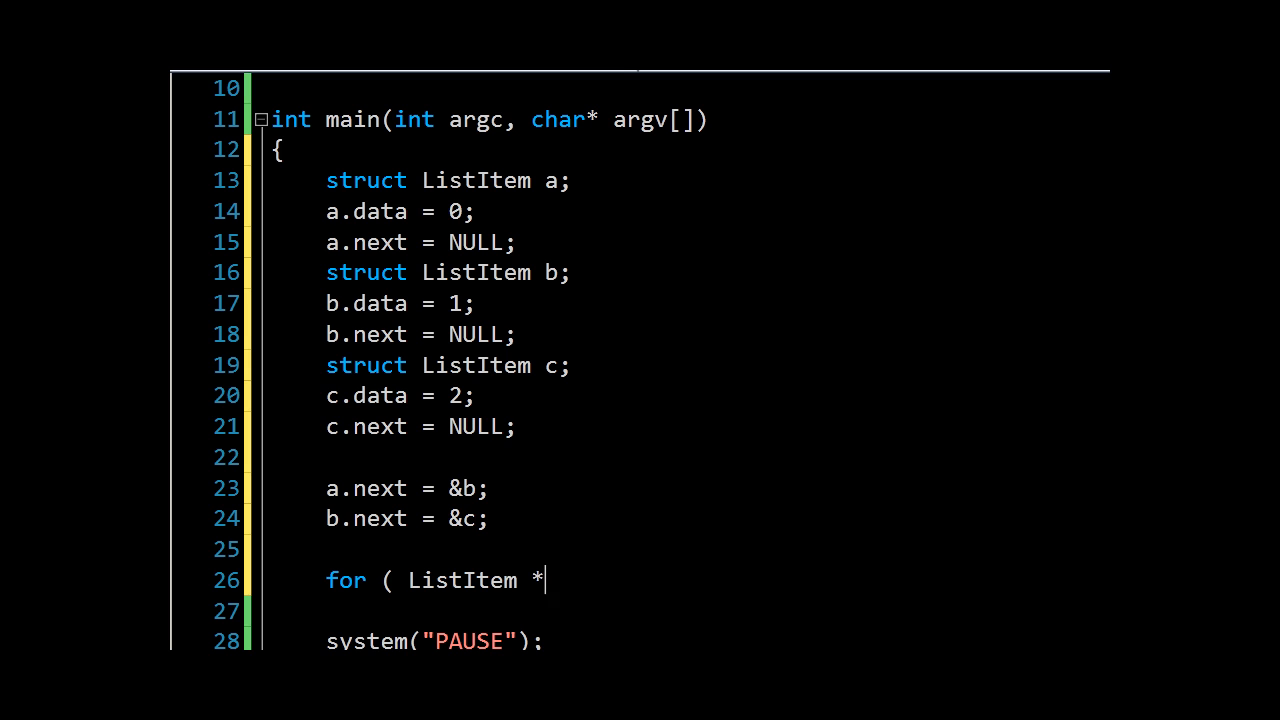
text(i)
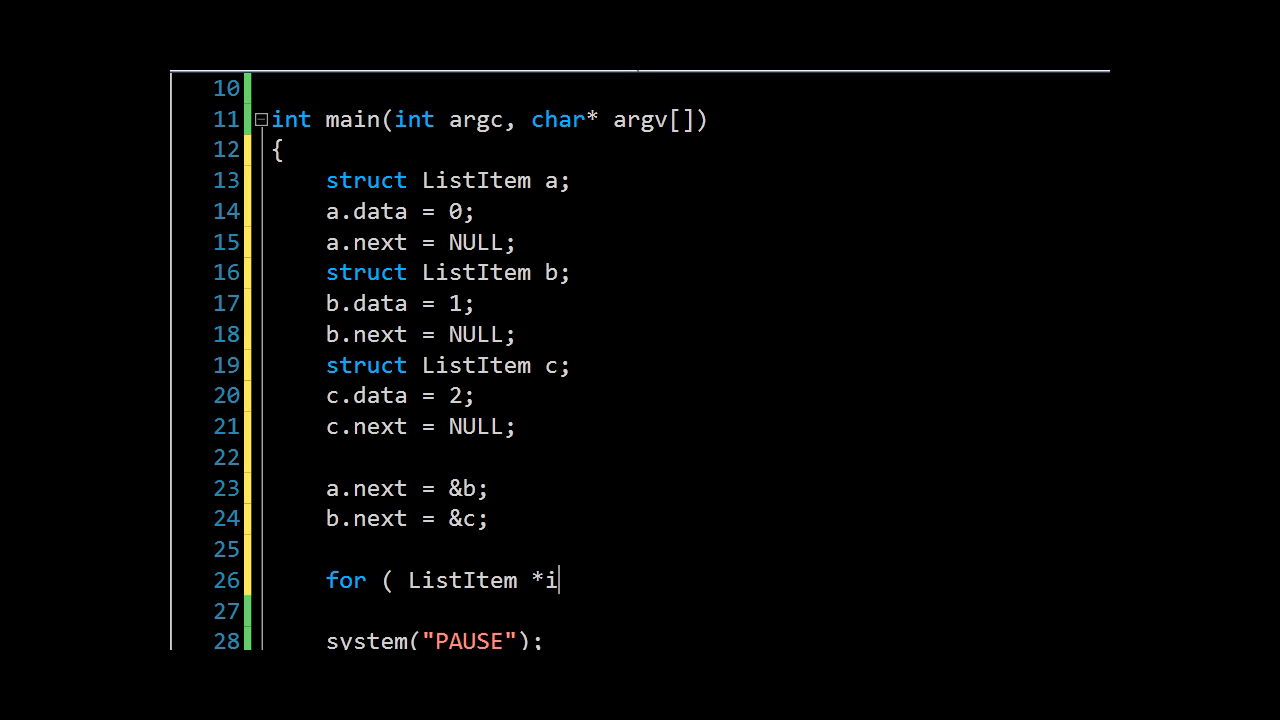
text(=)
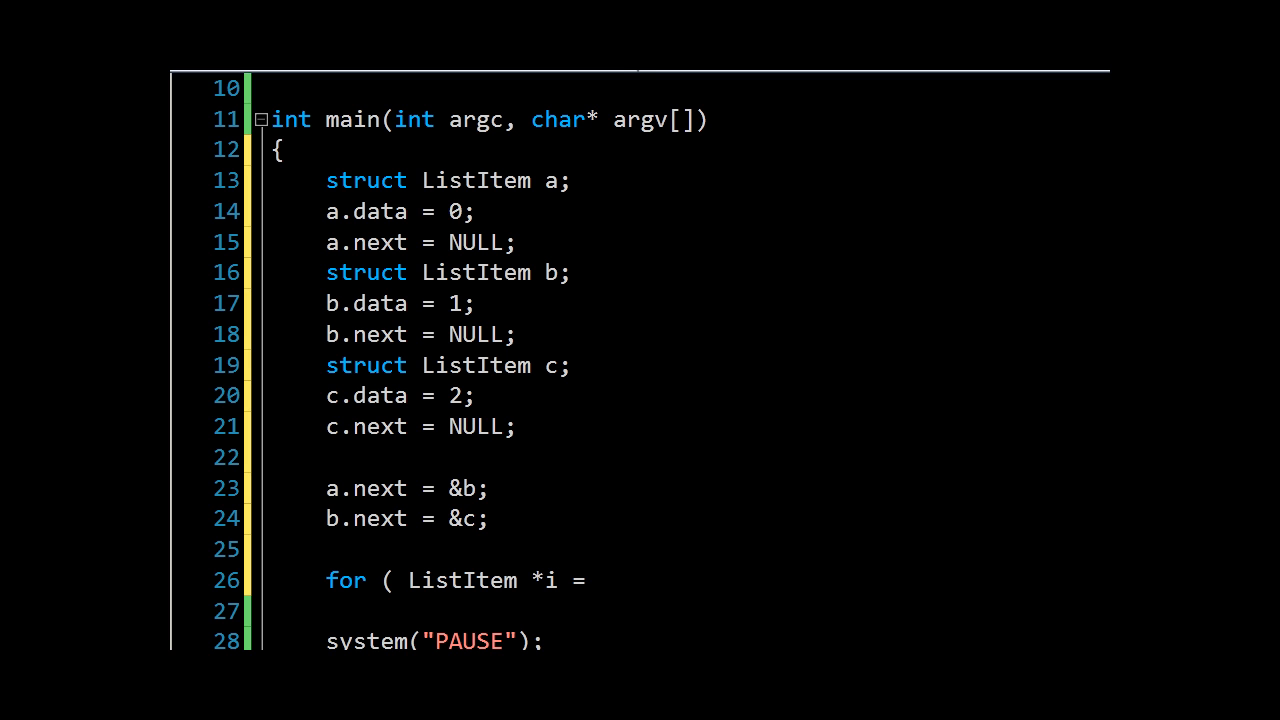
text(&a)
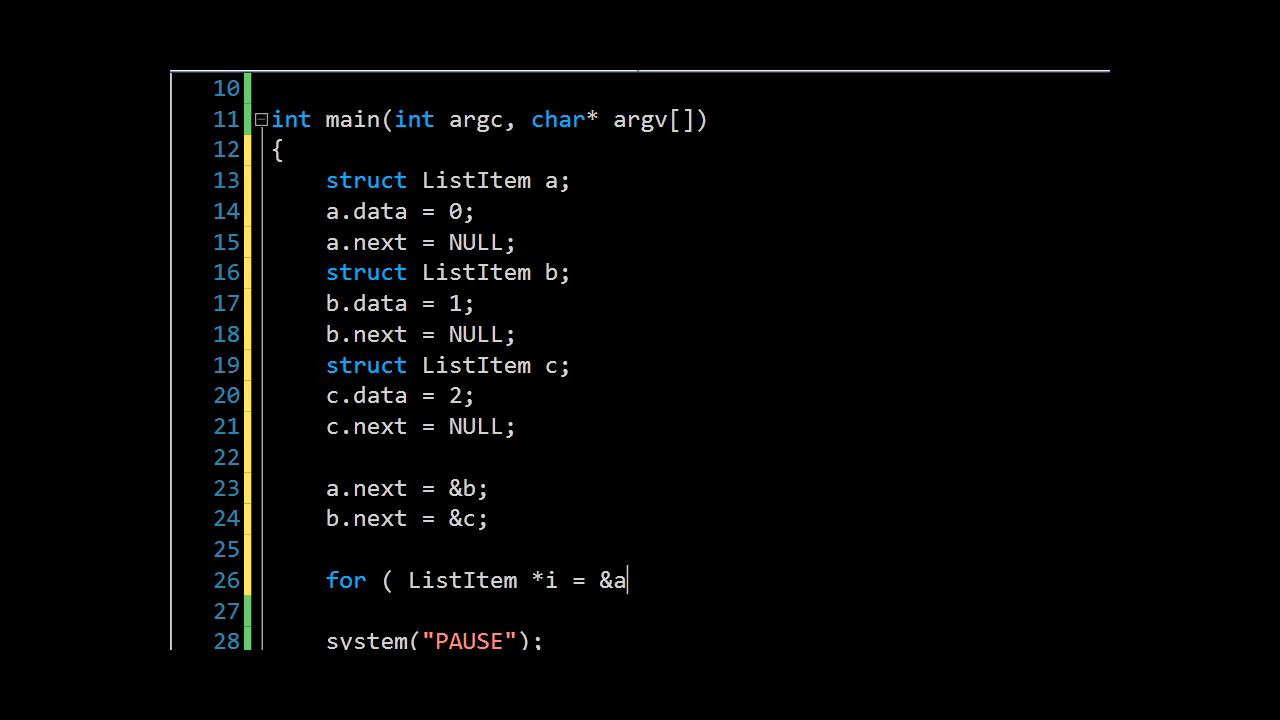
Complete the loop header with the i != NULL condition and i = i->next step
text(; a)
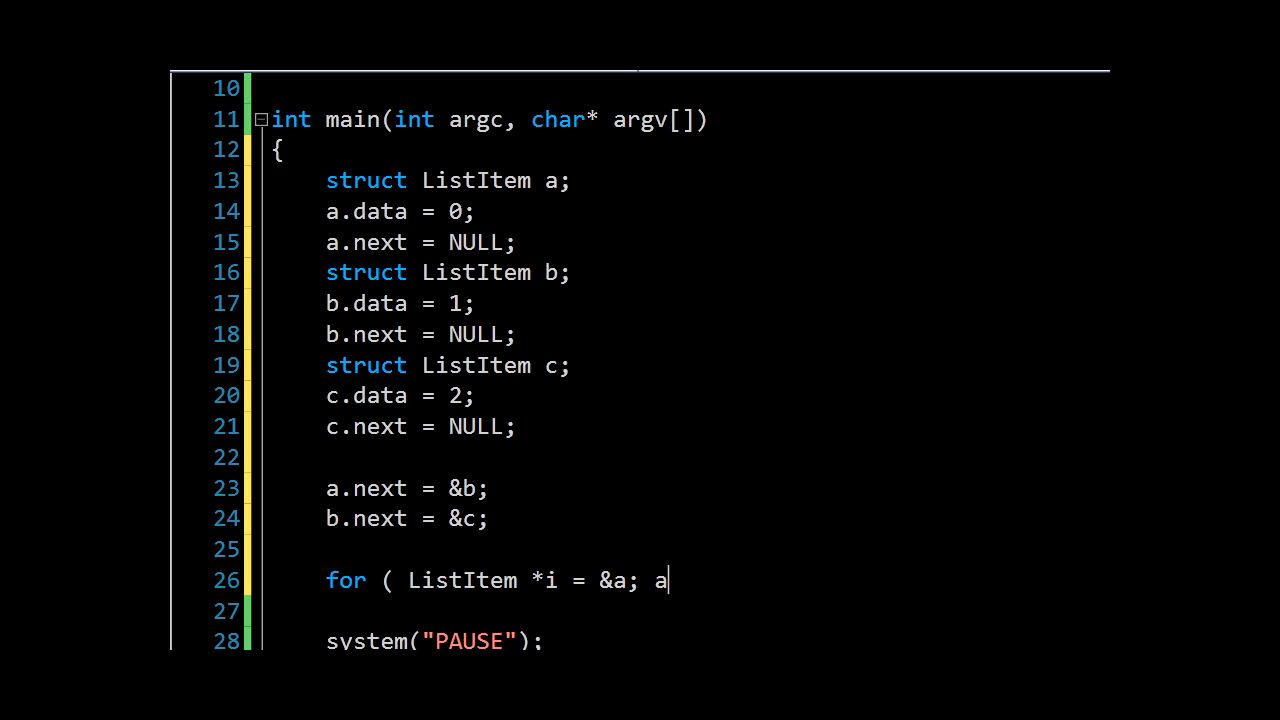
text(!)
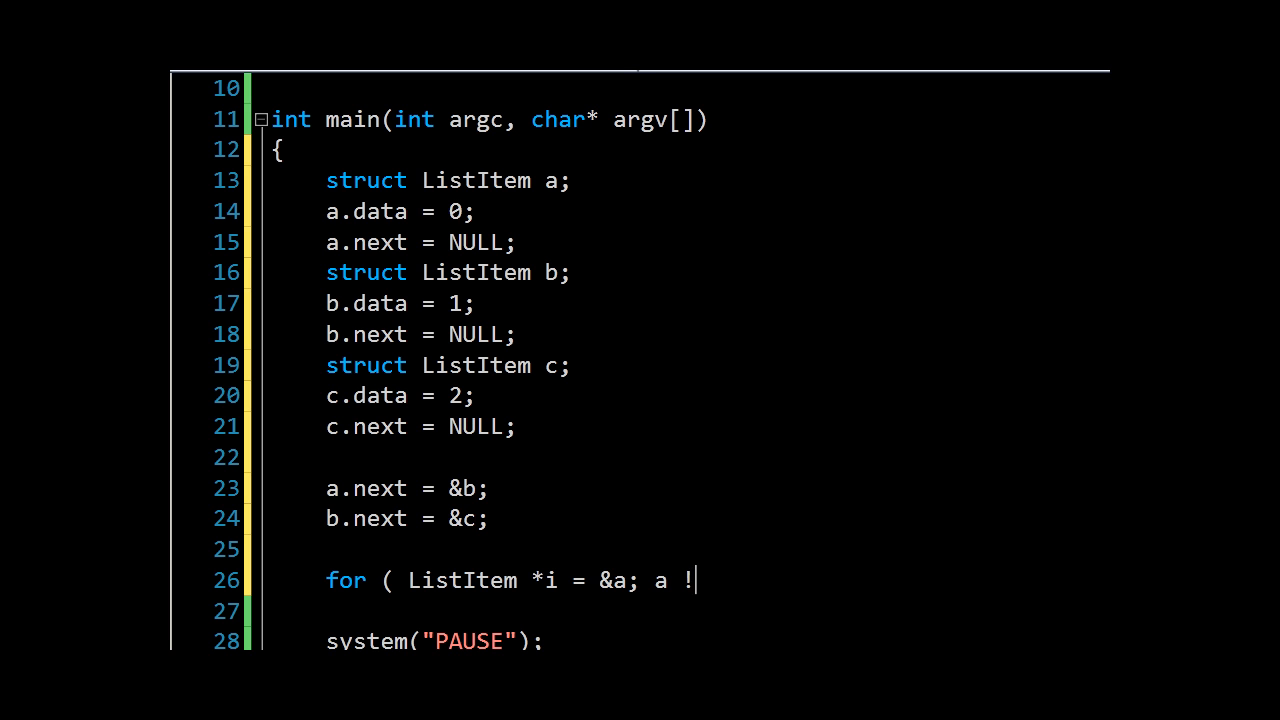
text(= NULL;)
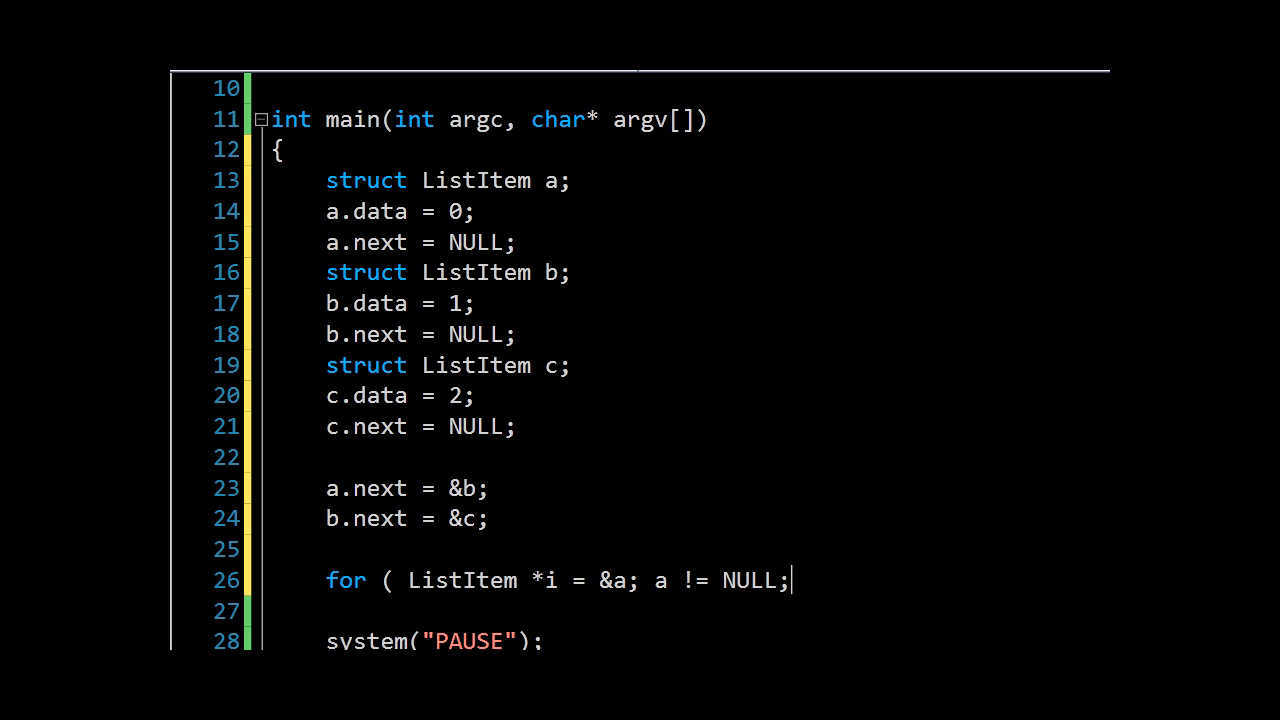
text(a =)
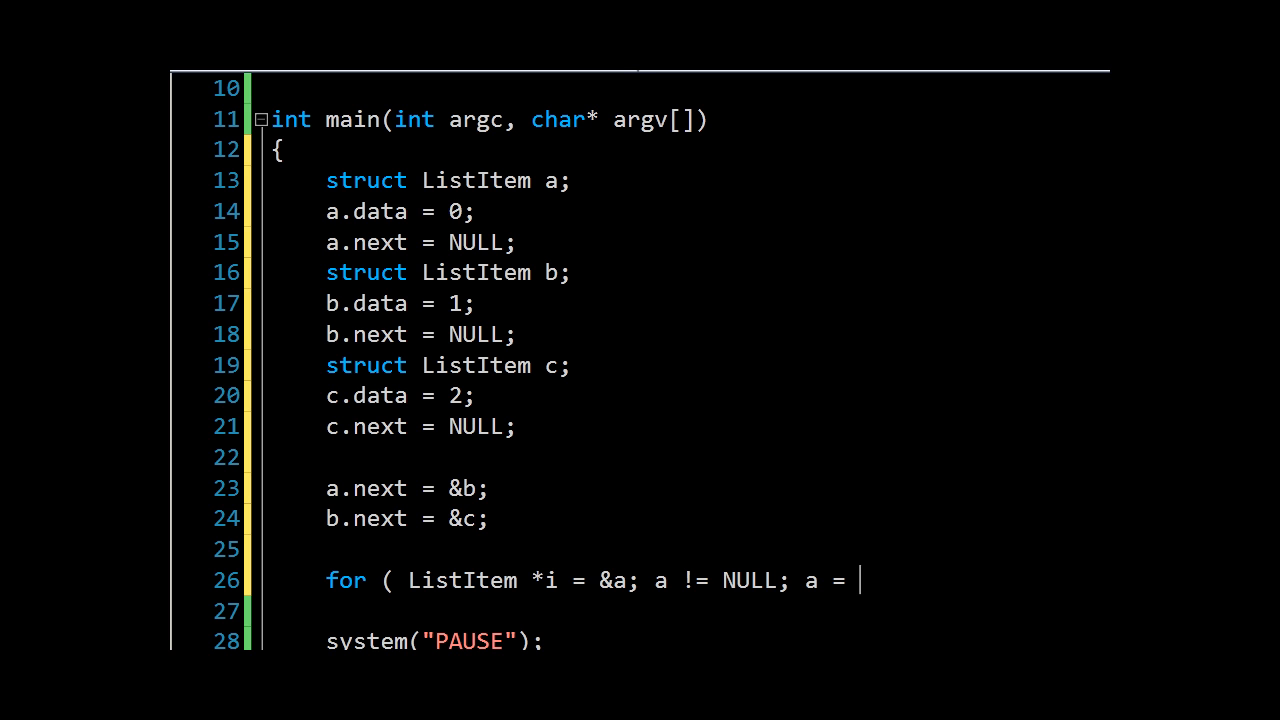
text(a->)
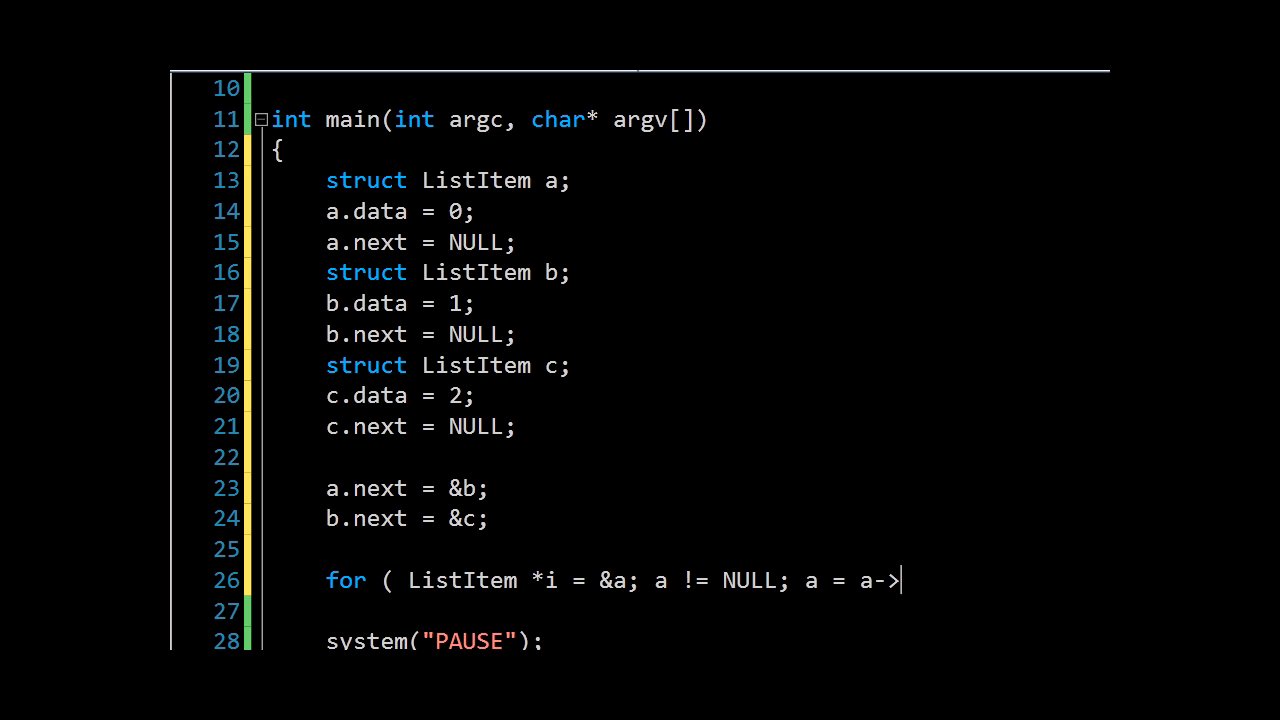
text(next)
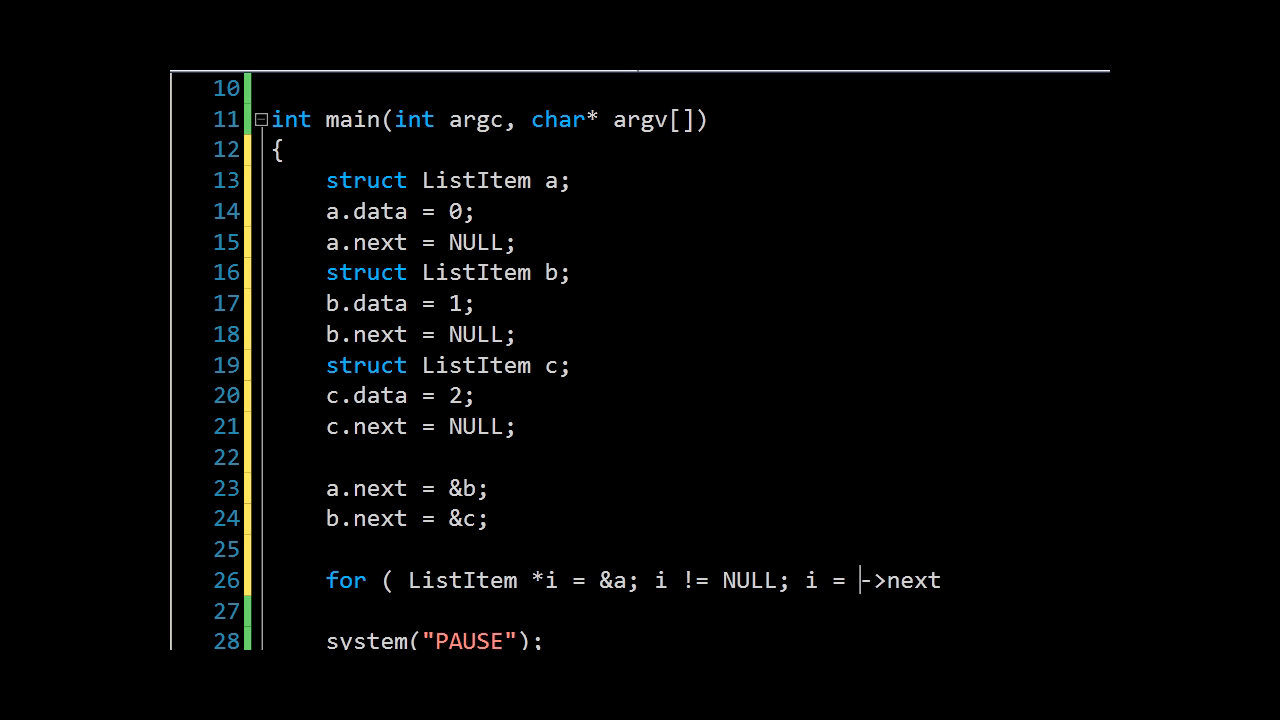
text(i)
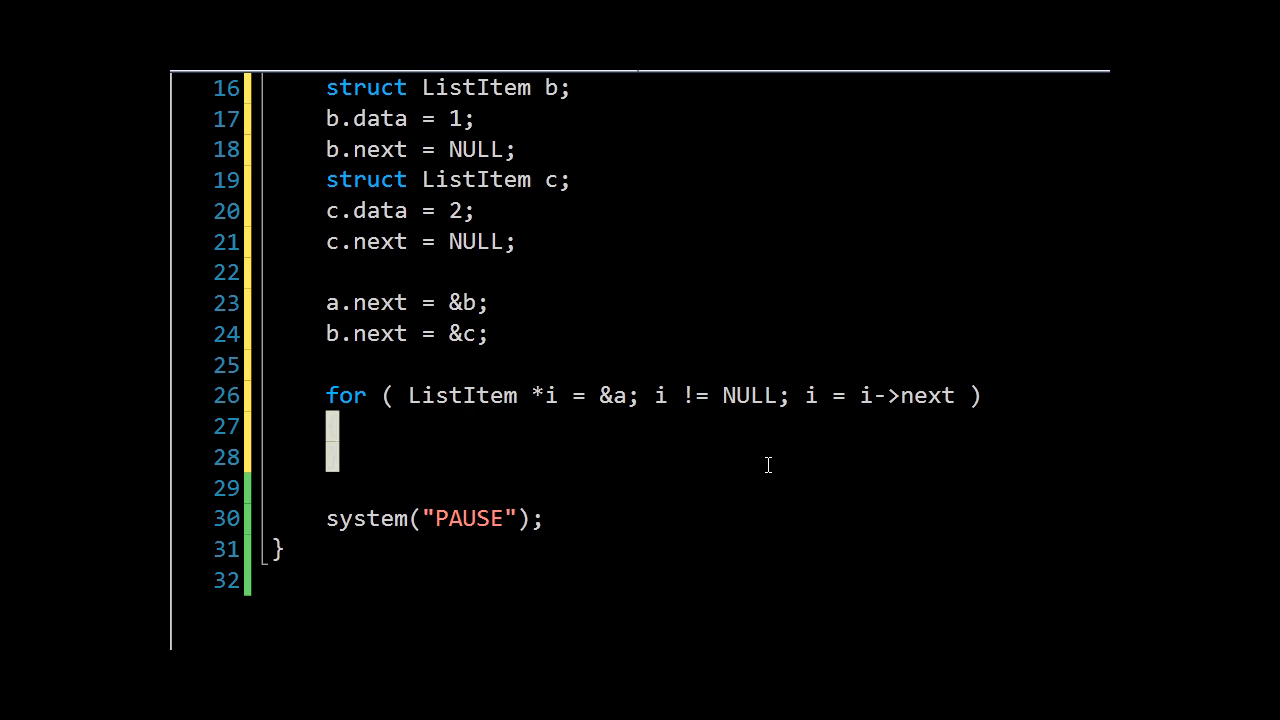
In the loop body printf "Item %d value is %d" with i->data as the value
text({)
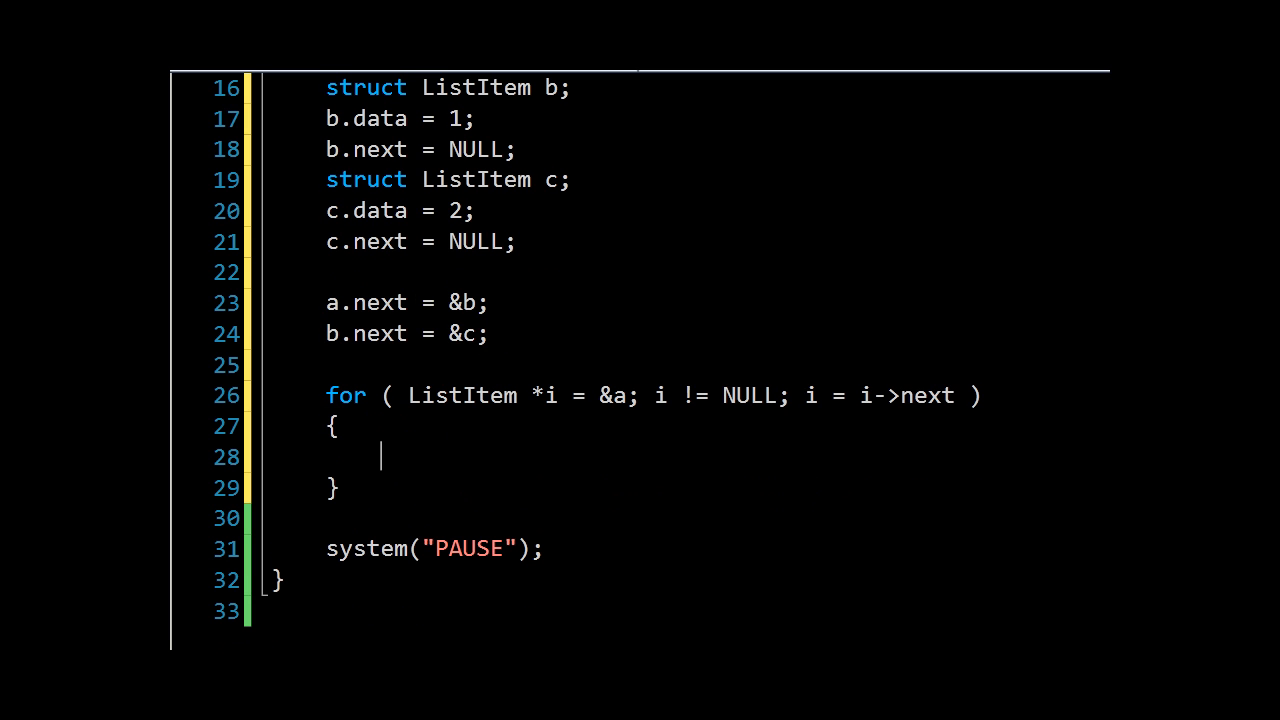
text(system)
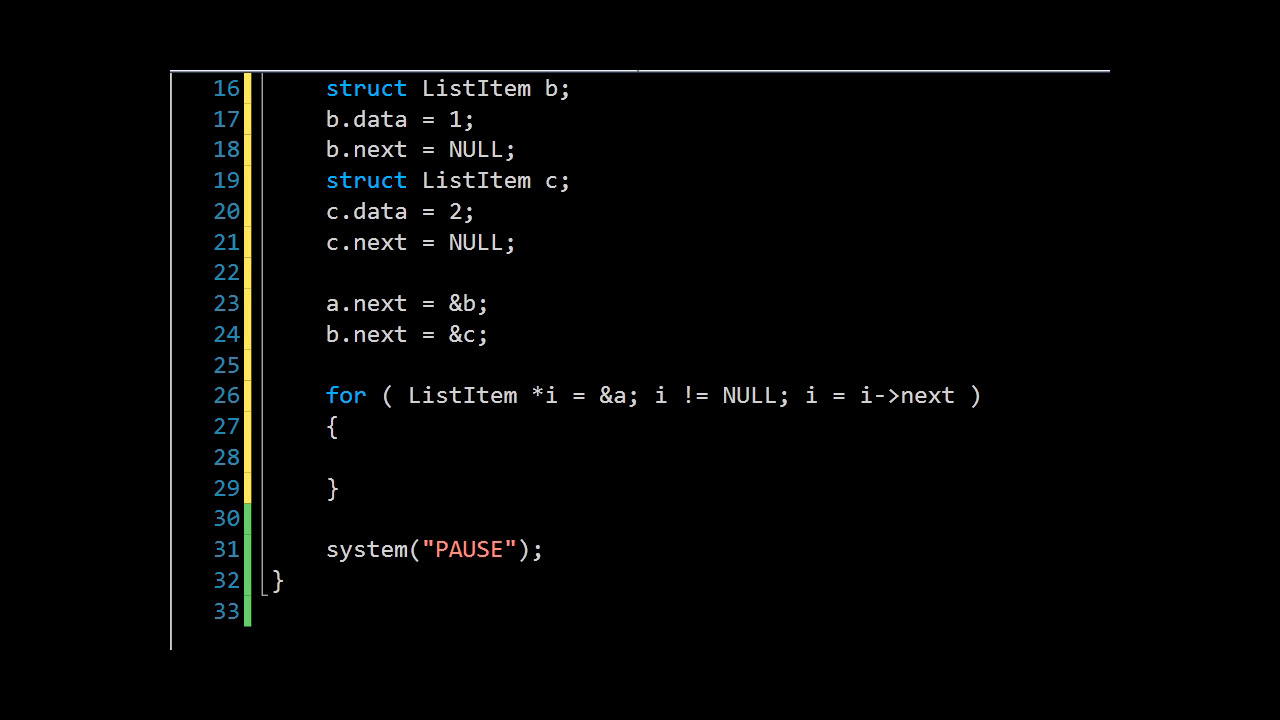
text(printf()
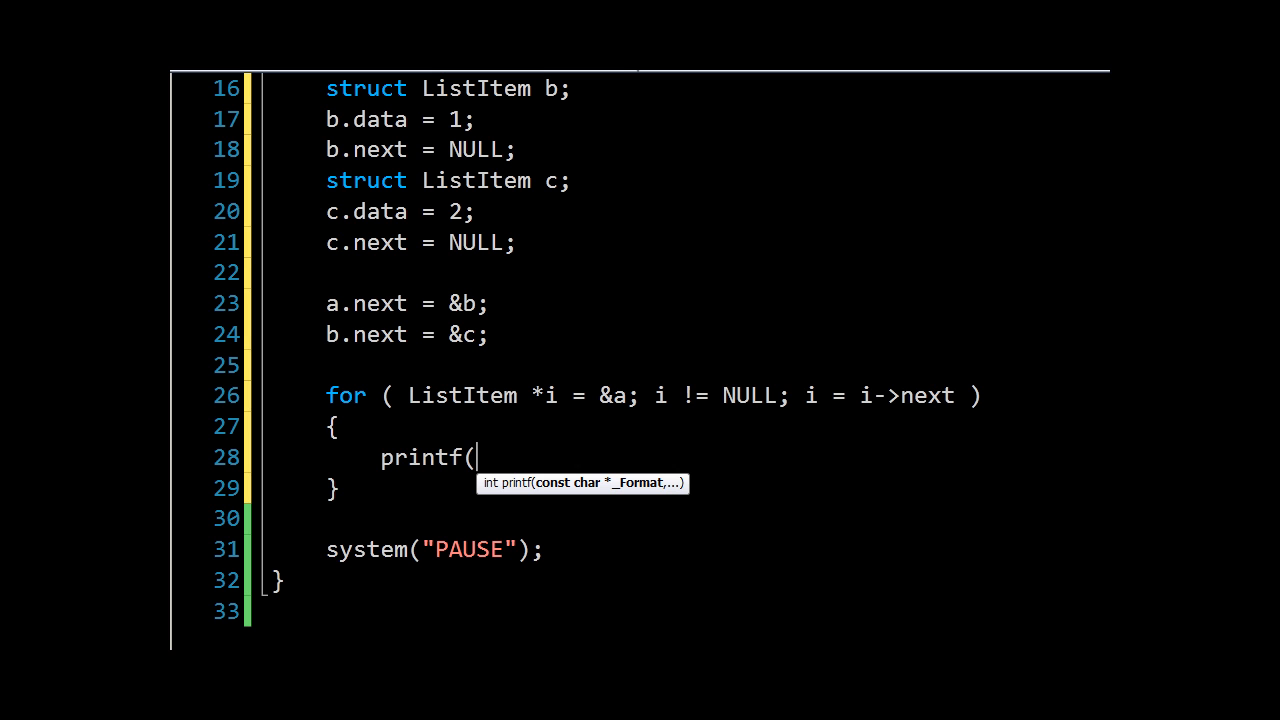
text("Item)
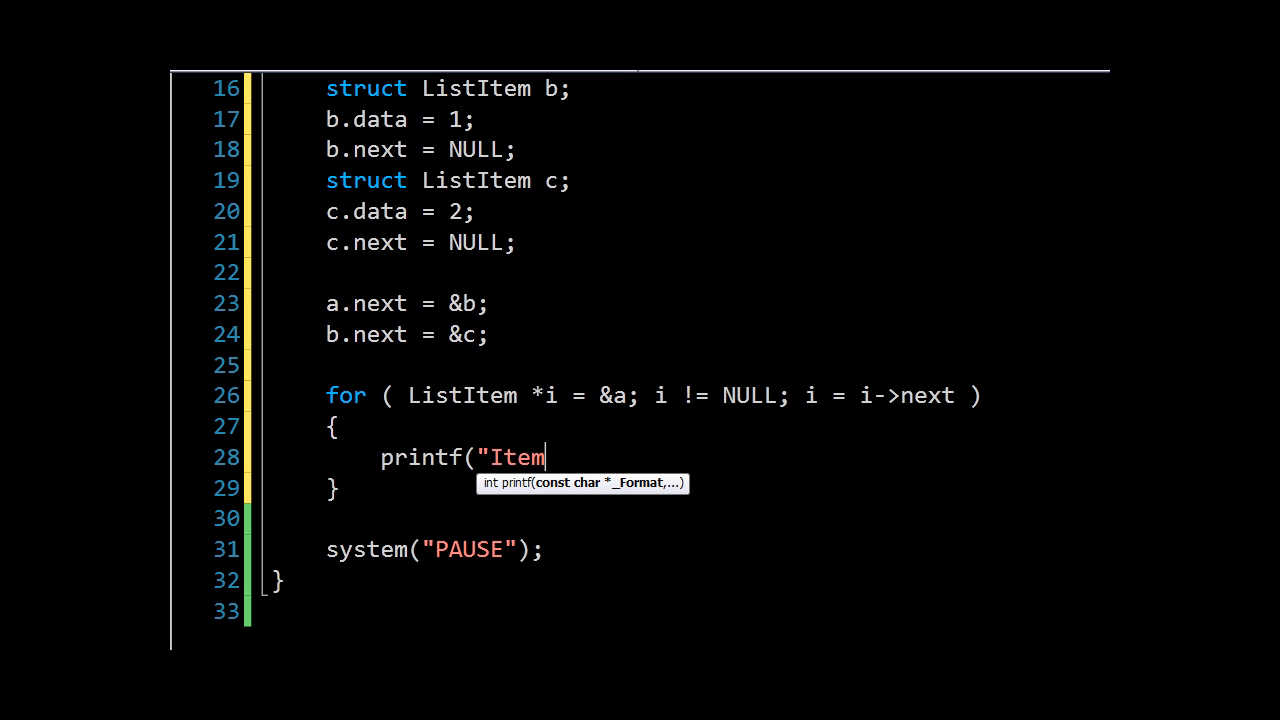
text(%d:)
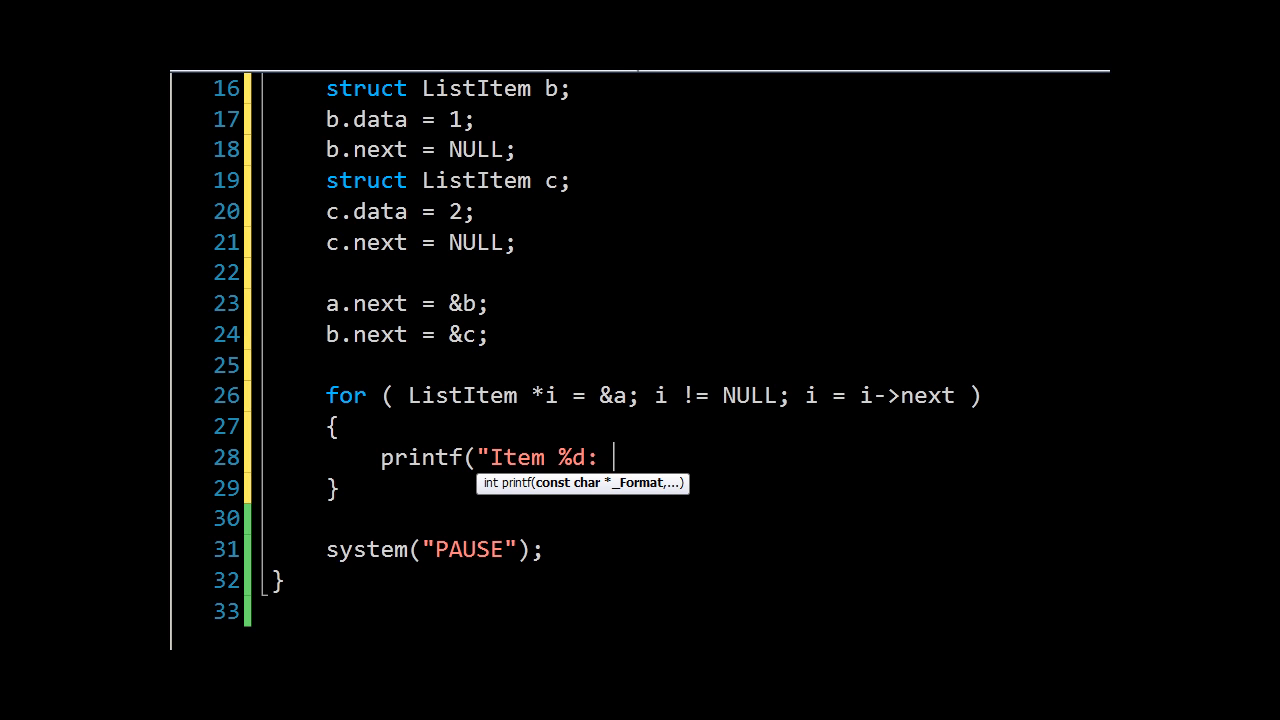
key(Backspace)
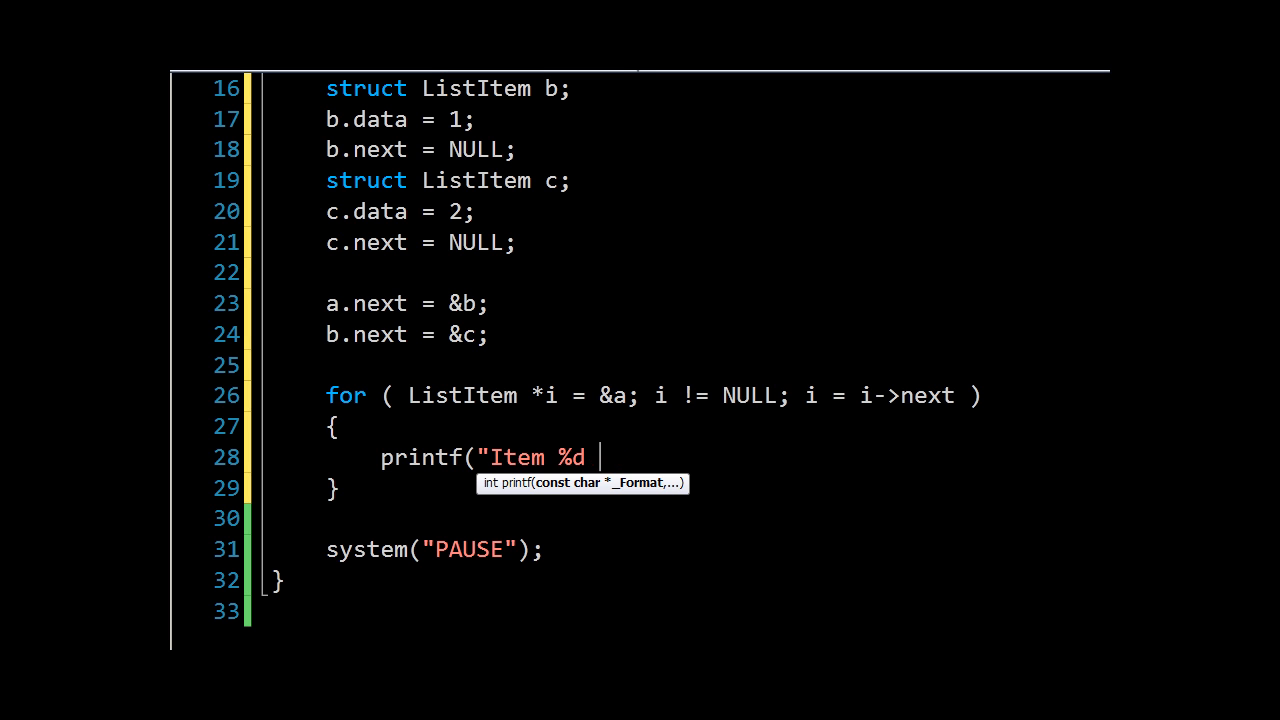
text(value is %d)
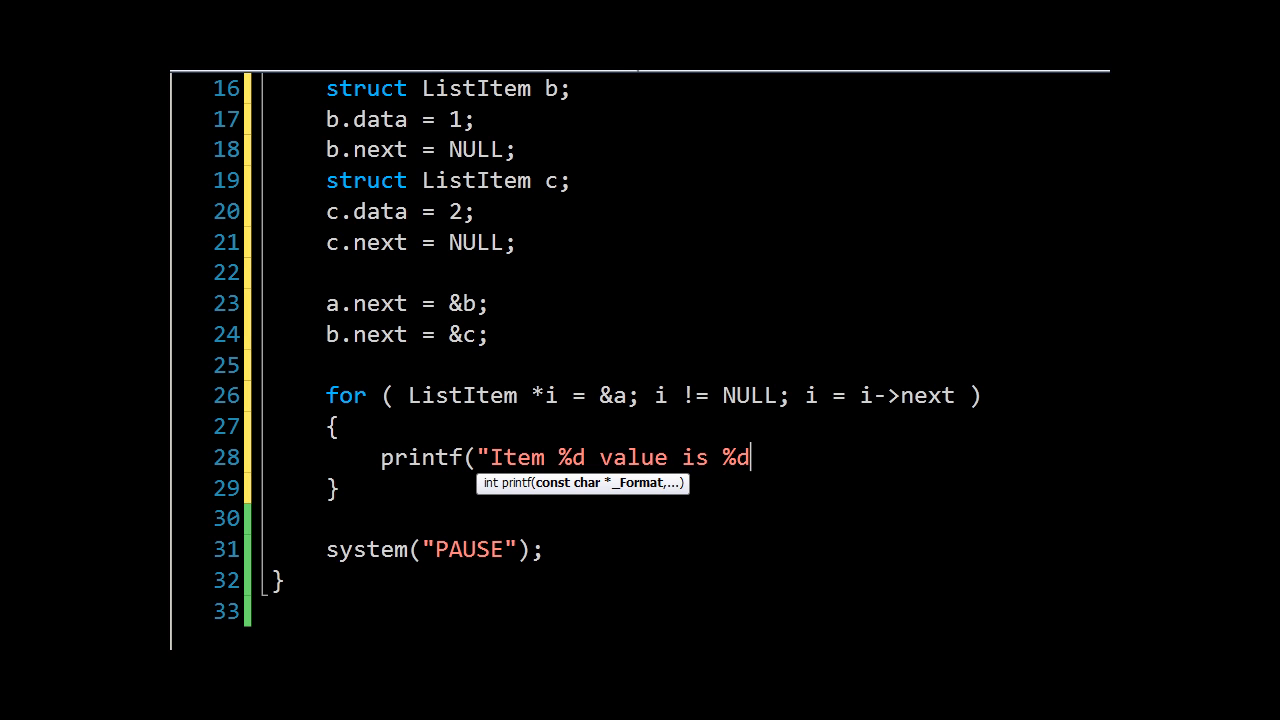
text(",)
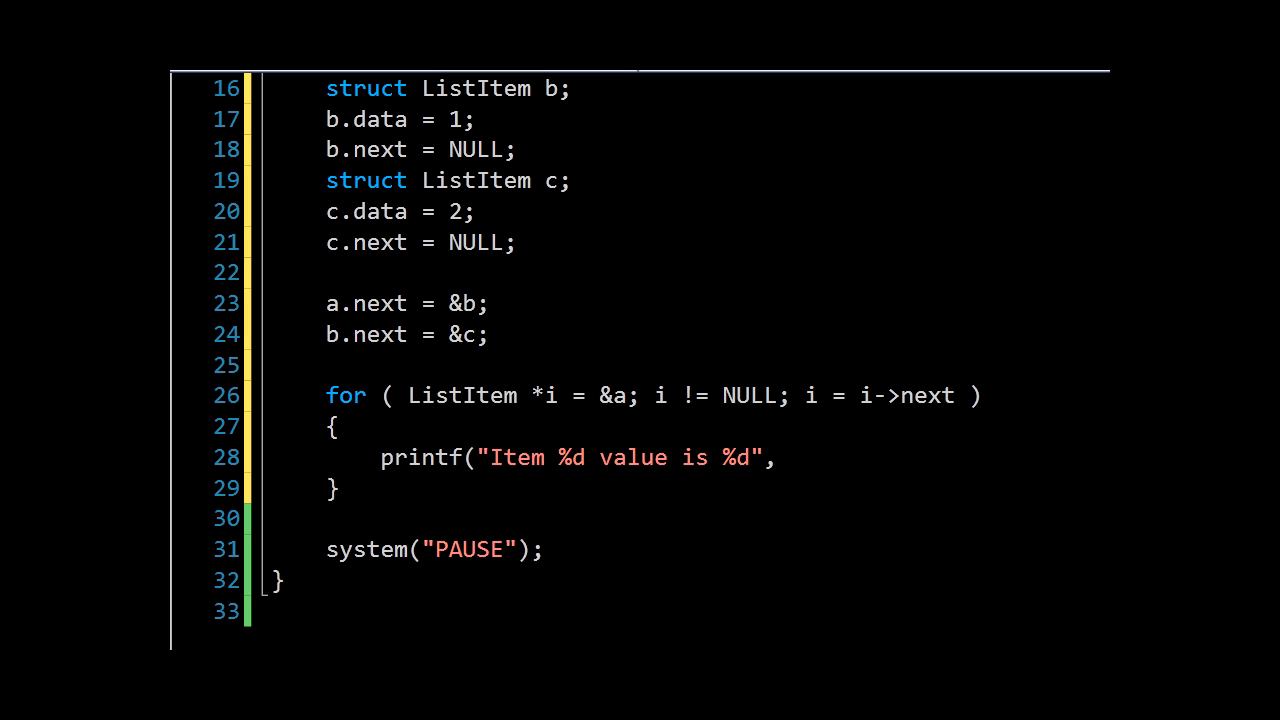
text(,)
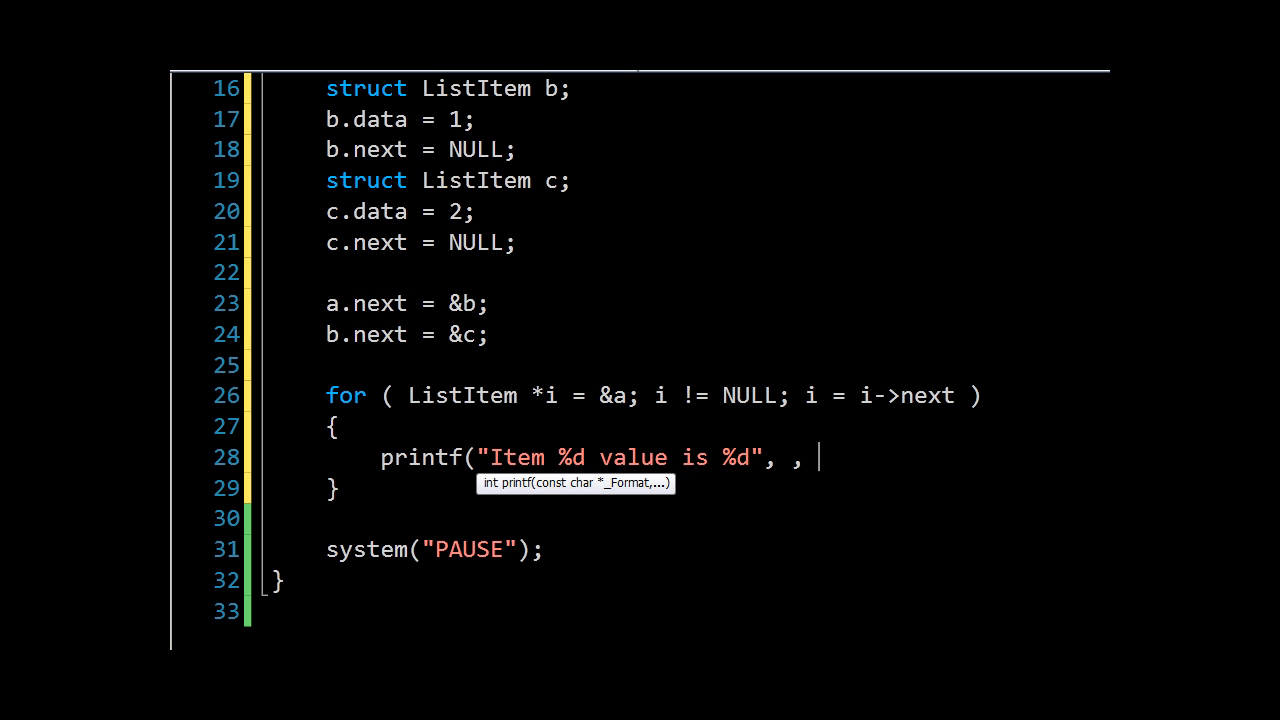
text(i)
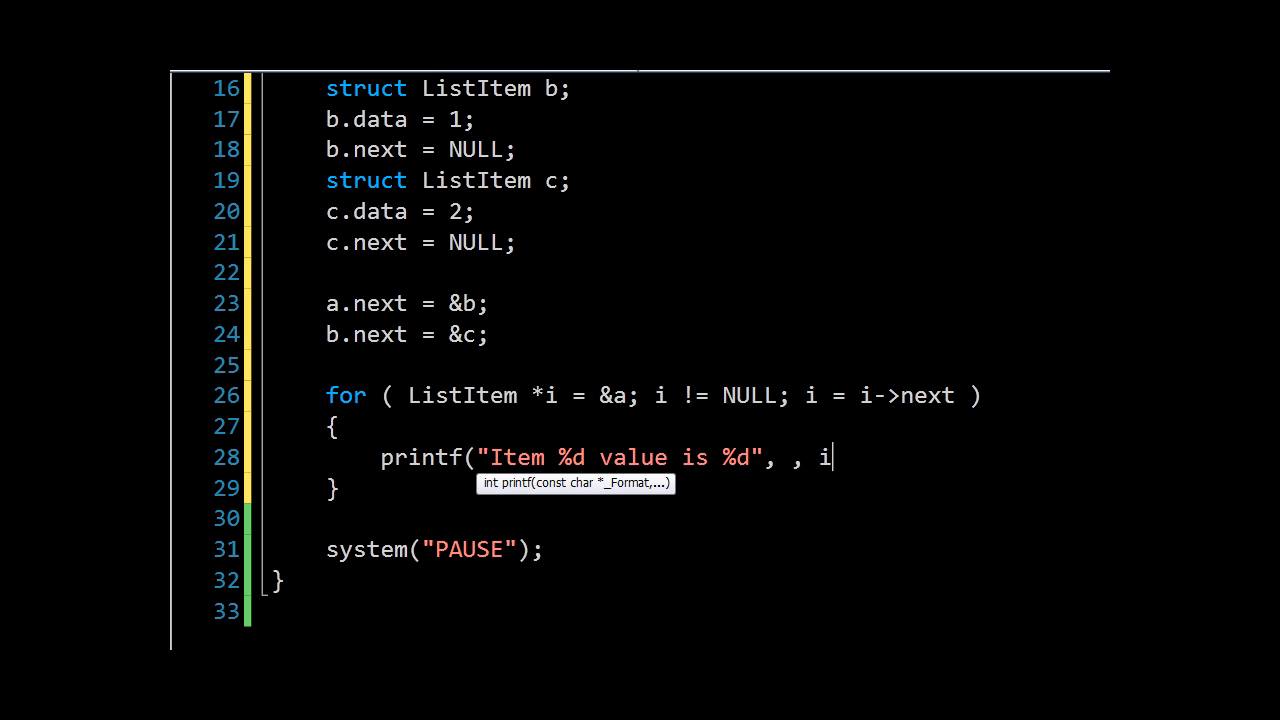
text(->data))
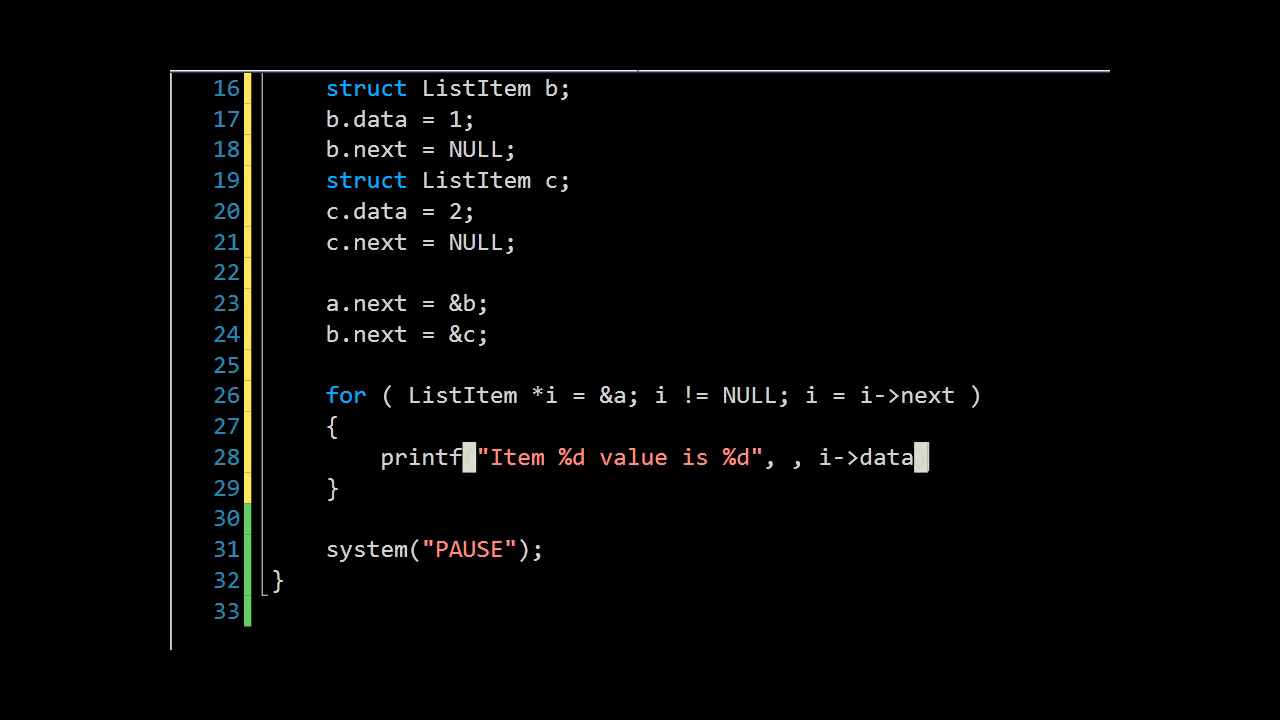
Add int cnt = 0 before the loop, increment cnt each pass and end the format string with \n\r
text(int)
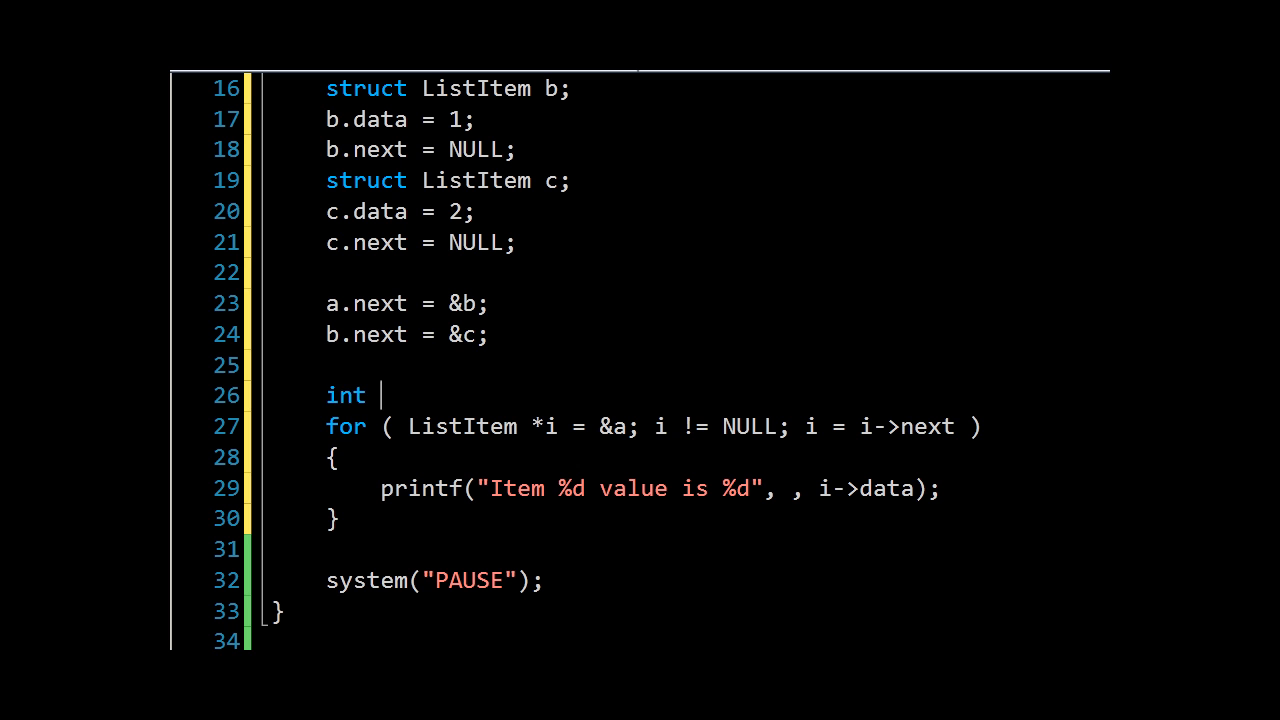
text(cnt = 0;)
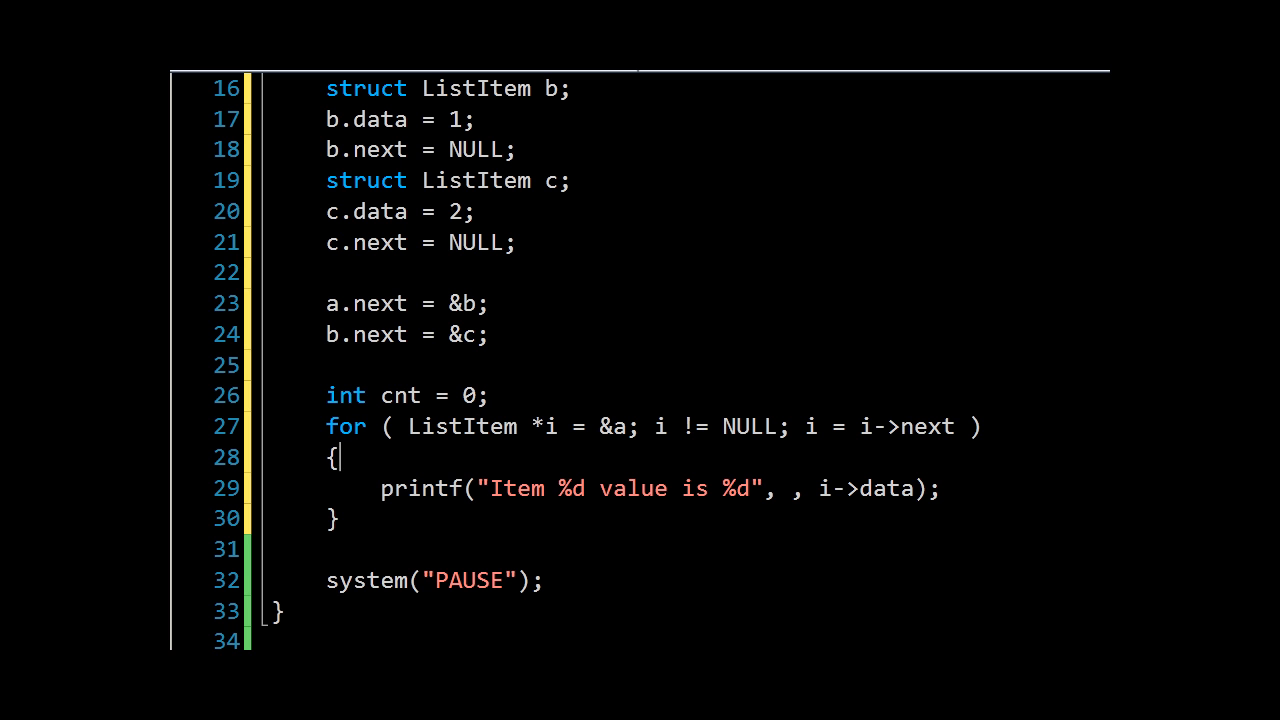
click(464, 488)
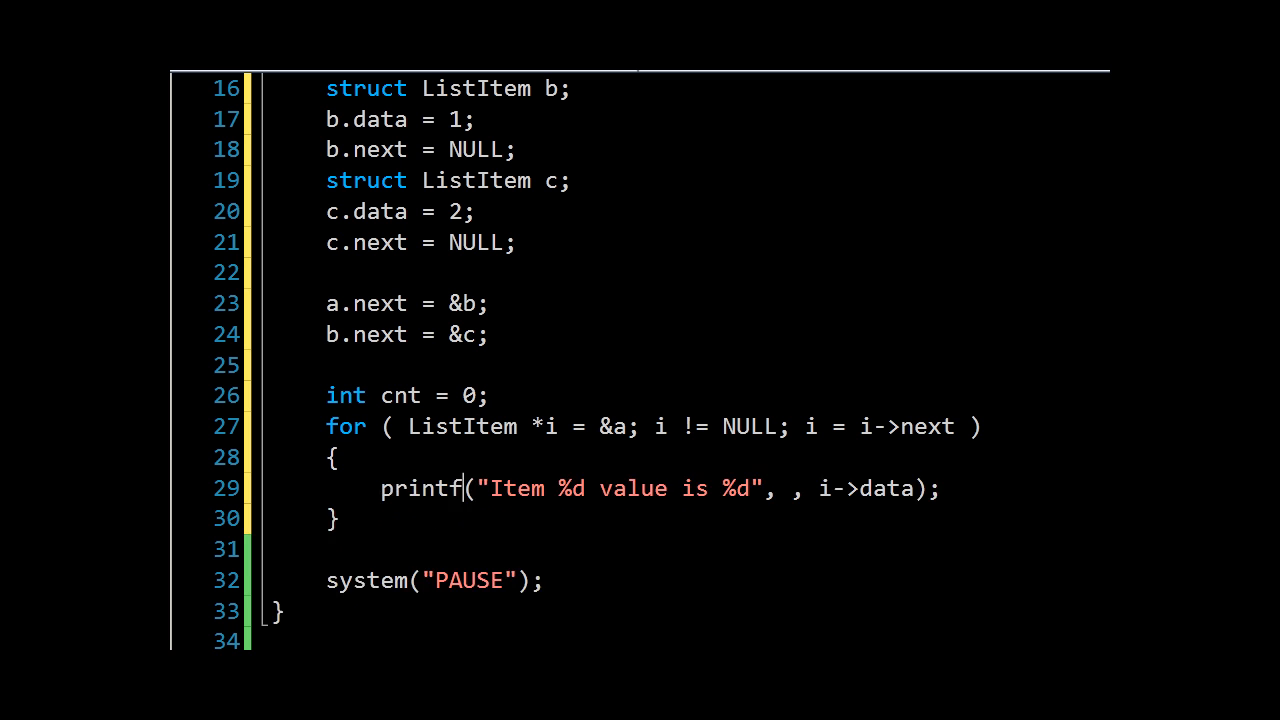
text(cnt++;)
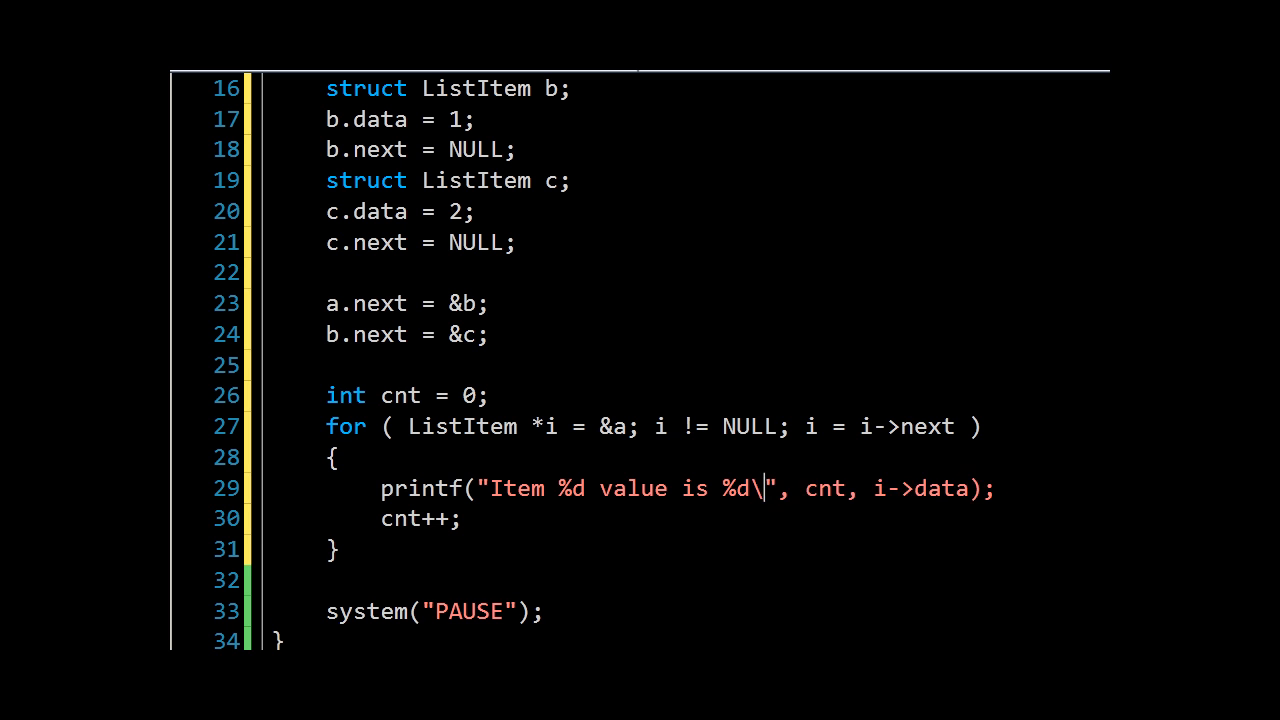
text(n\r)
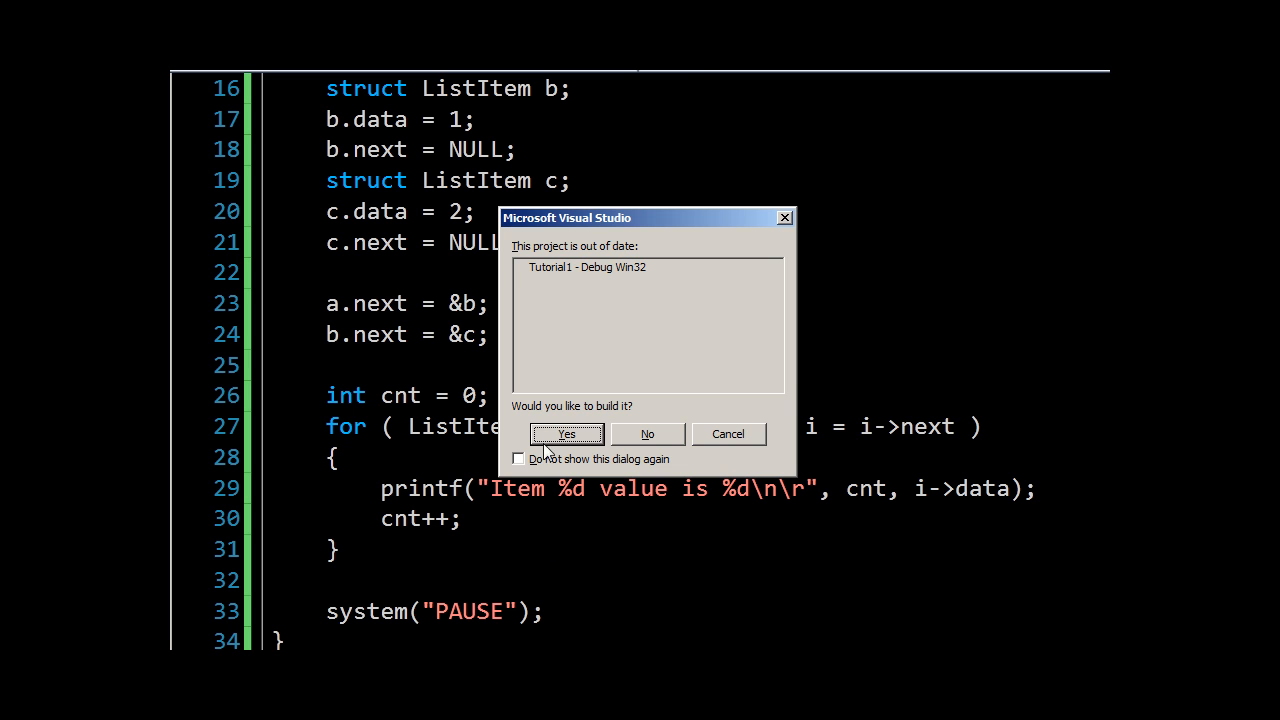
Build and run the program, view Items 0-2 printing values 2, 4, 6, then close the console
click(568, 434)
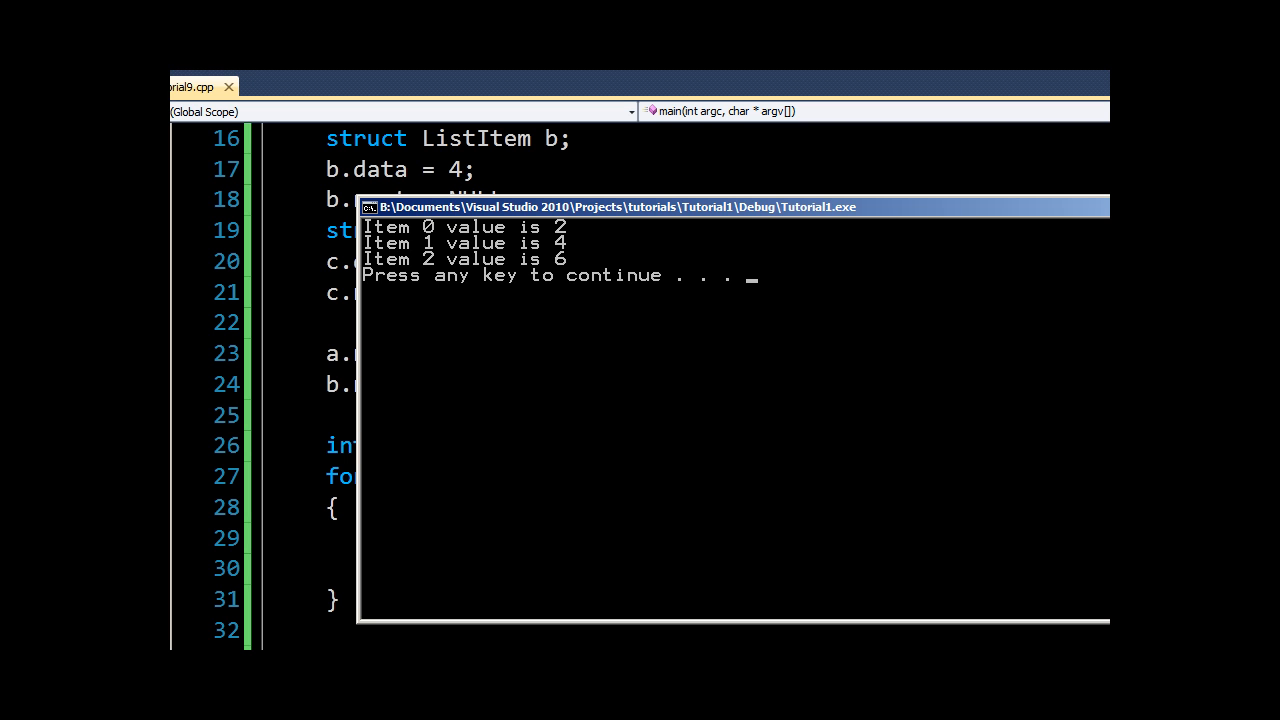
key(enter)
text(struct)
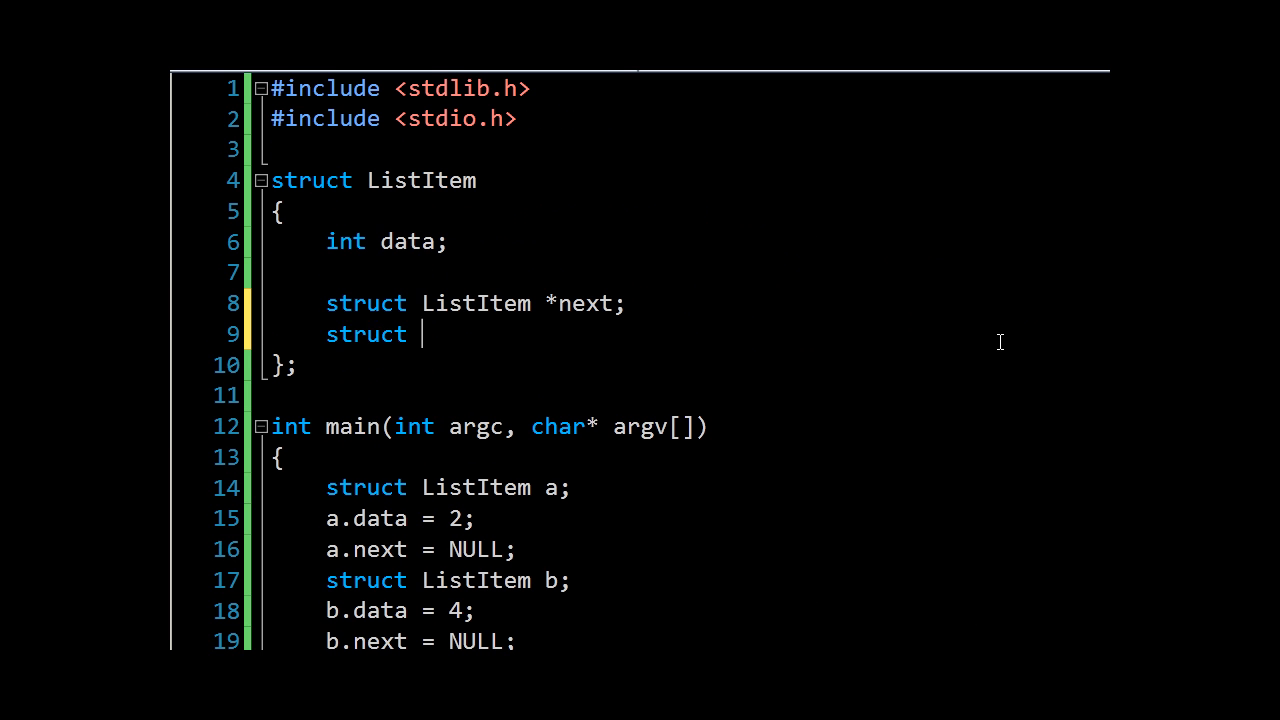
Add a ListItem *prev member to the struct and set prev to NULL for a, b and c
text(ListItem)
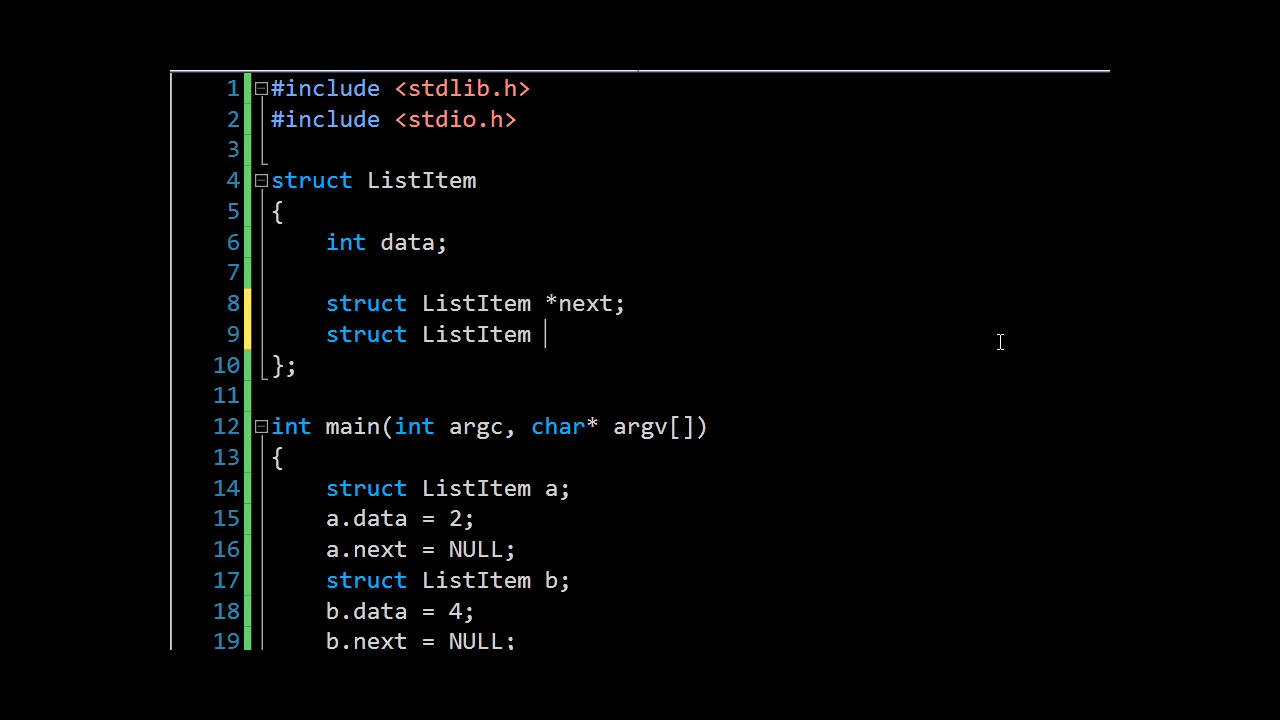
text(*prev;)
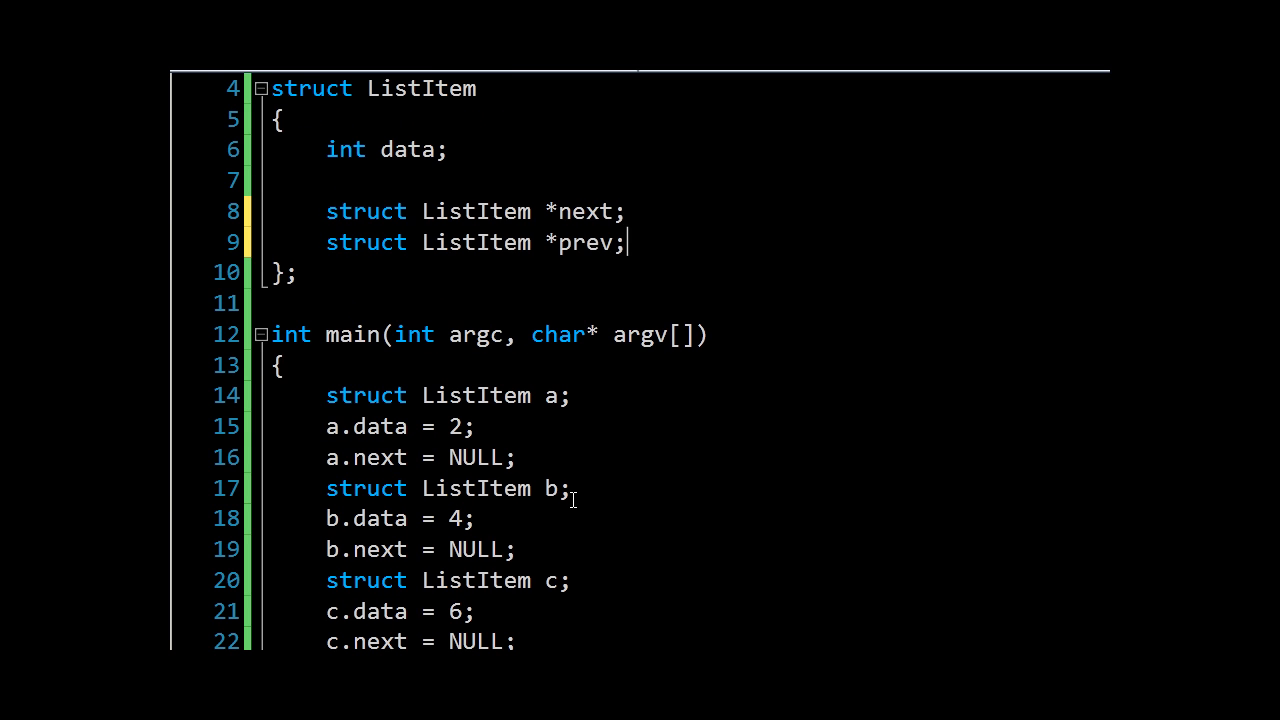
scroll(down, 3)
text(a.prev = NULL;)
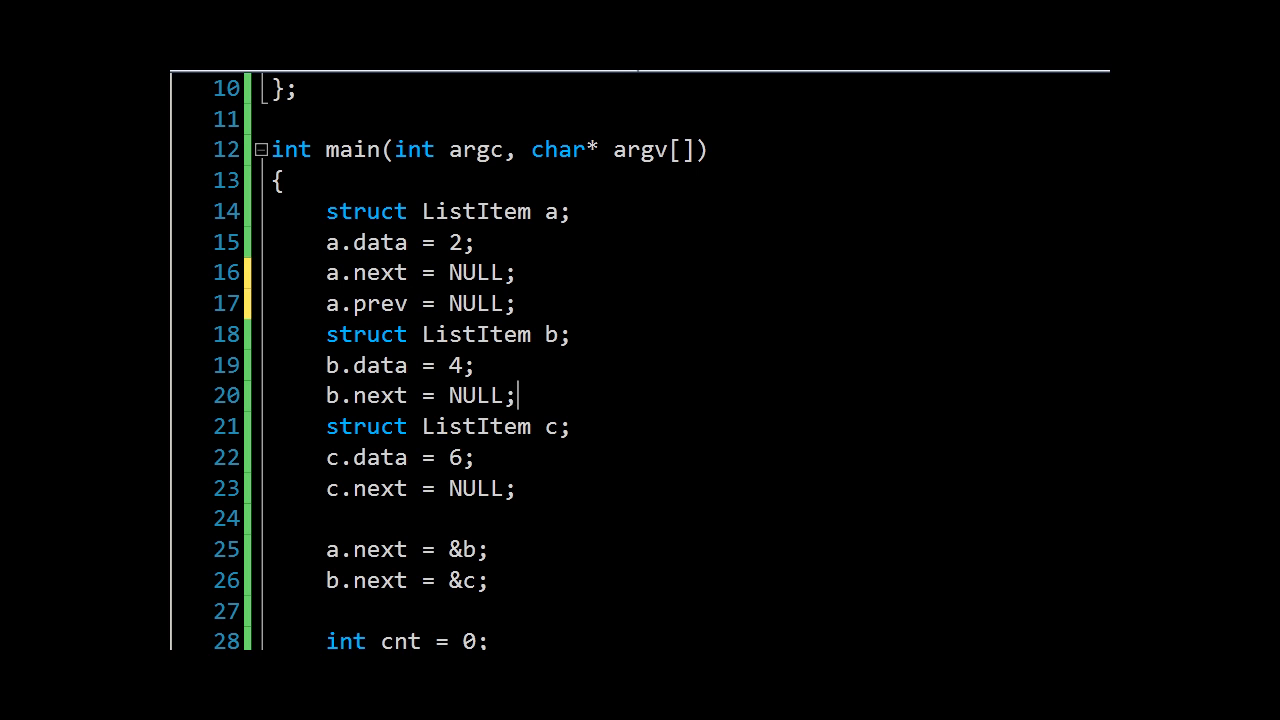
text(b.)
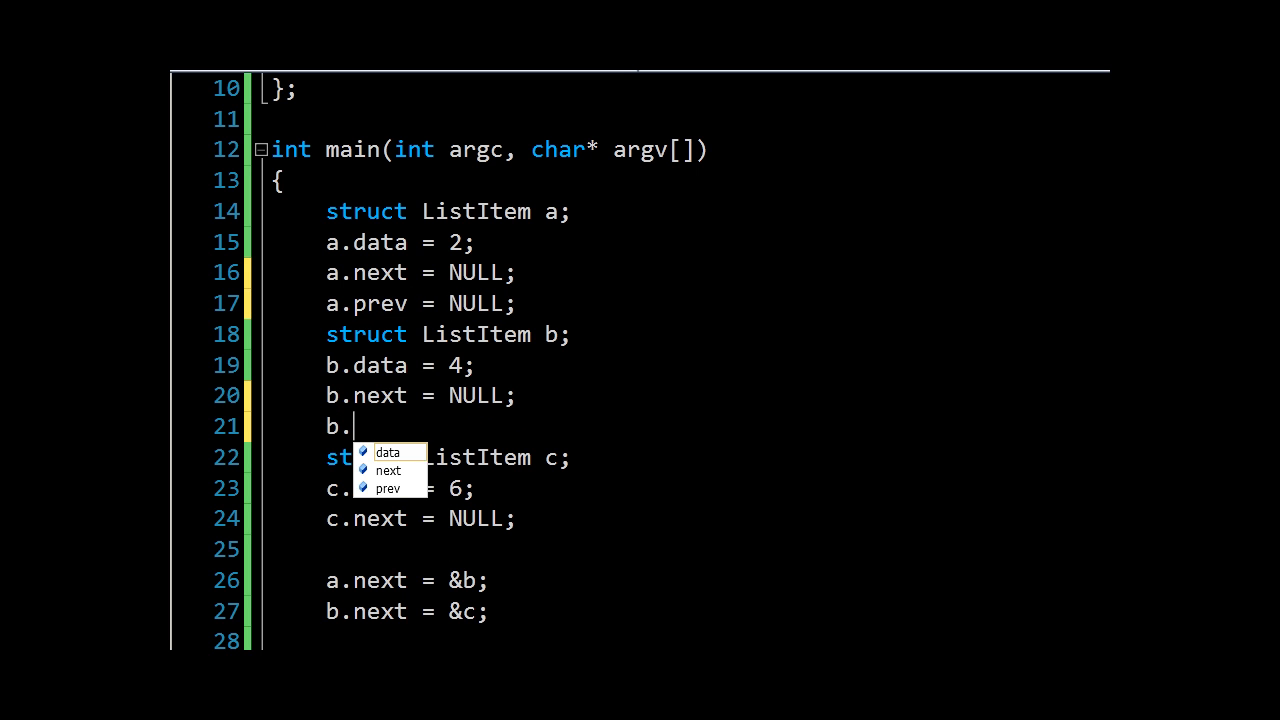
text(prev = NULL;)
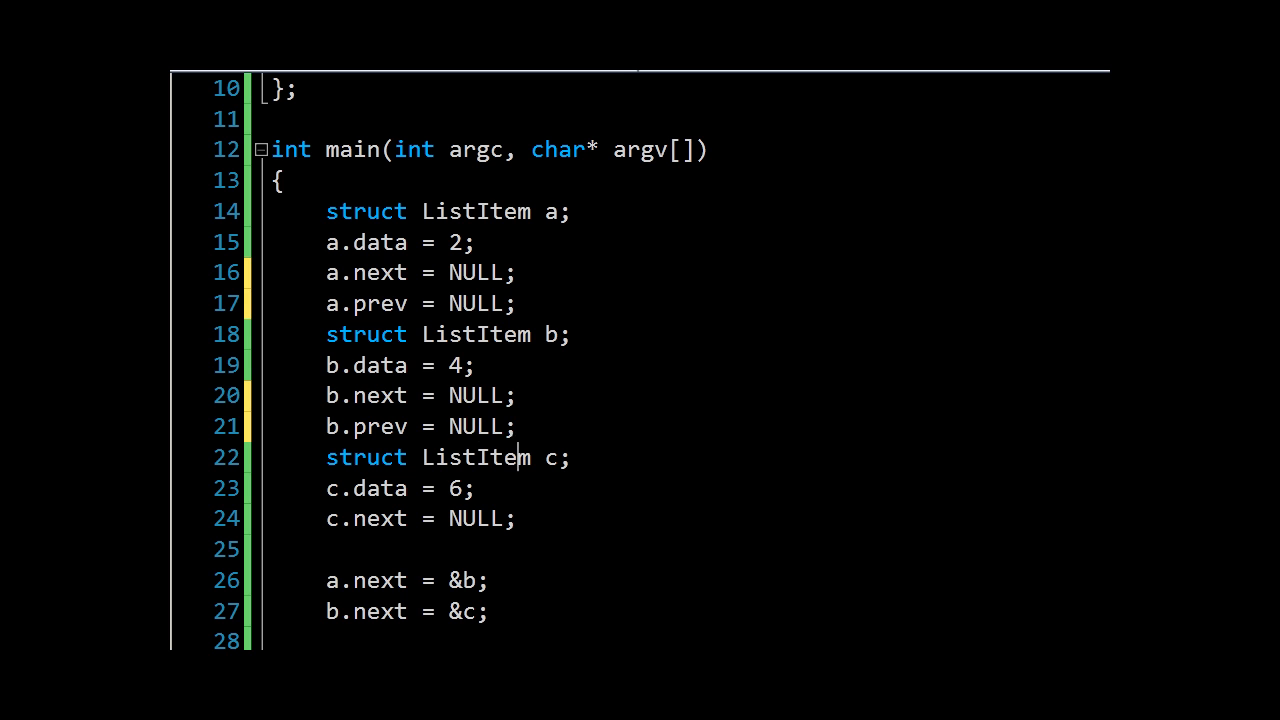
text(c.prev = NULL;)
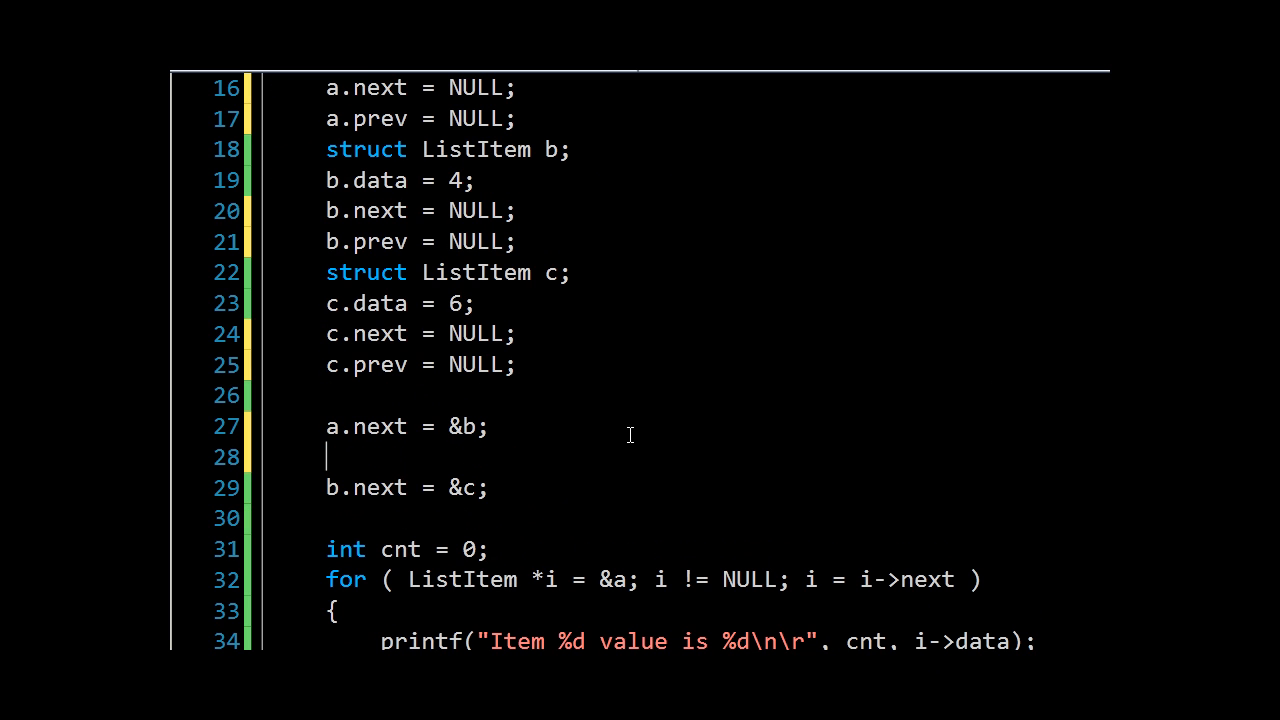
Set b.prev = &a; and c.prev = &b; to link the items backward
text(b.prev =)
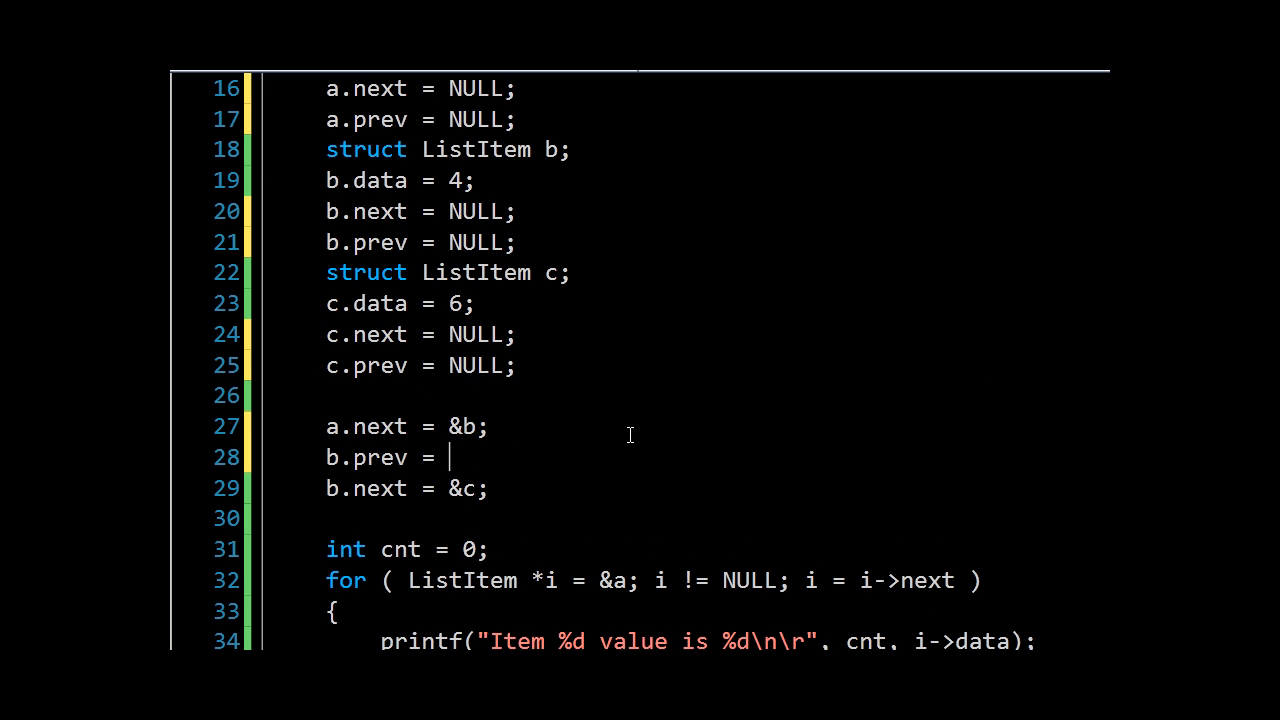
text(&a;)
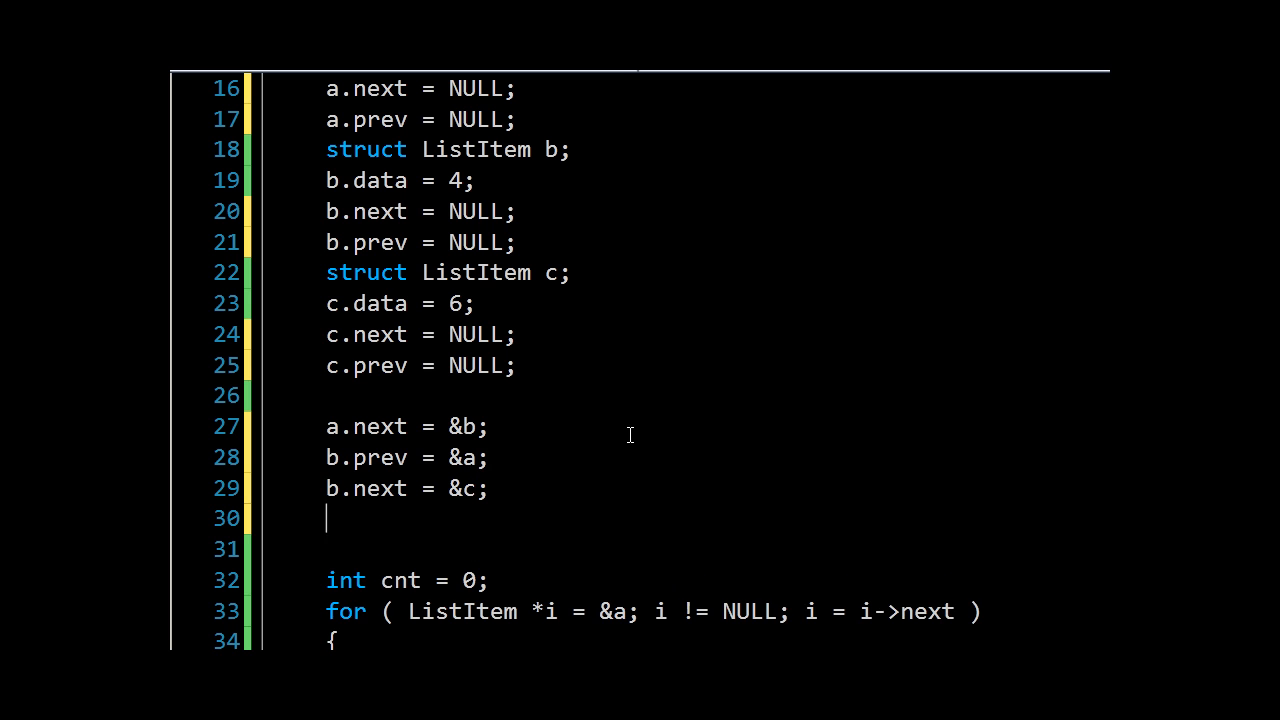
text(b)
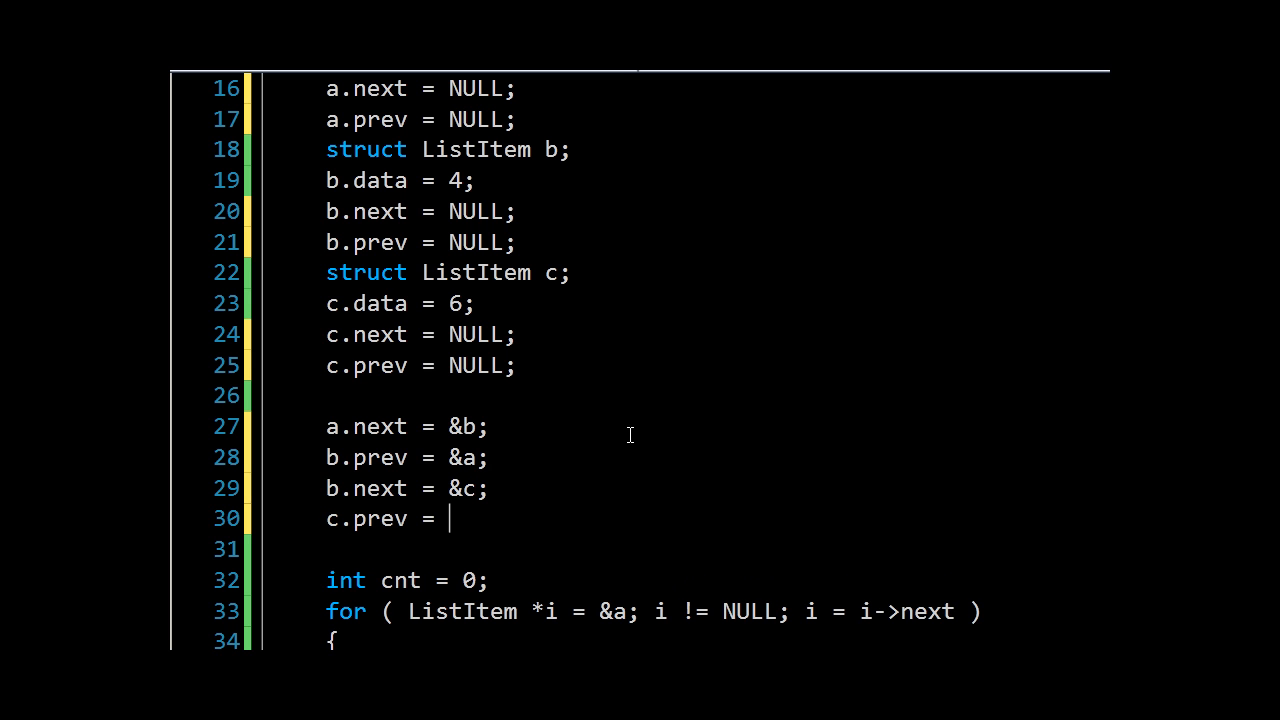
text(&b)
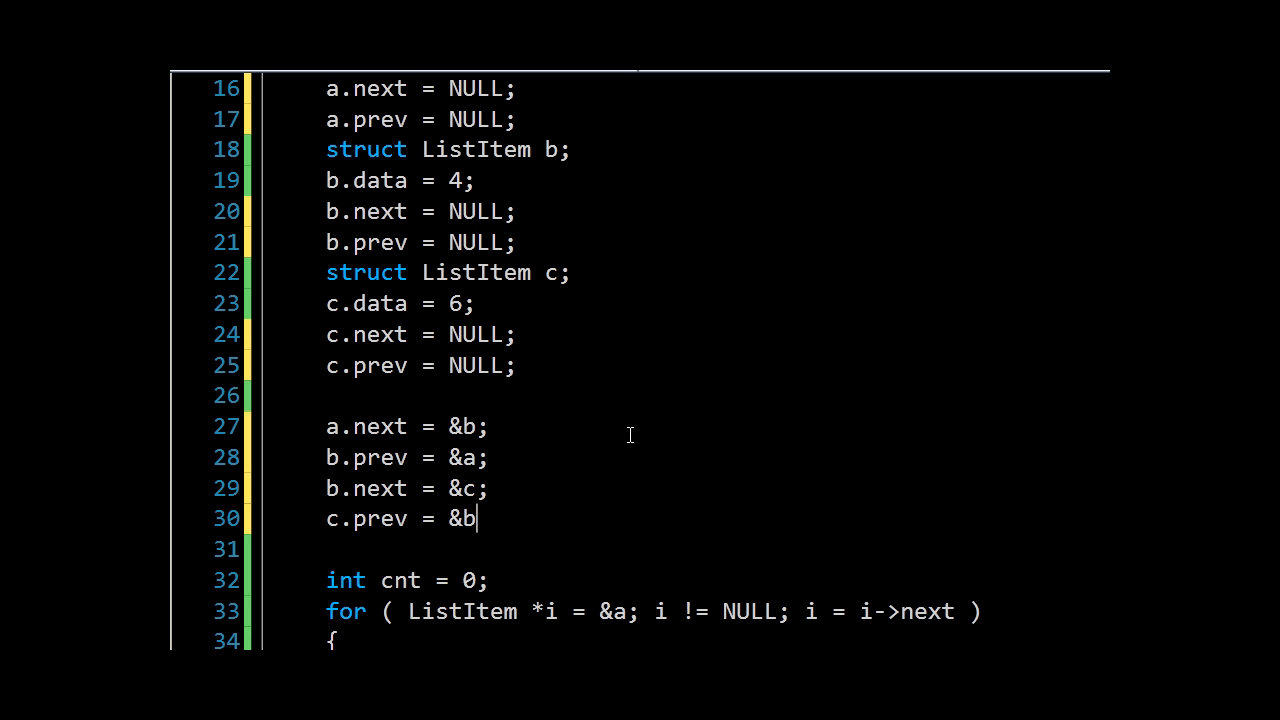
scroll(down, 3)
text(c)
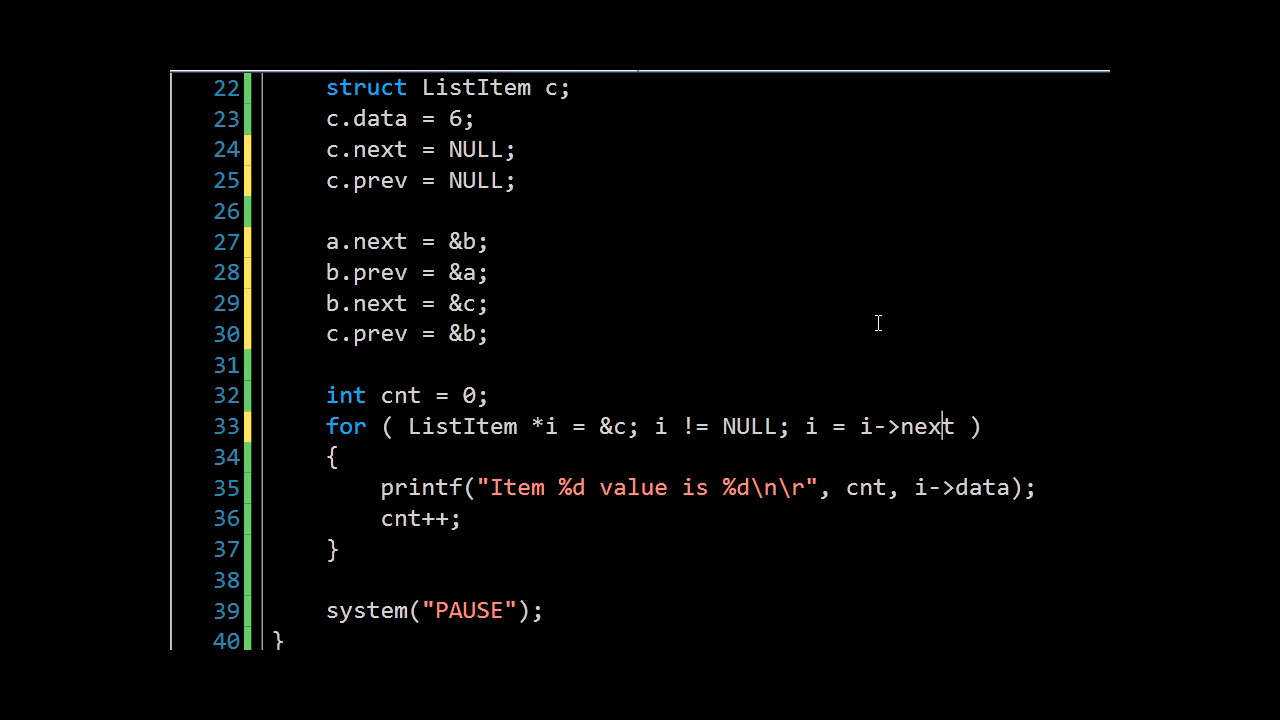
Change the loop to start at &c and step by i->prev, then build and run with F5
text(prev)
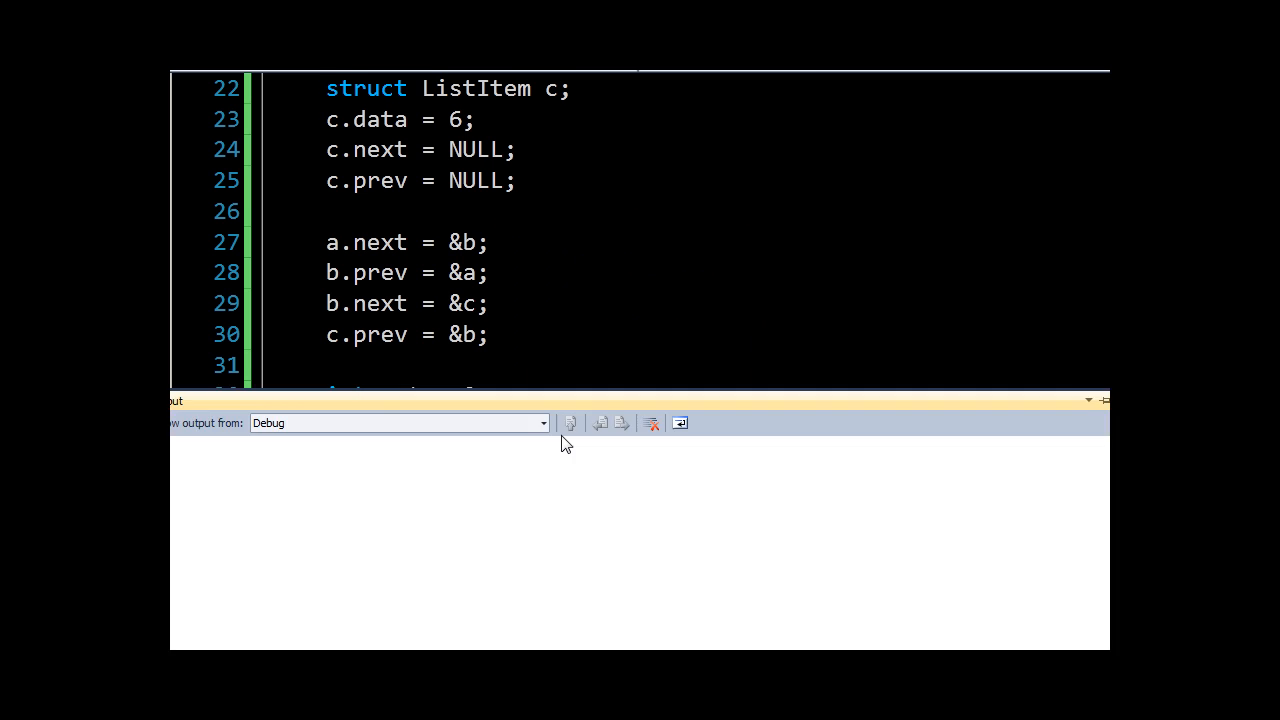
key(F5)
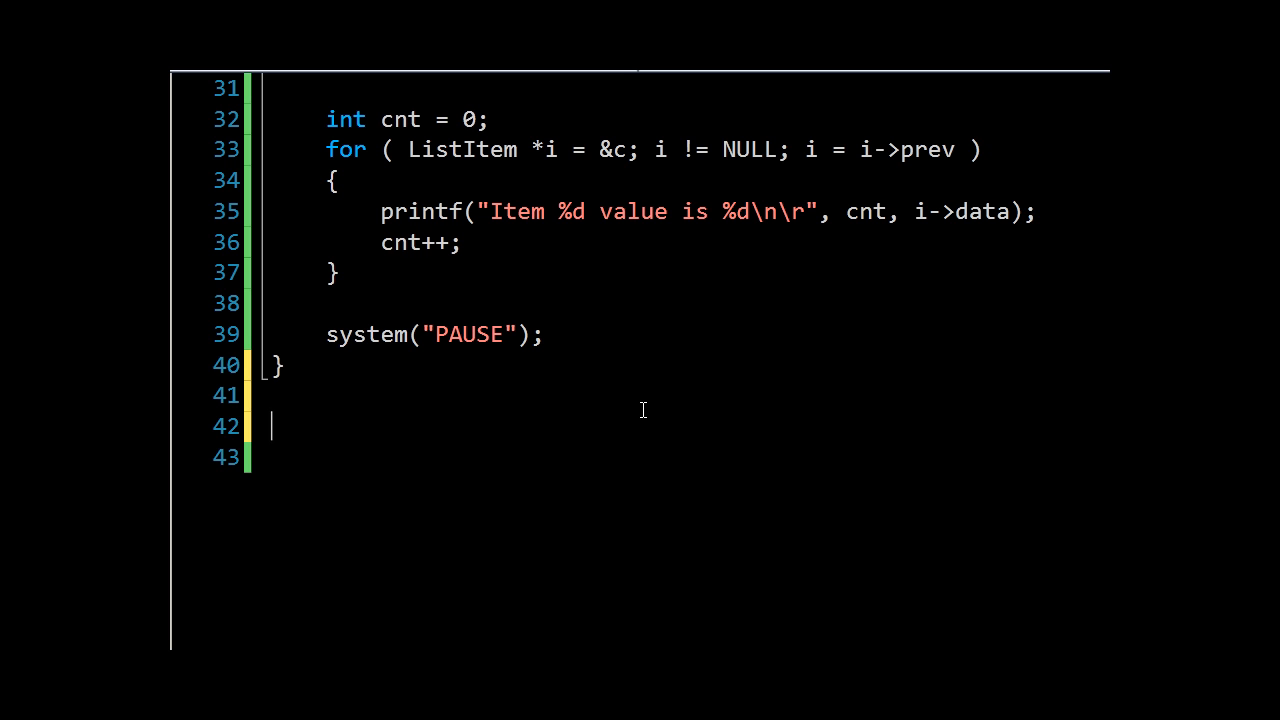
text(void L)
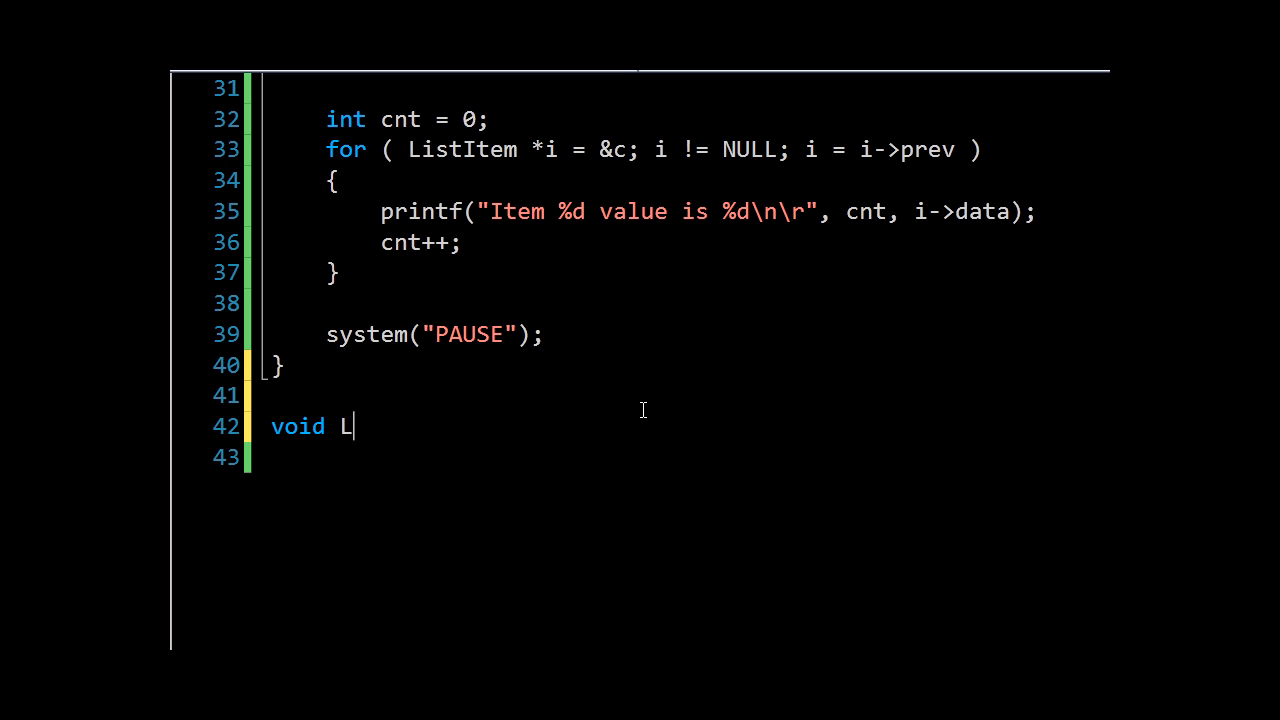
Declare void Link(ListItem *linked, ListItem *prev, ListItem *next) after main
text(ink)
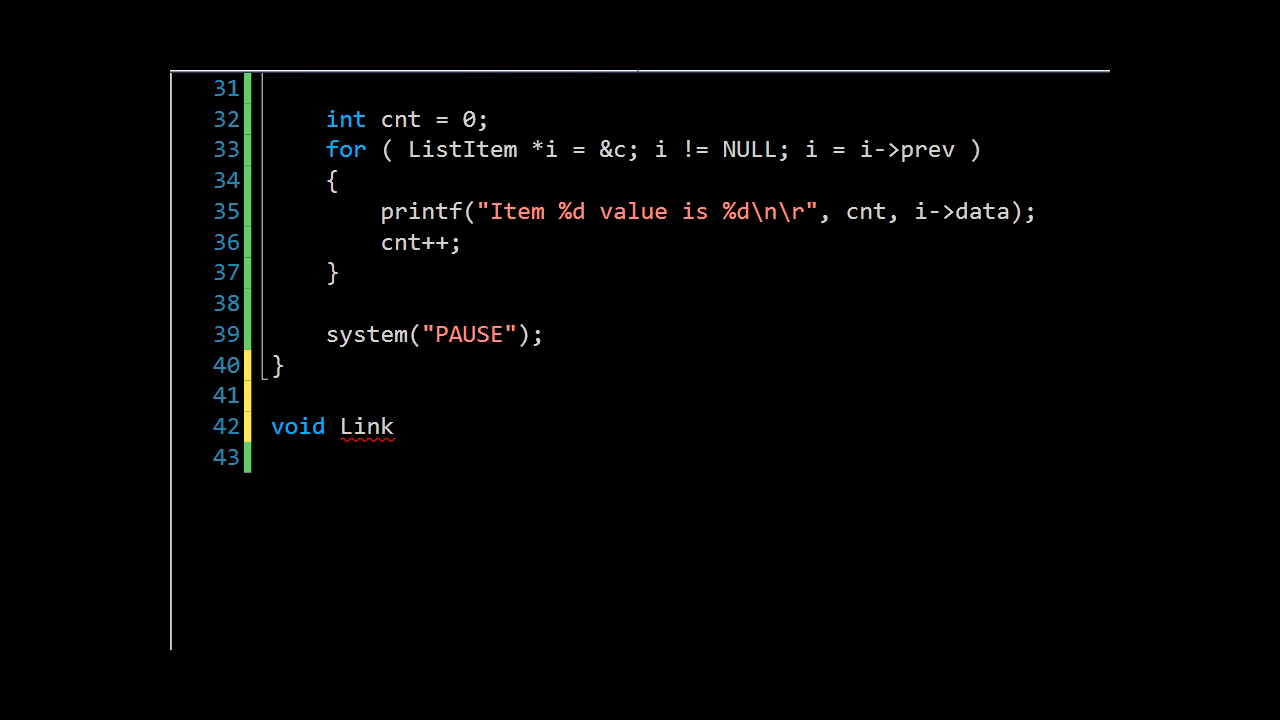
scroll(down, 3)
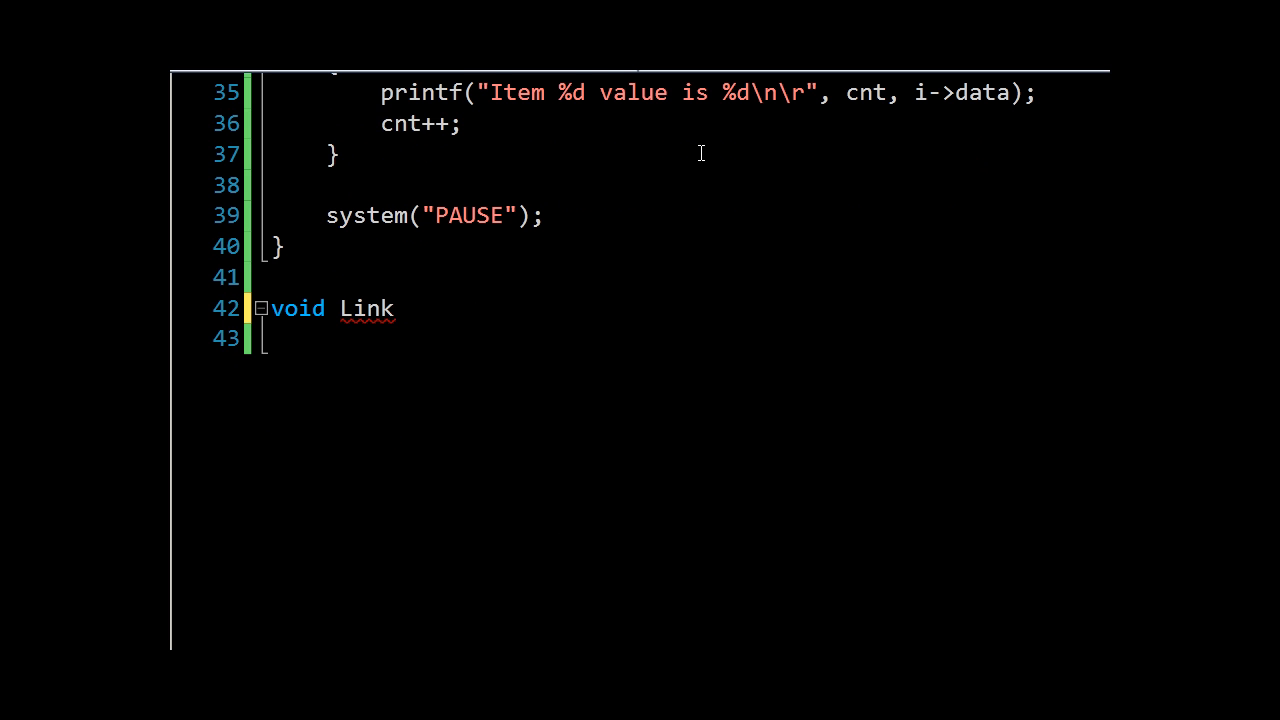
text(()
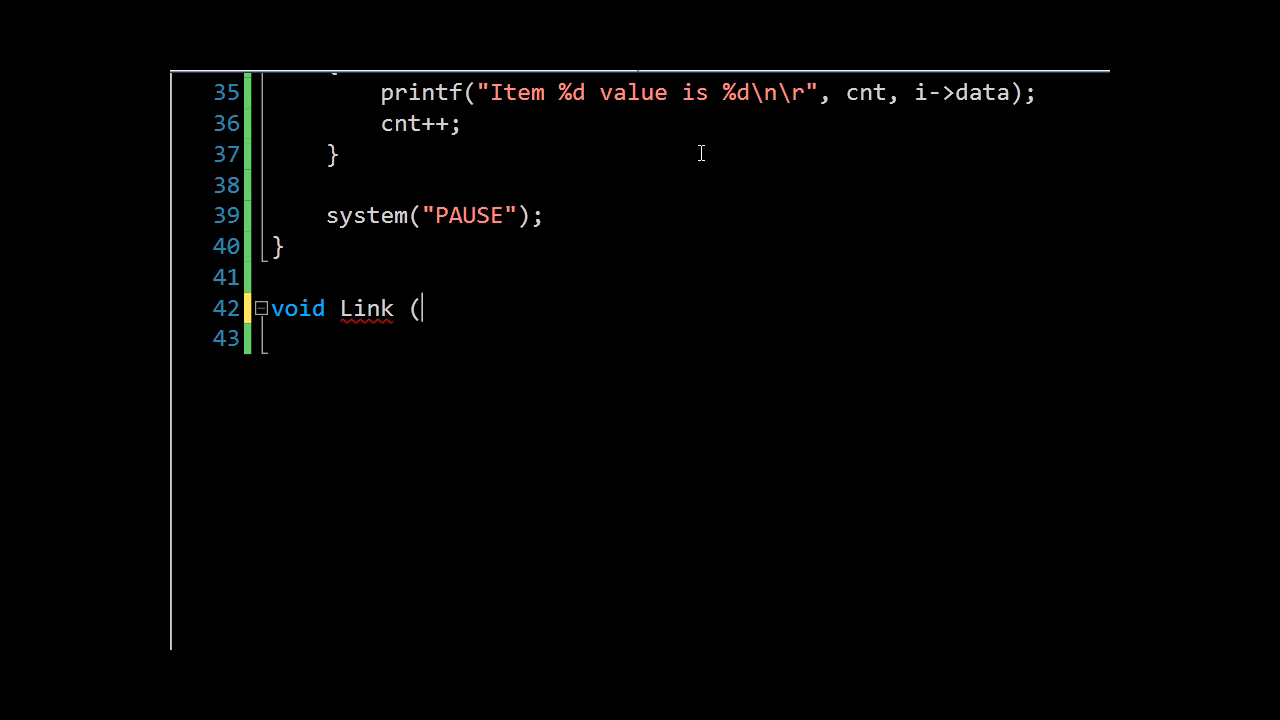
text(ListItem *)
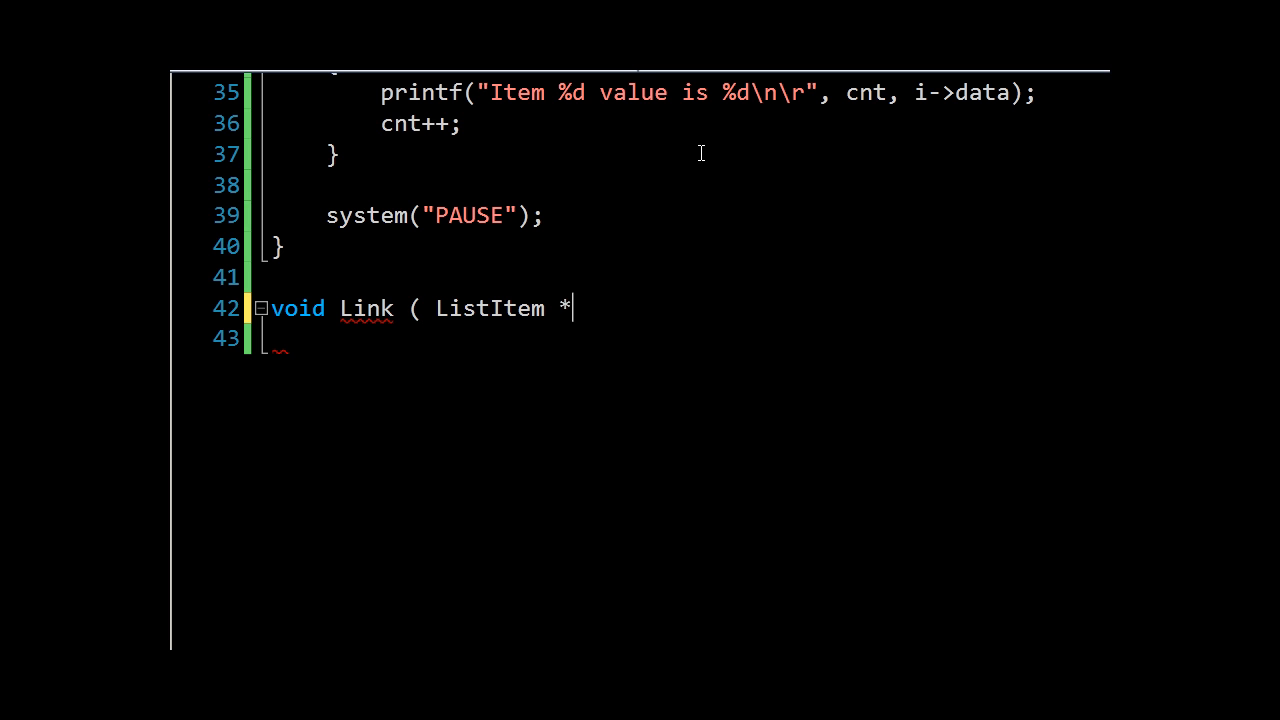
text(linked,)
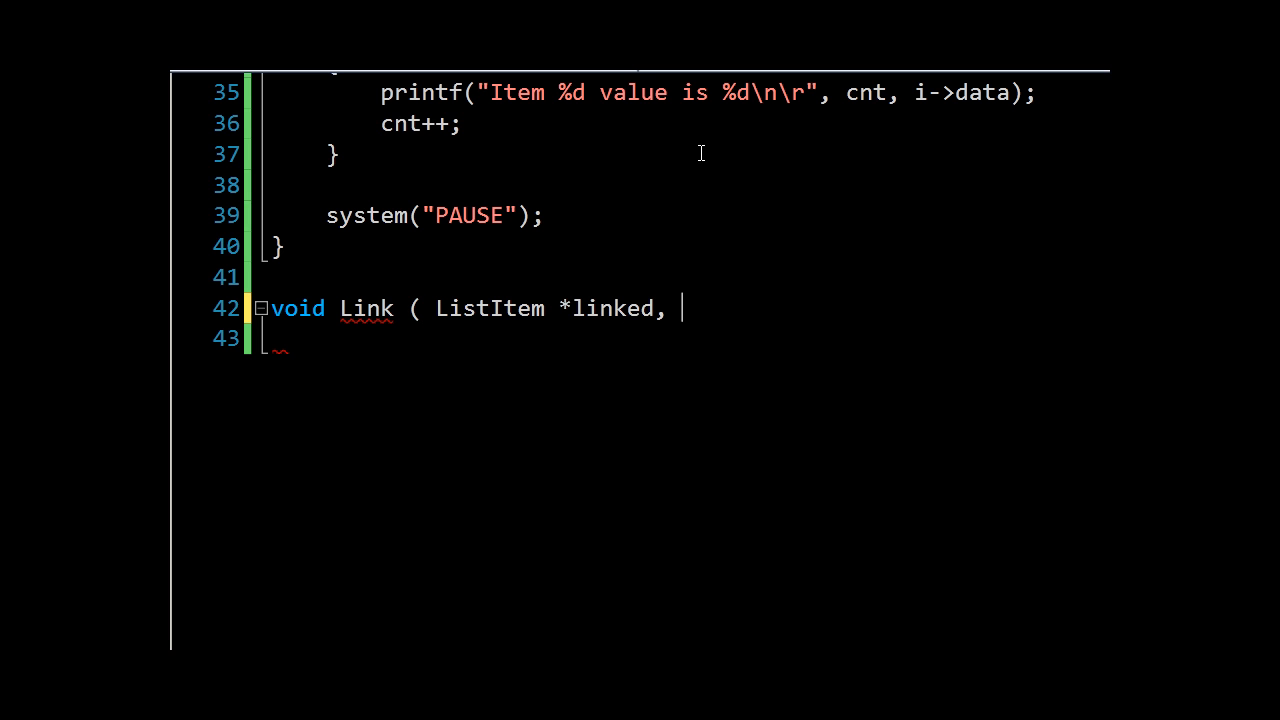
text(Li)
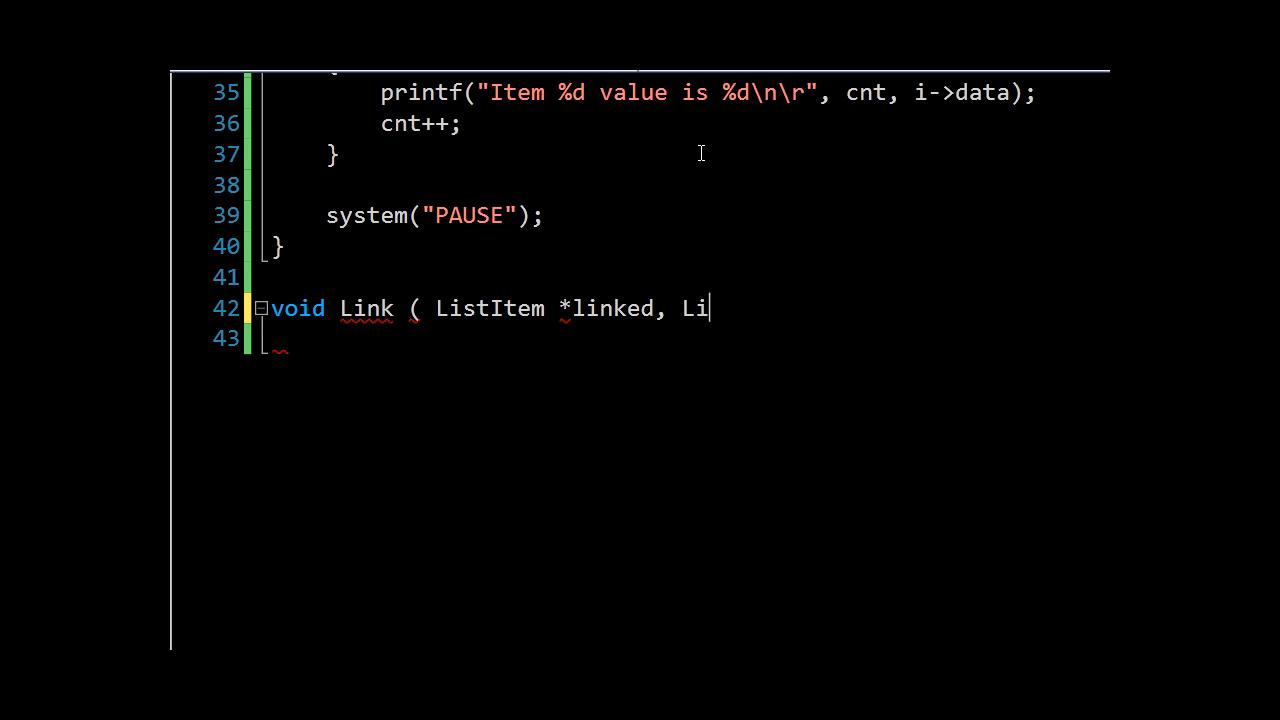
text(stItem *pr)
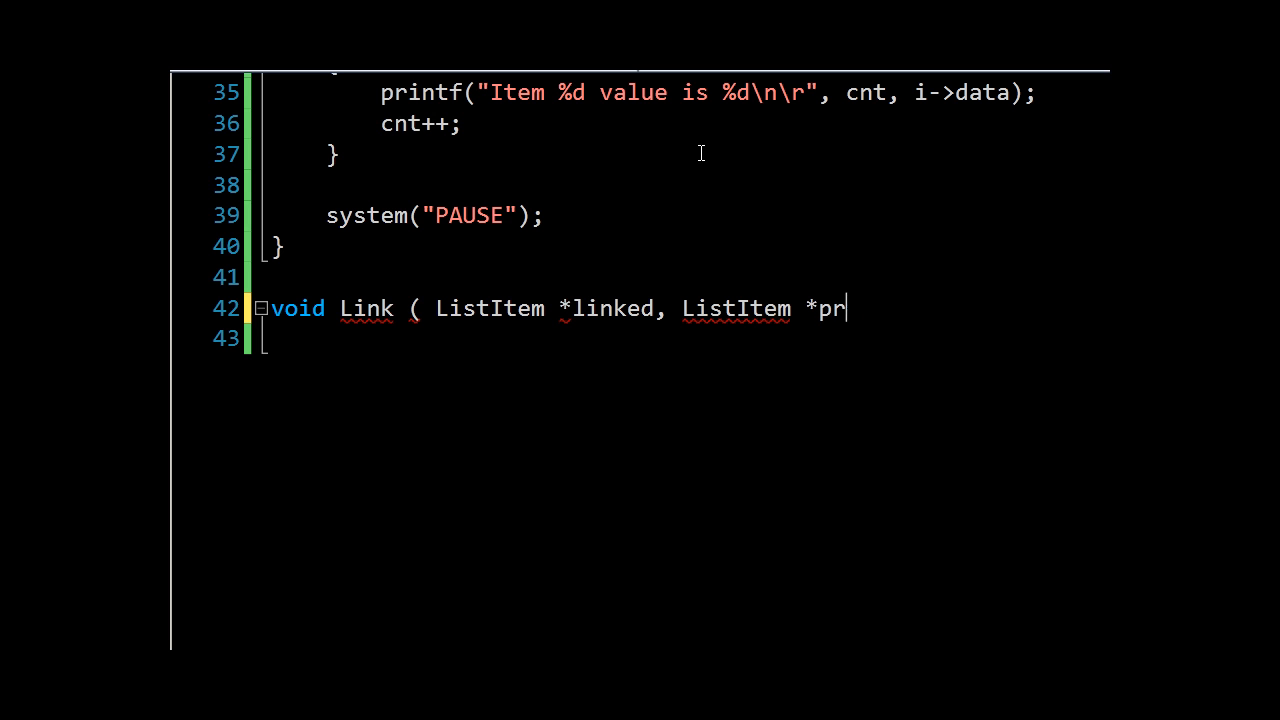
text(ev, List)
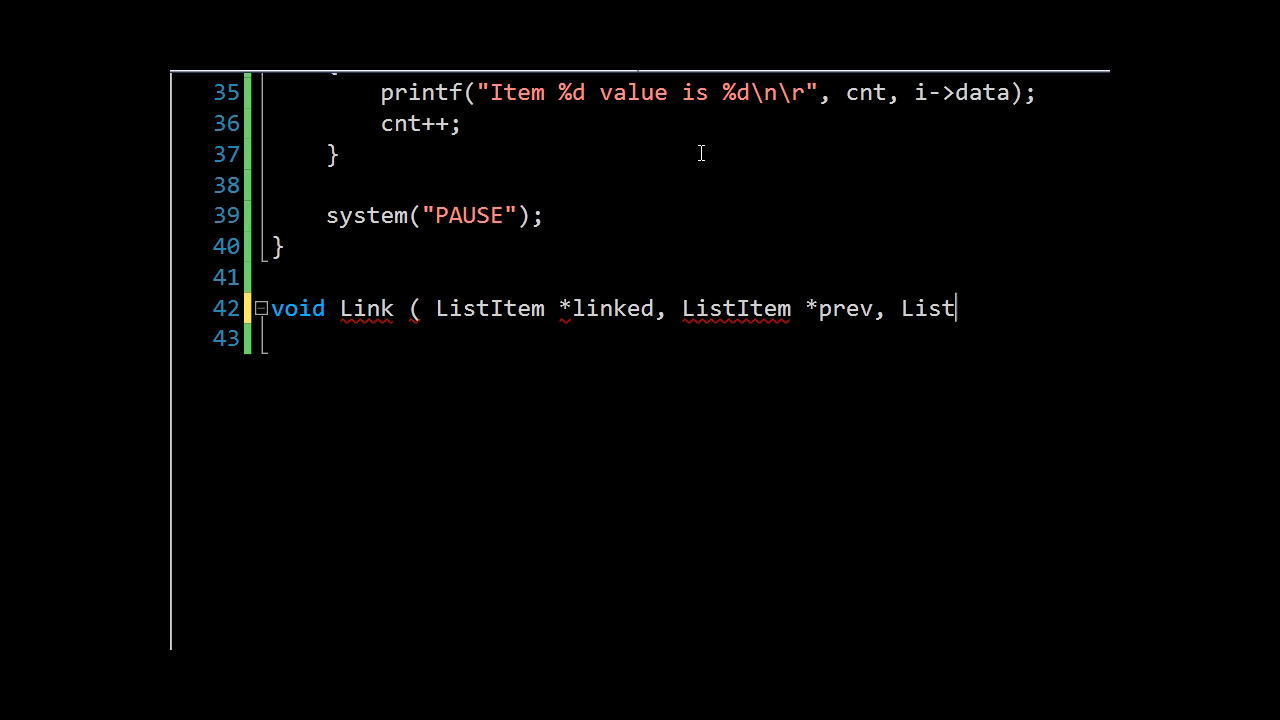
text(Item)
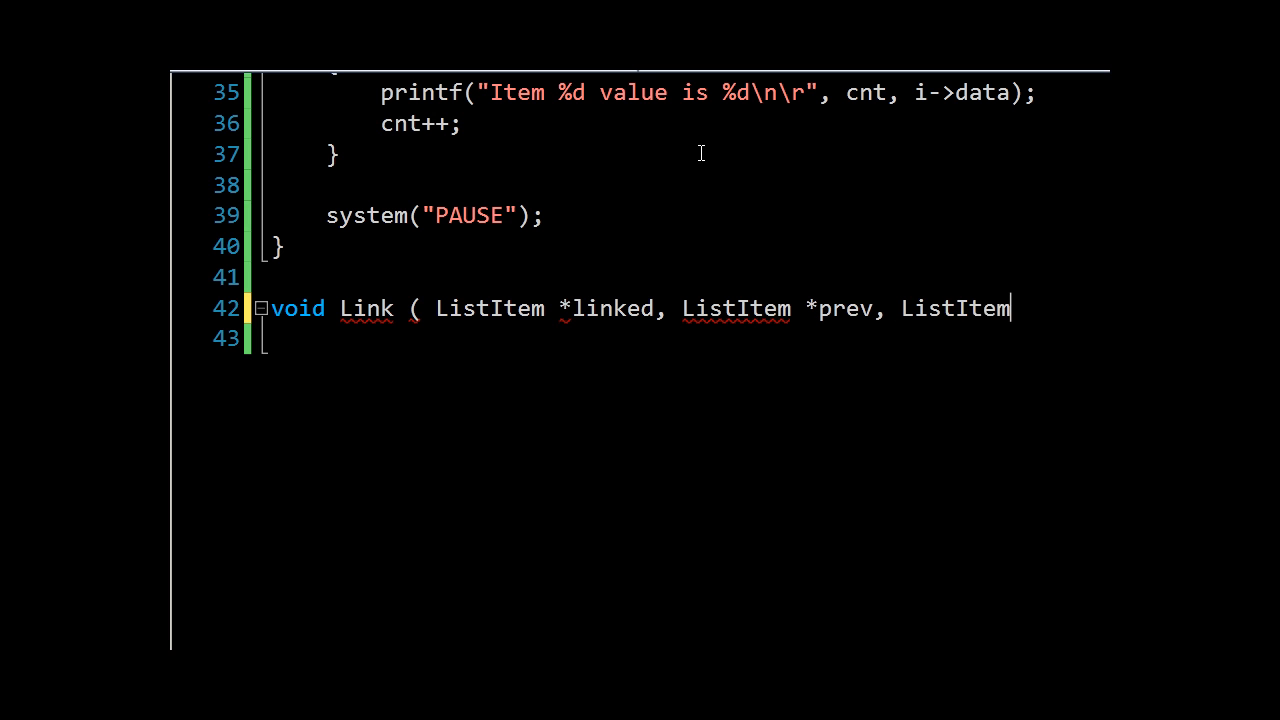
text(*next)
click(680, 338)
text({)
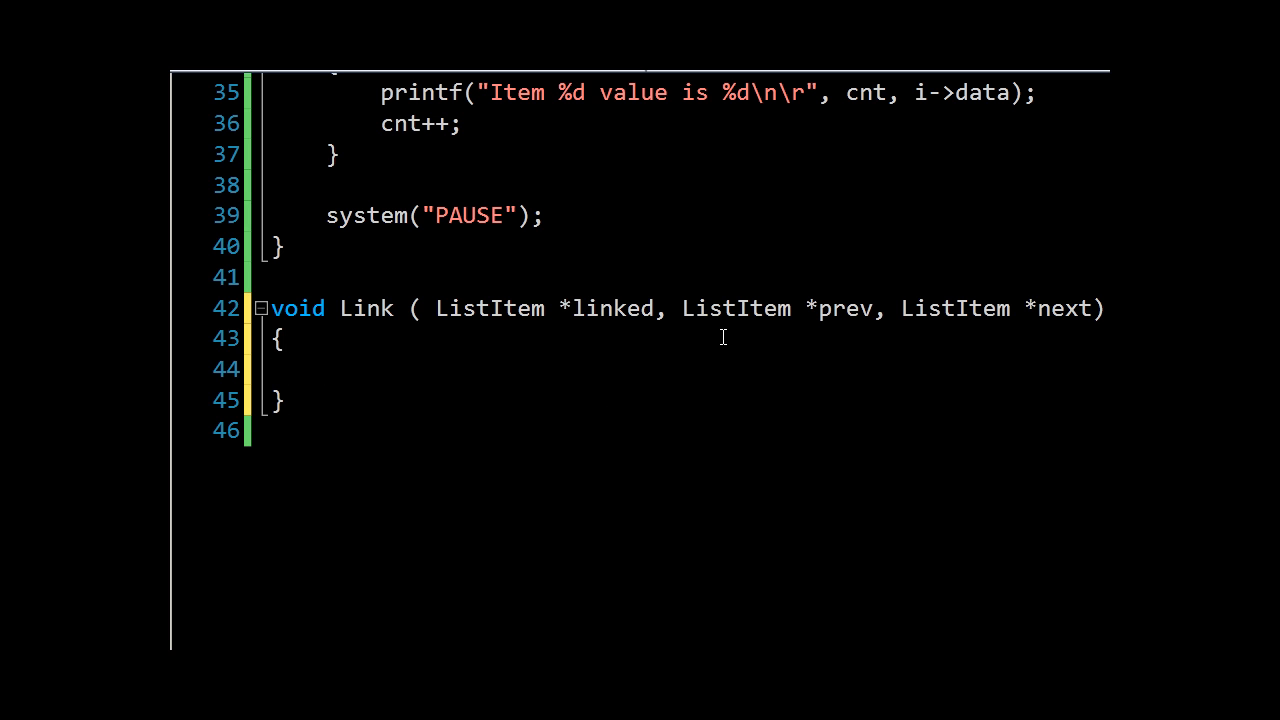
Inside Link set linked->prev = prev; and linked->next = next;
text(linked-)
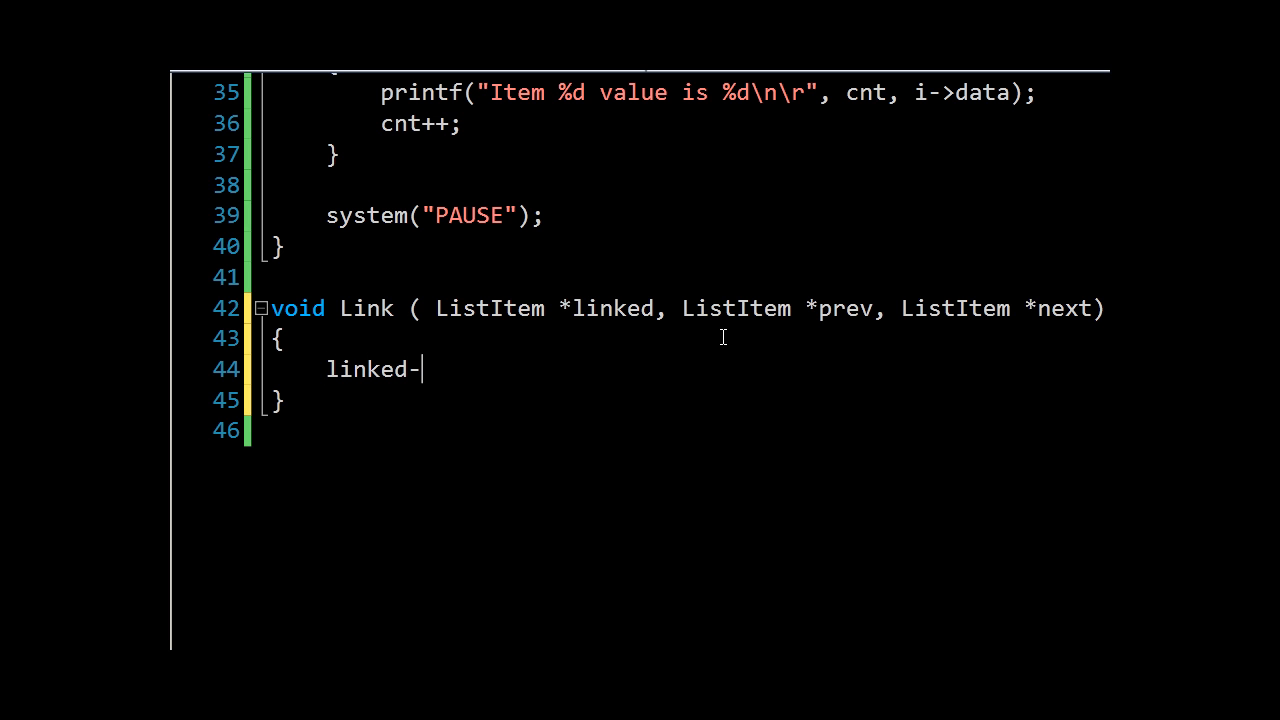
text(>prev)
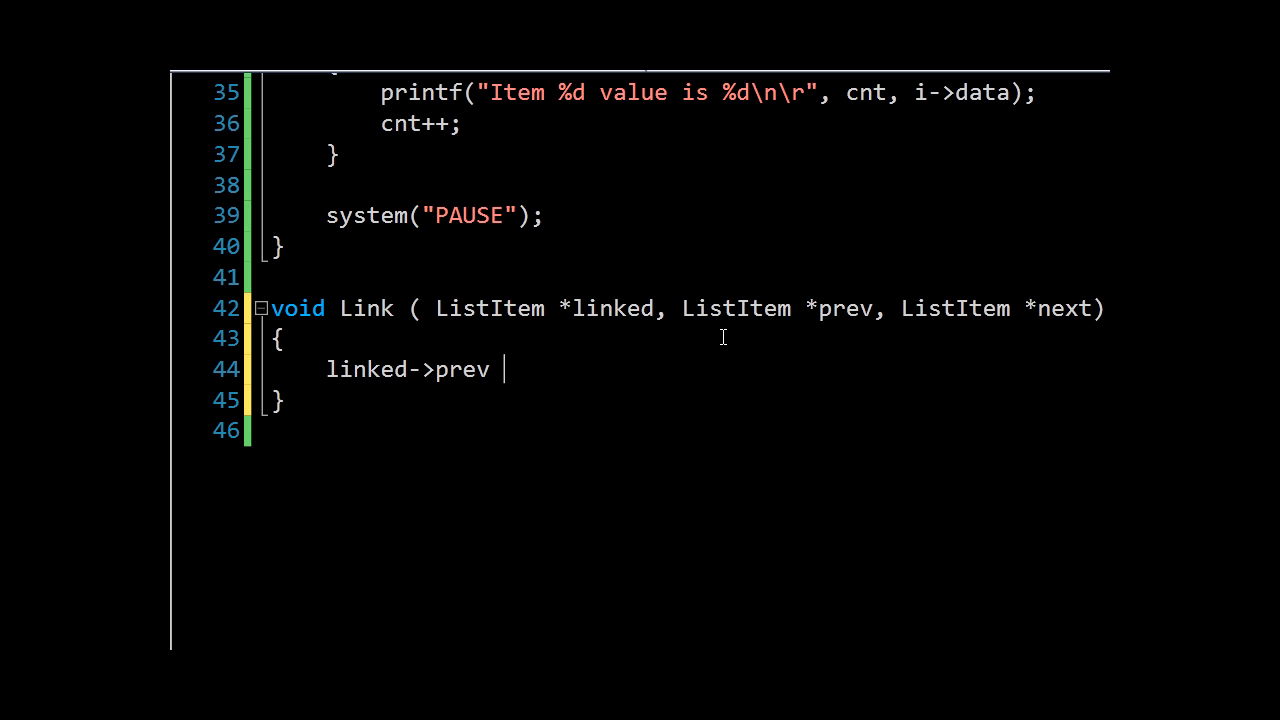
text(prev;)
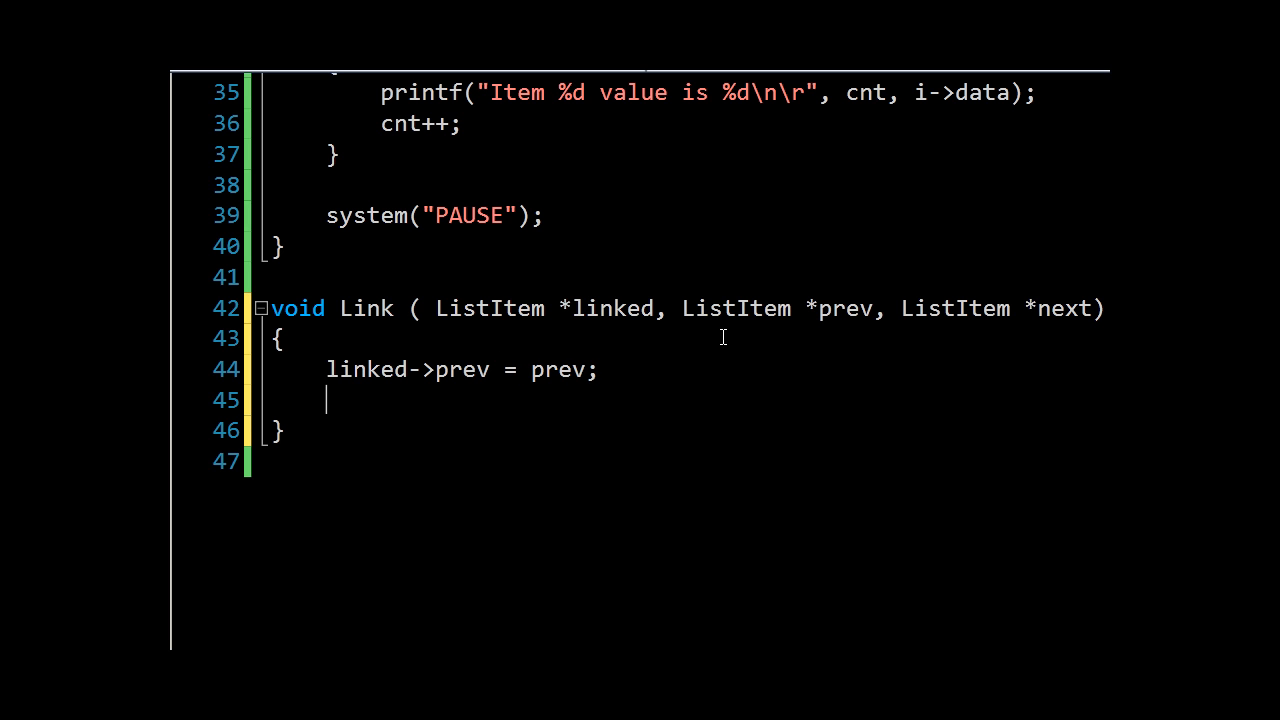
text(linked->)
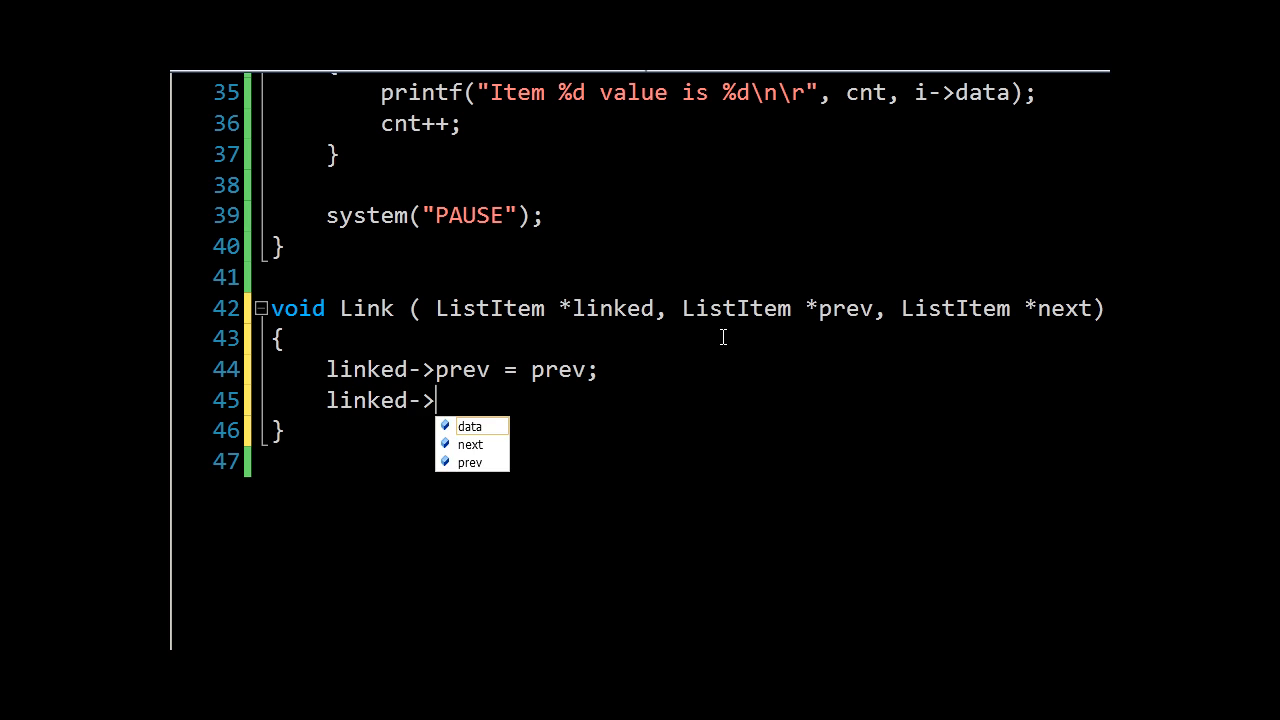
text(next)
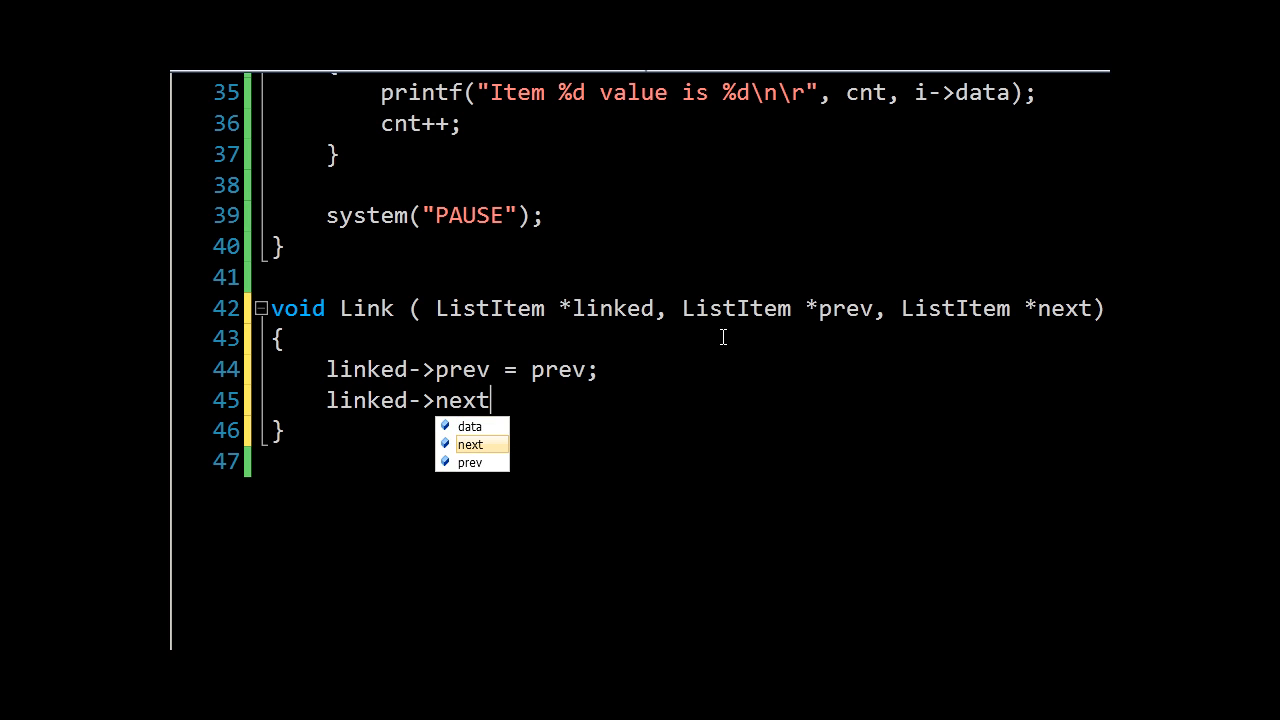
text(= next;)
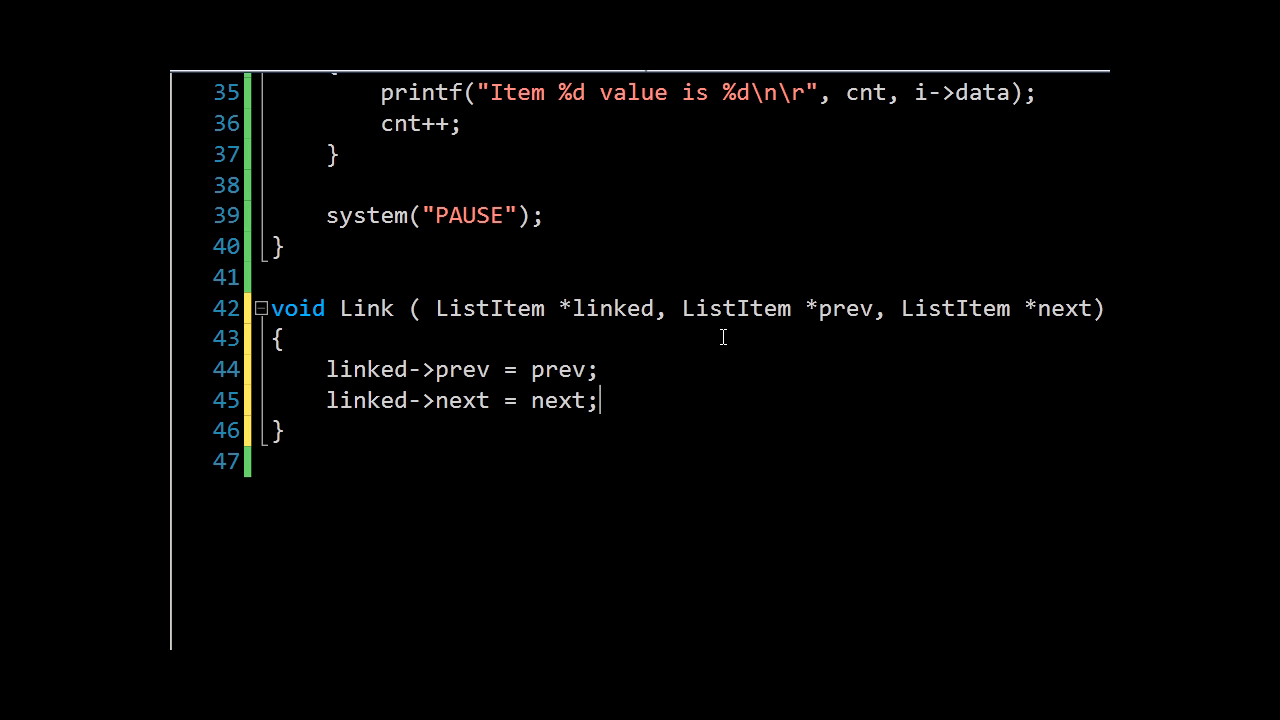
Point the neighbours back with prev->next = linked; and next->prev = linked;
key(enter)
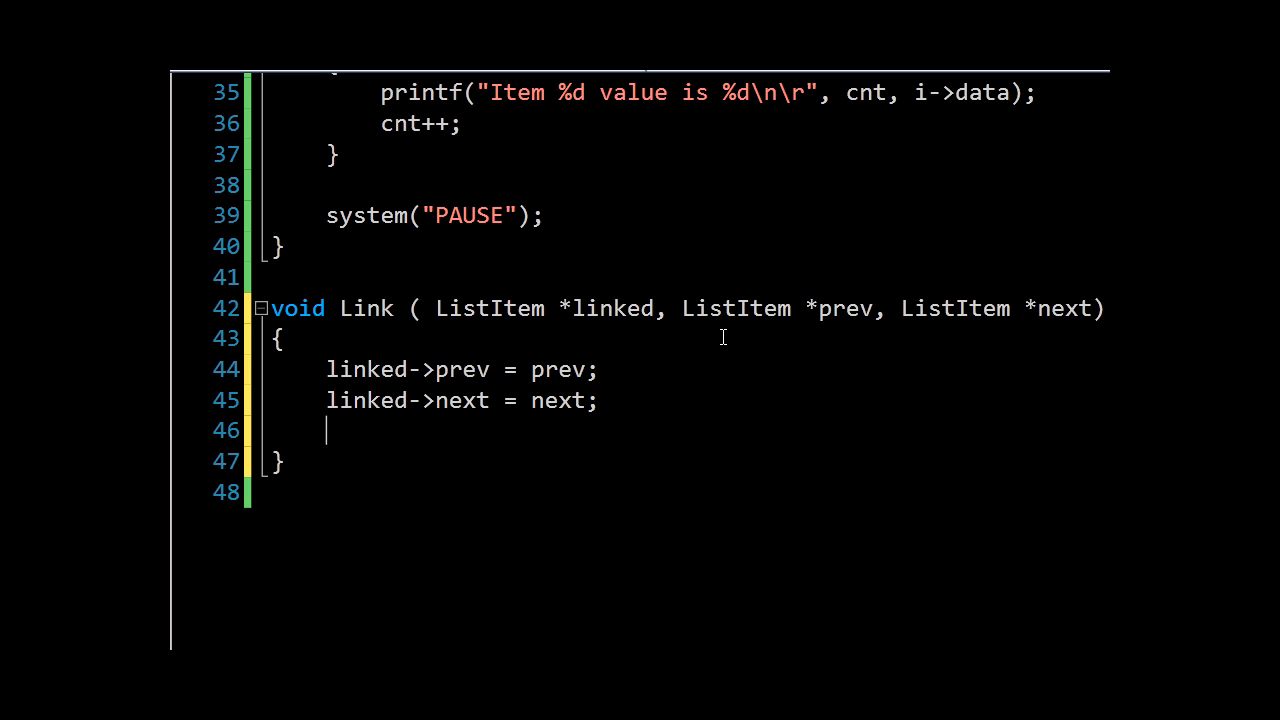
text(prev->)
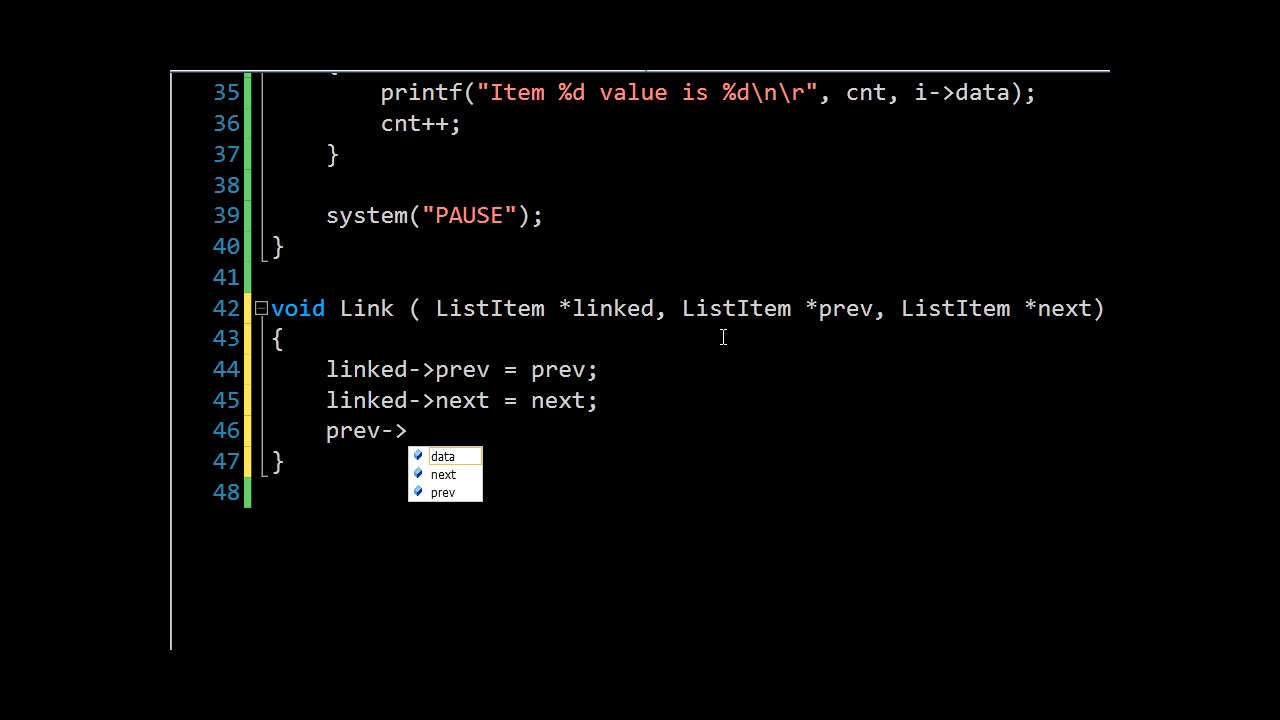
text(next = linked;)
text(next-)
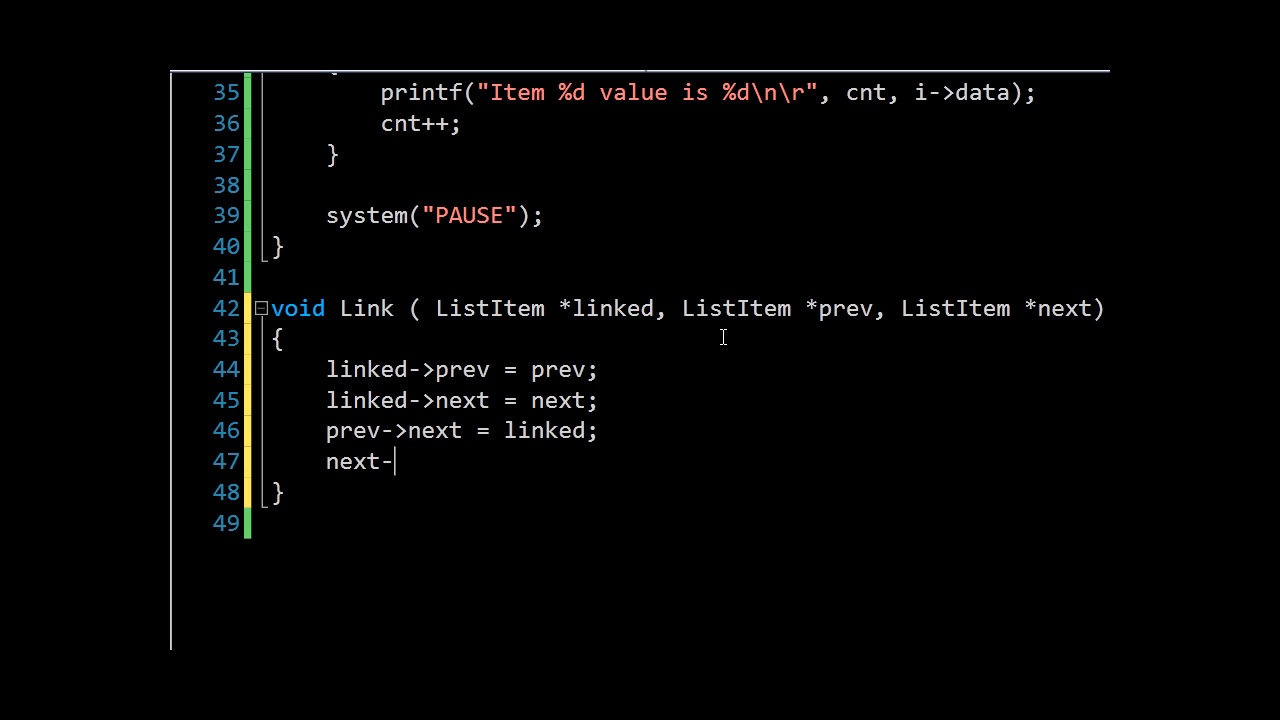
text(>prev = lin)
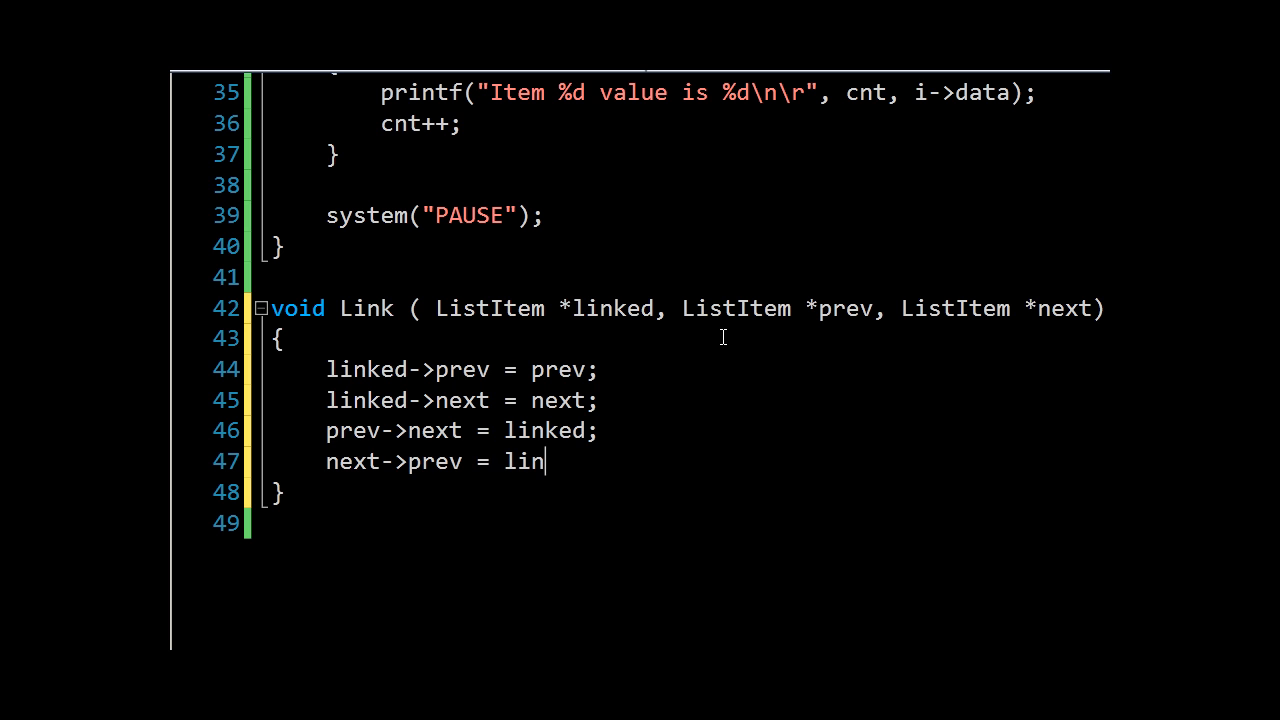
text(ked;)
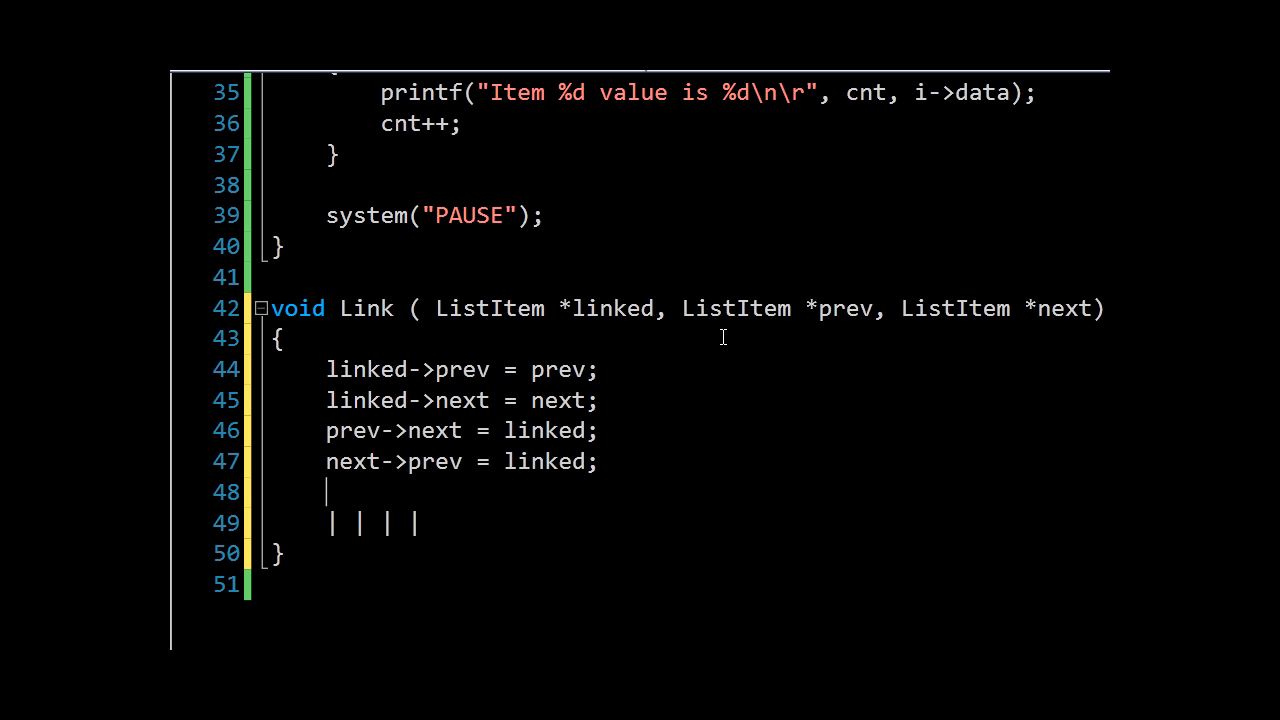
mouse_move(372, 512)
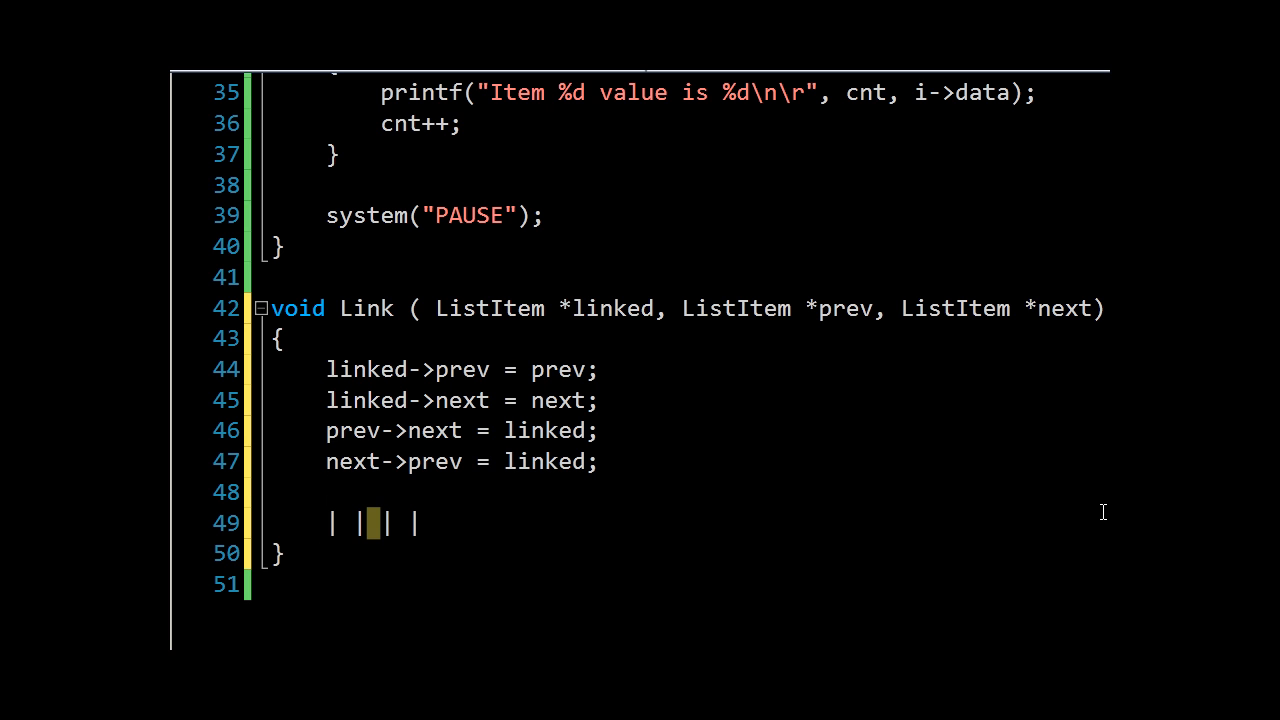
Sketch a rough | |-|-| | text diagram of the linked nodes under Link's assignments
text(-|-)
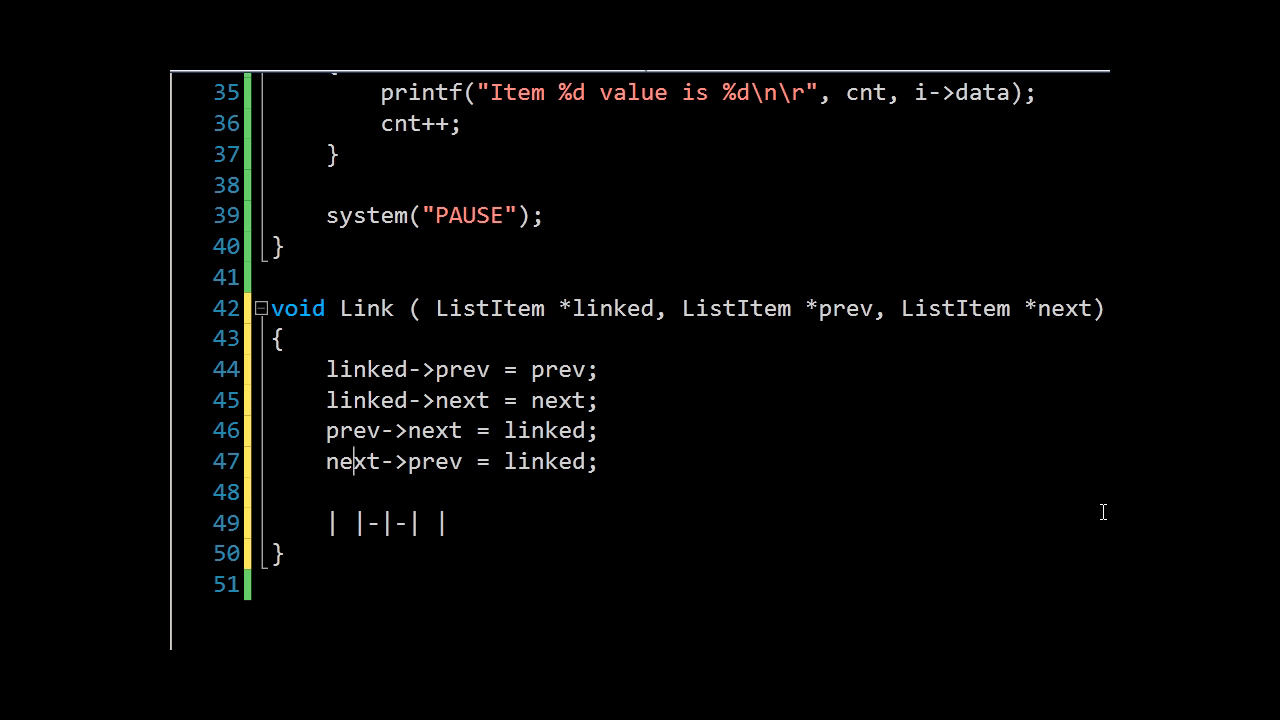
drag(326, 430, 598, 460)
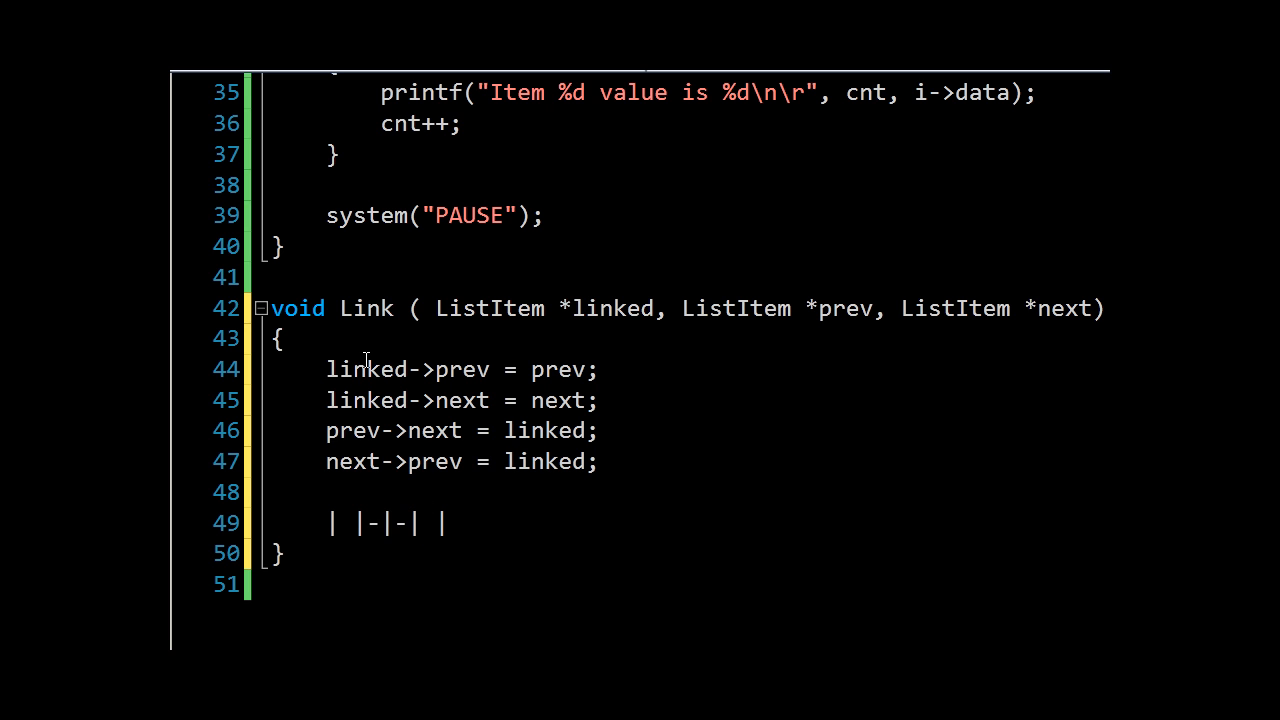
click(390, 524)
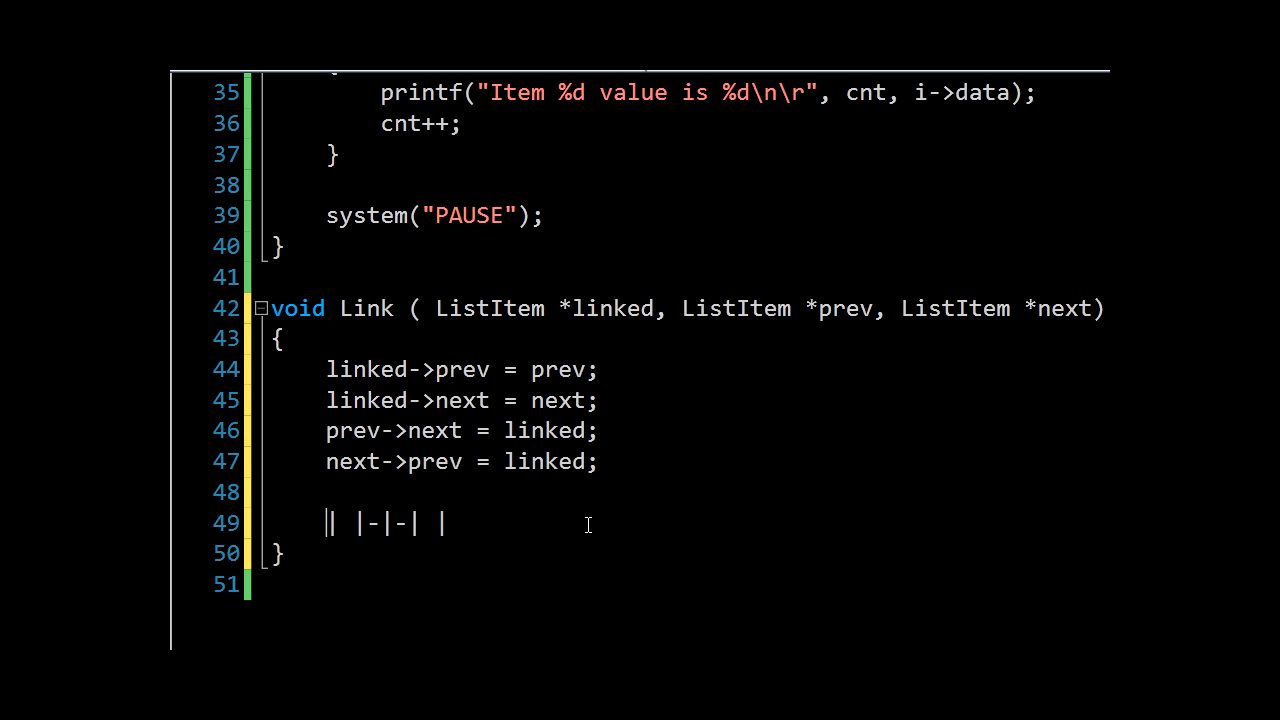
click(440, 522)
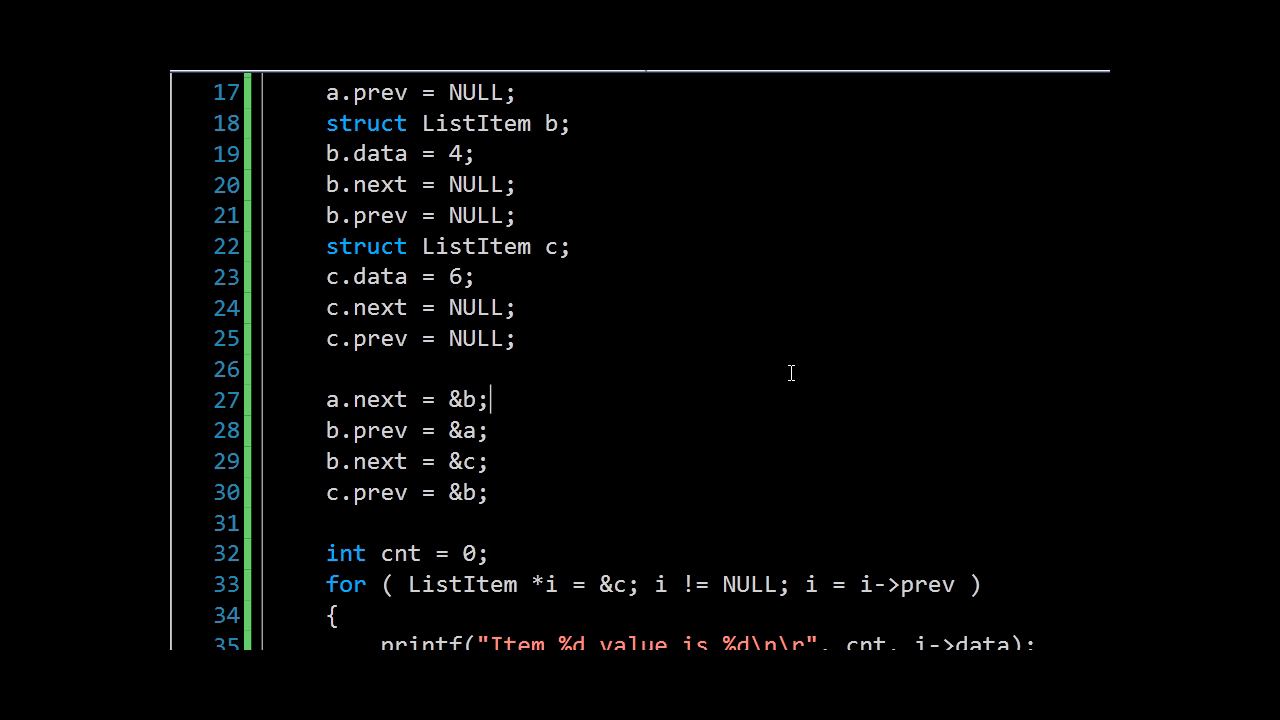
Add the prototype void Link(ListItem *linked, ListItem *prev, ListItem *next) above main
key(Enter)
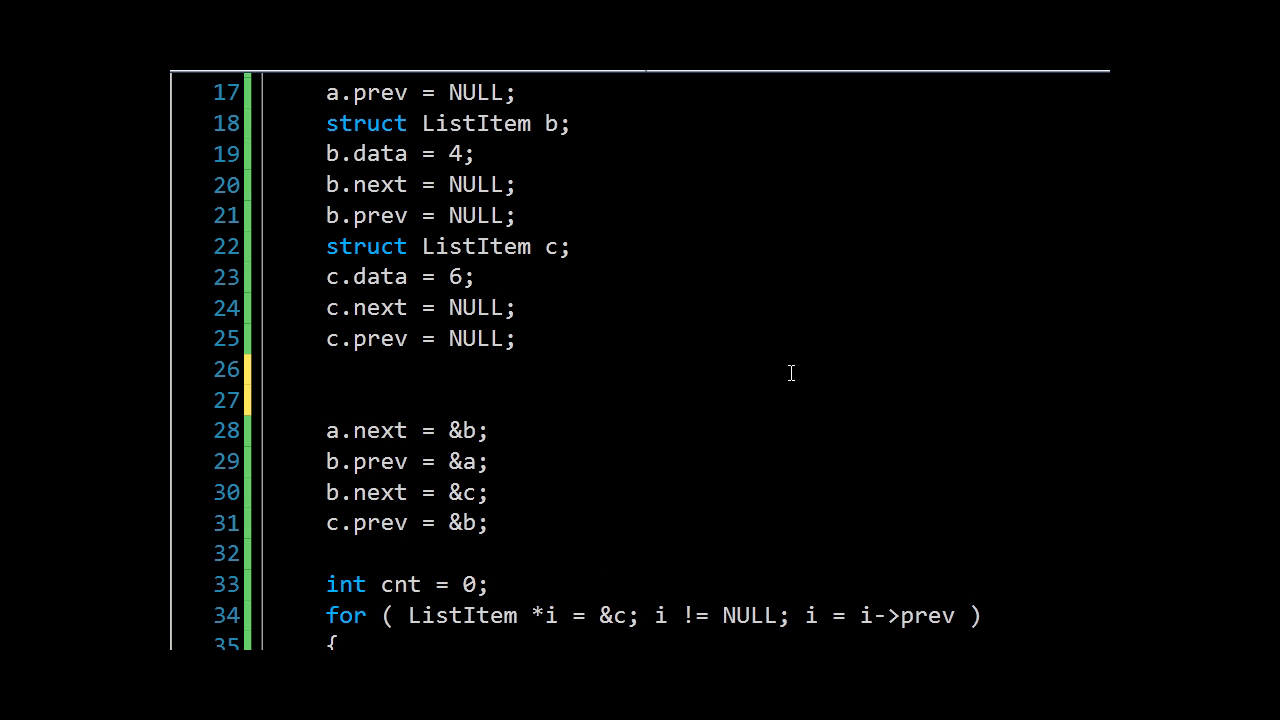
scroll(down, 3)
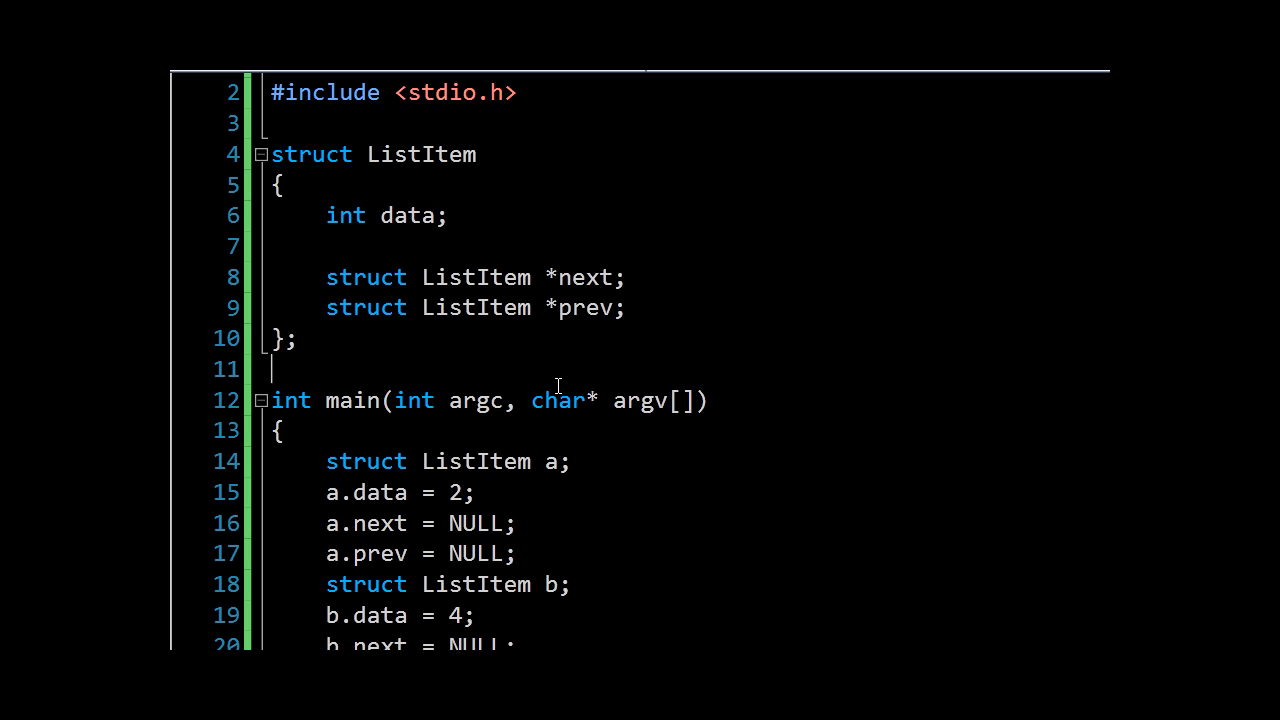
text(void Link ( ListItem *linked, ListItem *prev, ListItem *next))
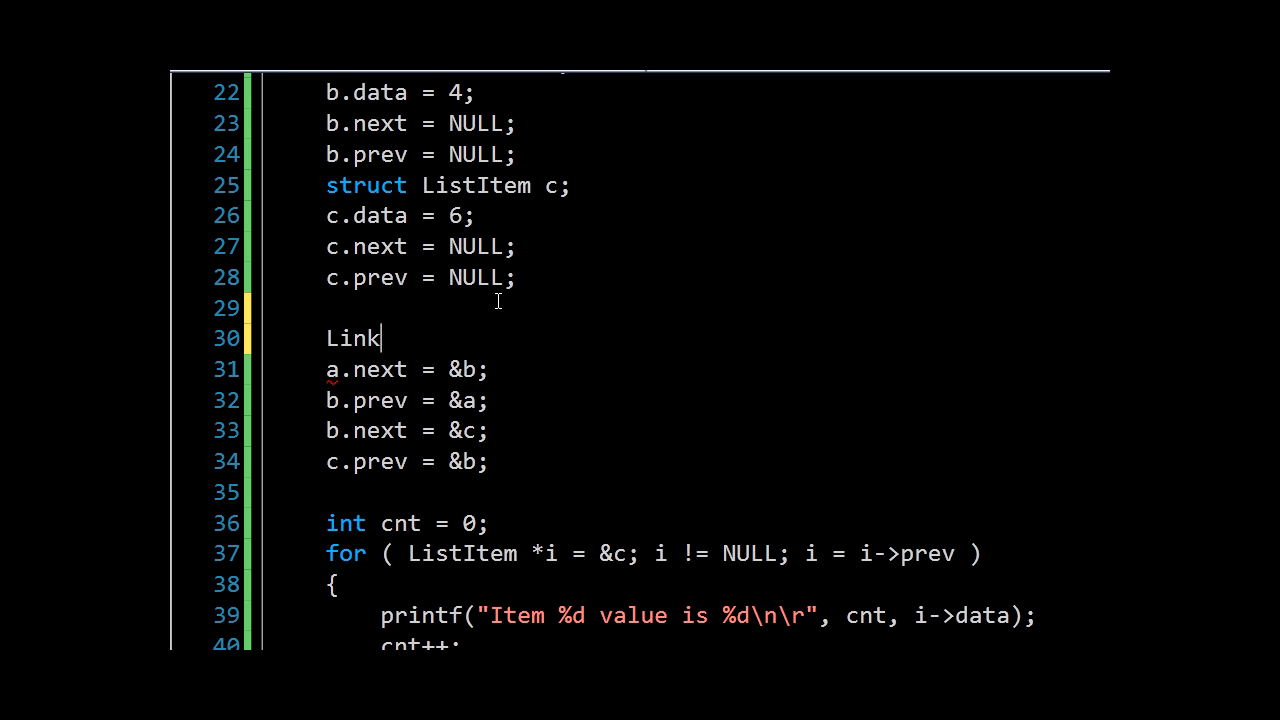
Replace main's manual pointer assignments with a single Link(b,a,c); call
text(()
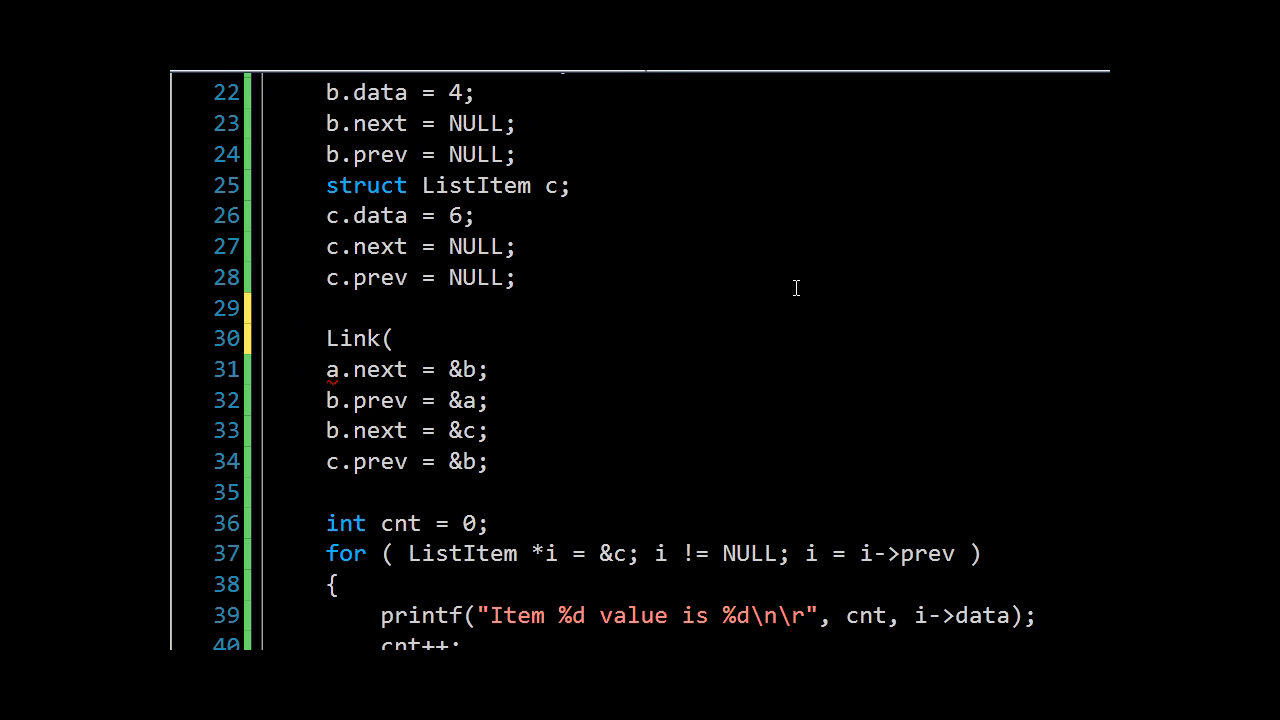
text(b)
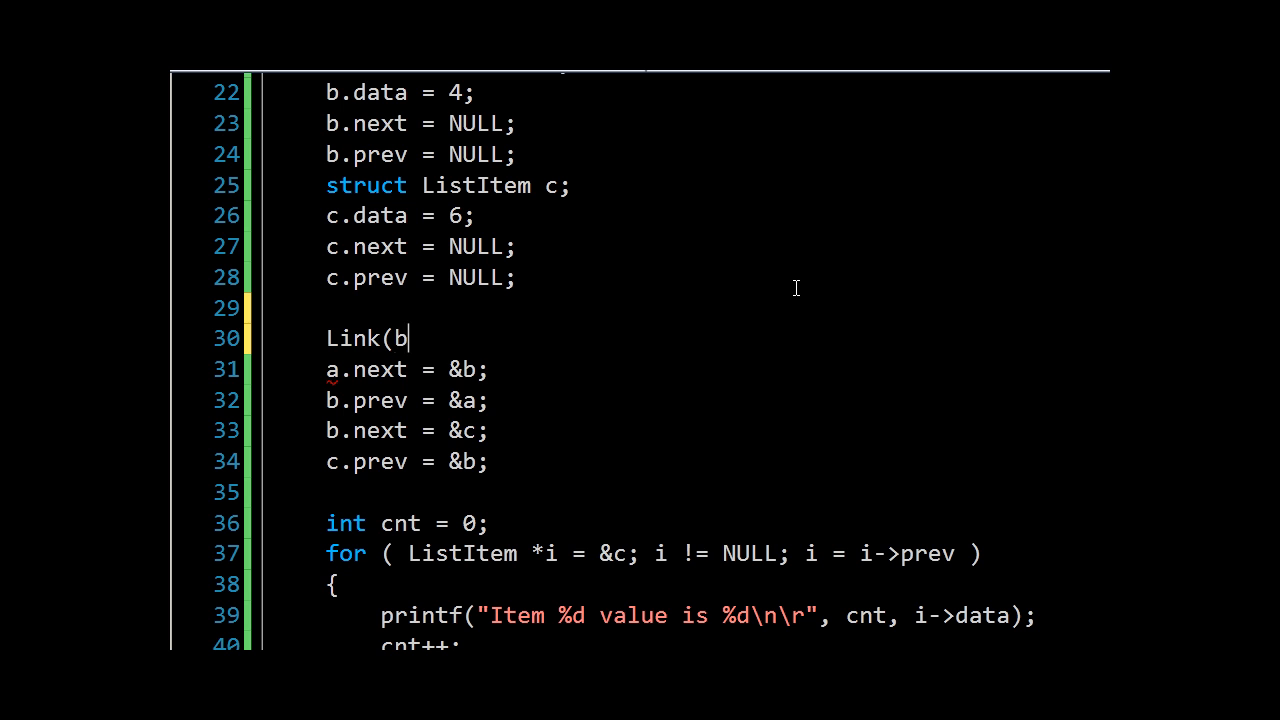
text(,a)
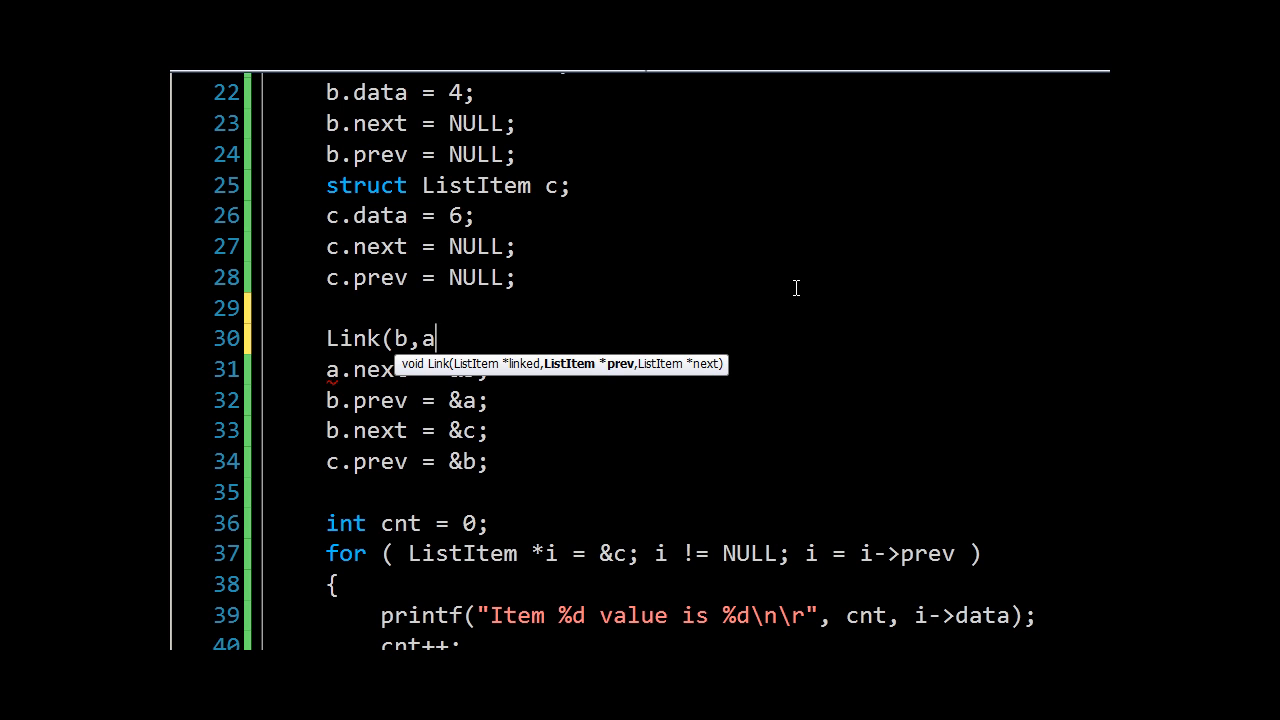
text(,c);)
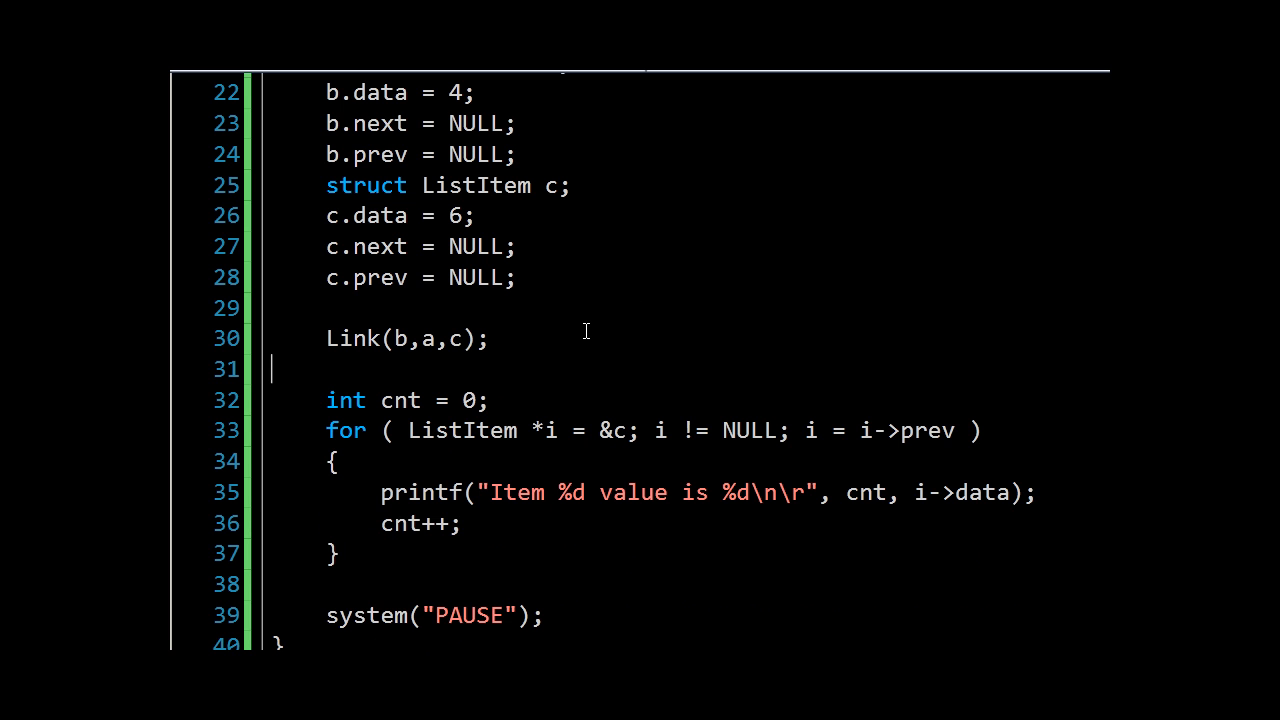
scroll(down, 3)
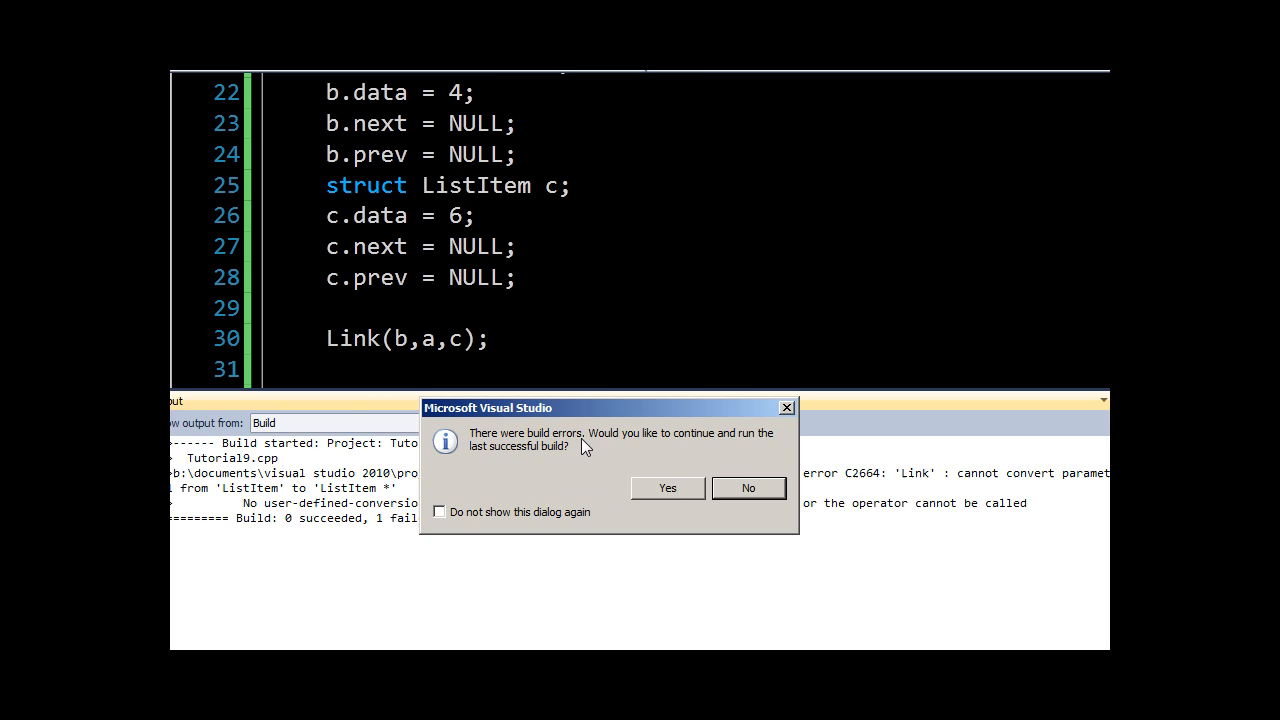
Decline the failed-build run, change the call to Link(&b,&c,&a), and rebuild
click(748, 488)
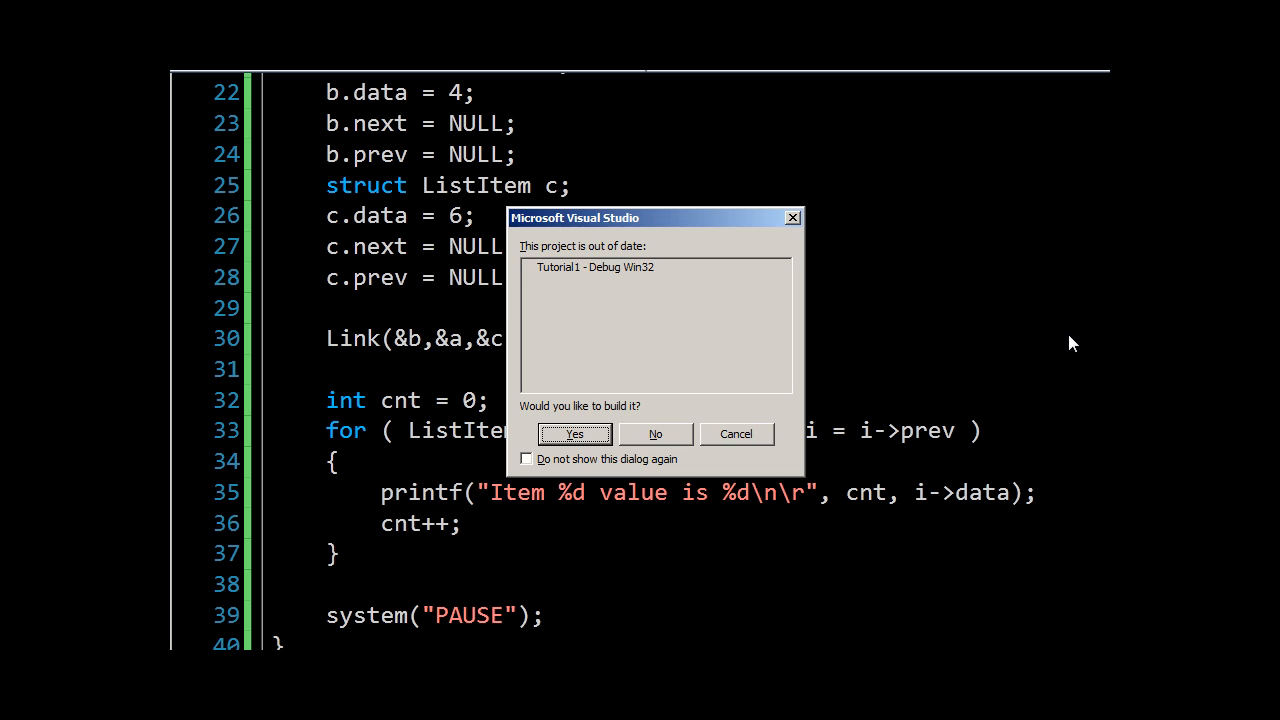
click(572, 432)
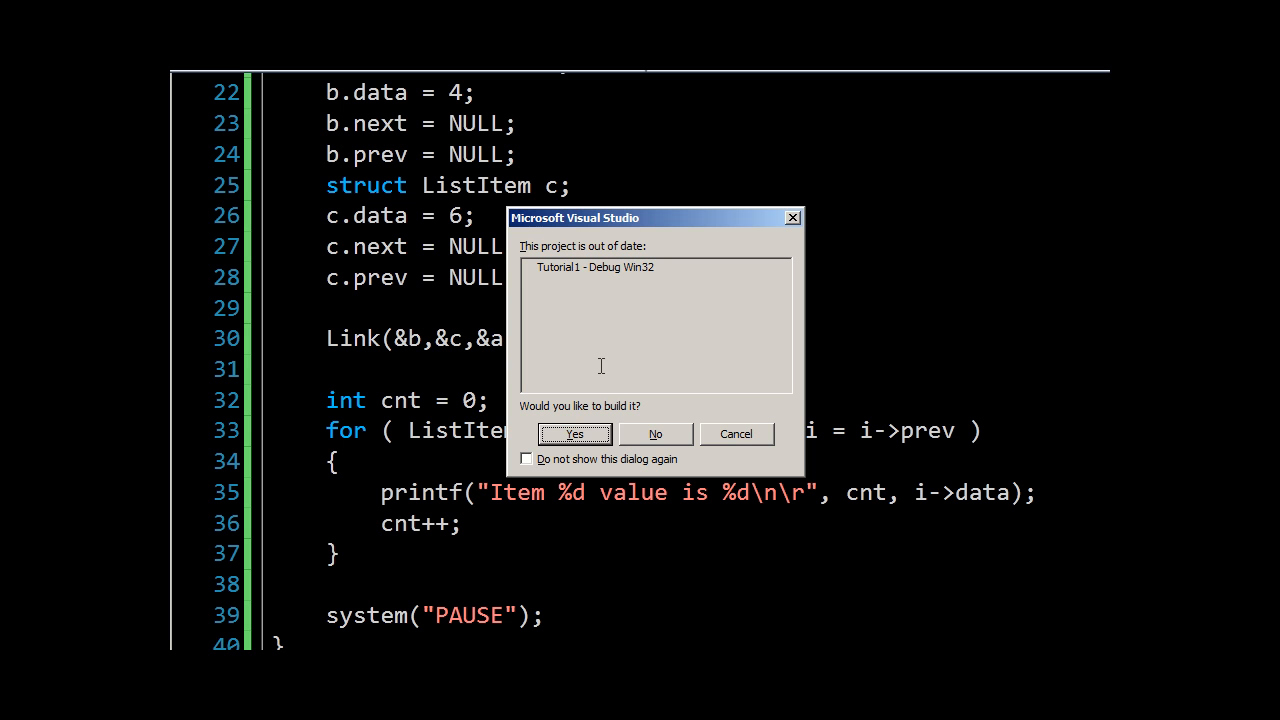
click(572, 432)
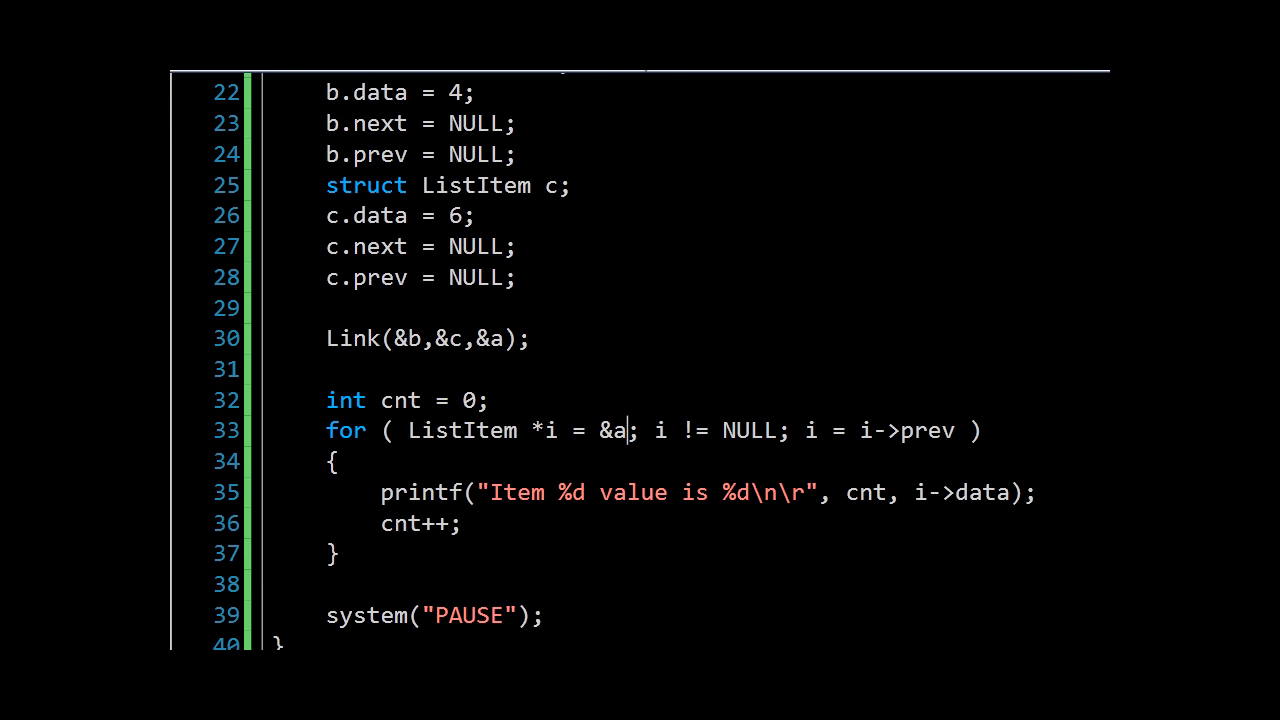
mouse_move(832, 568)
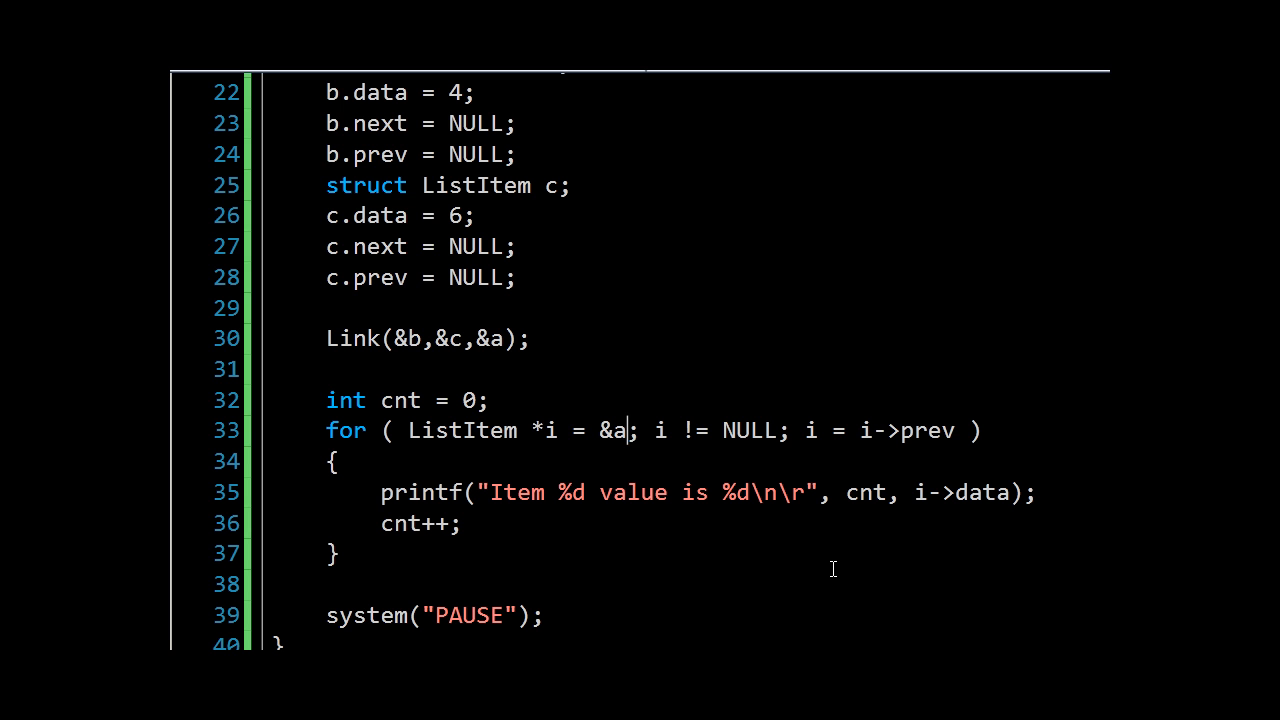
mouse_move(812, 488)
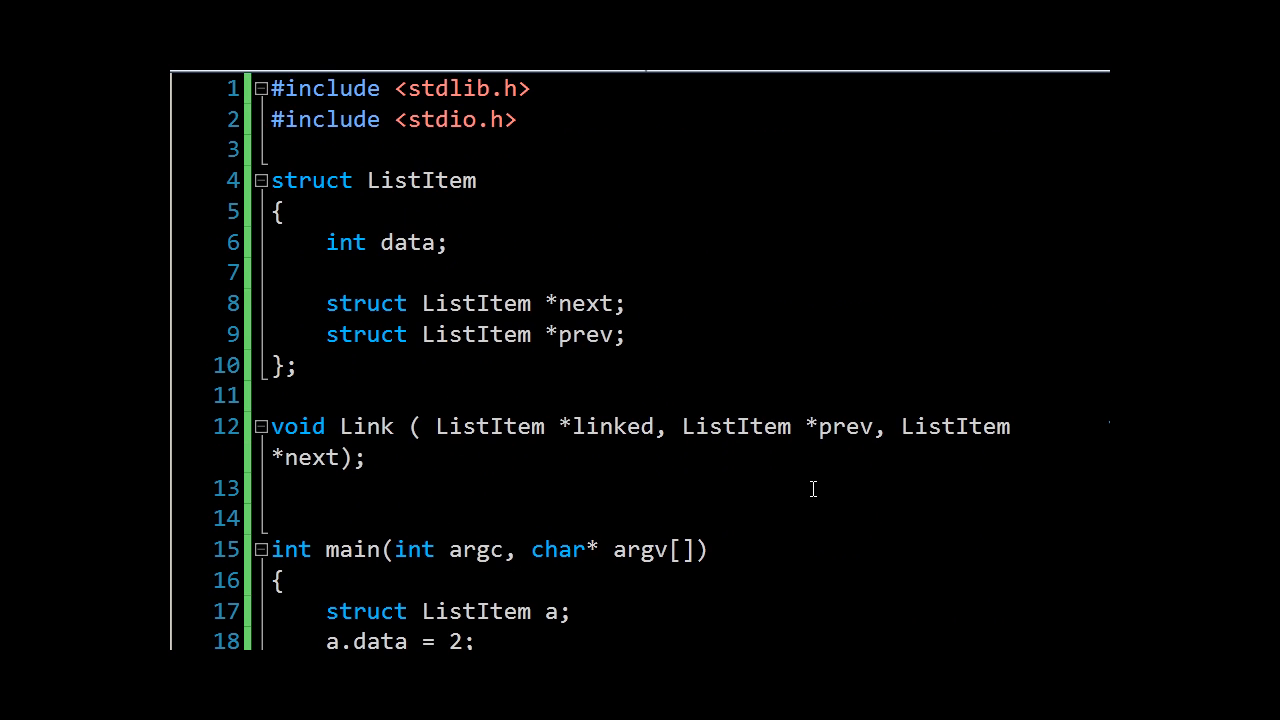
mouse_move(784, 552)
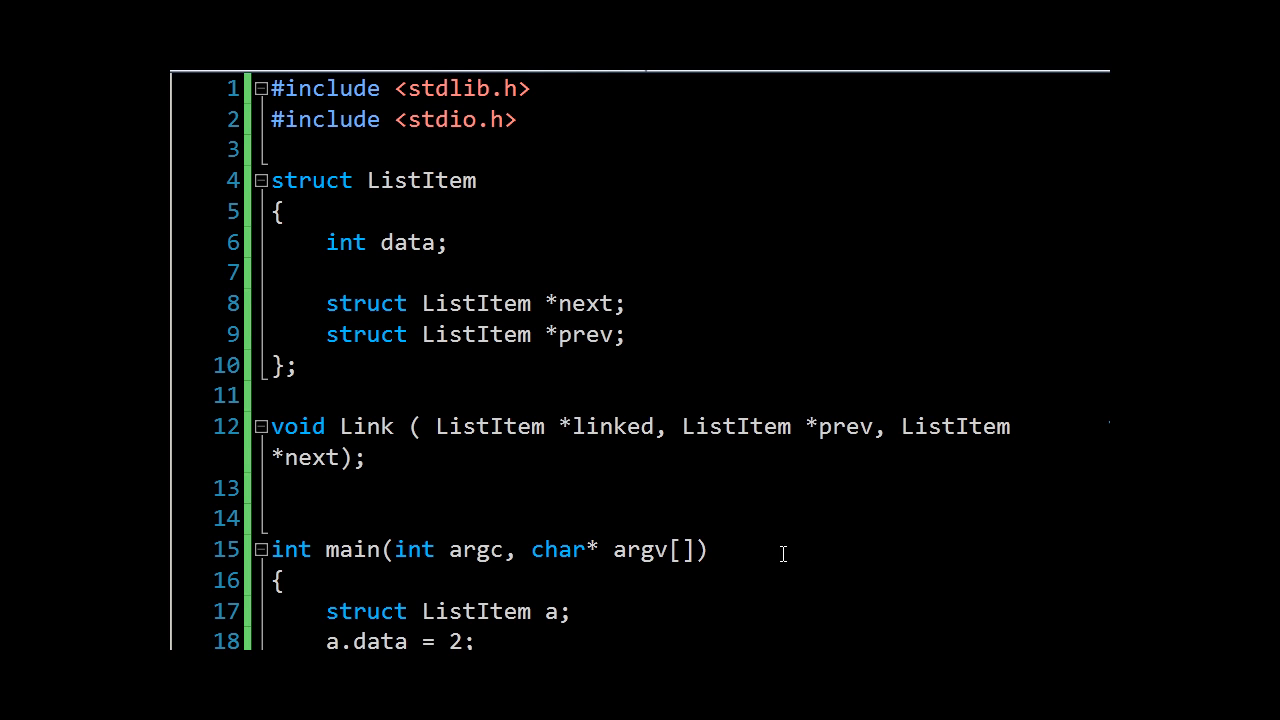